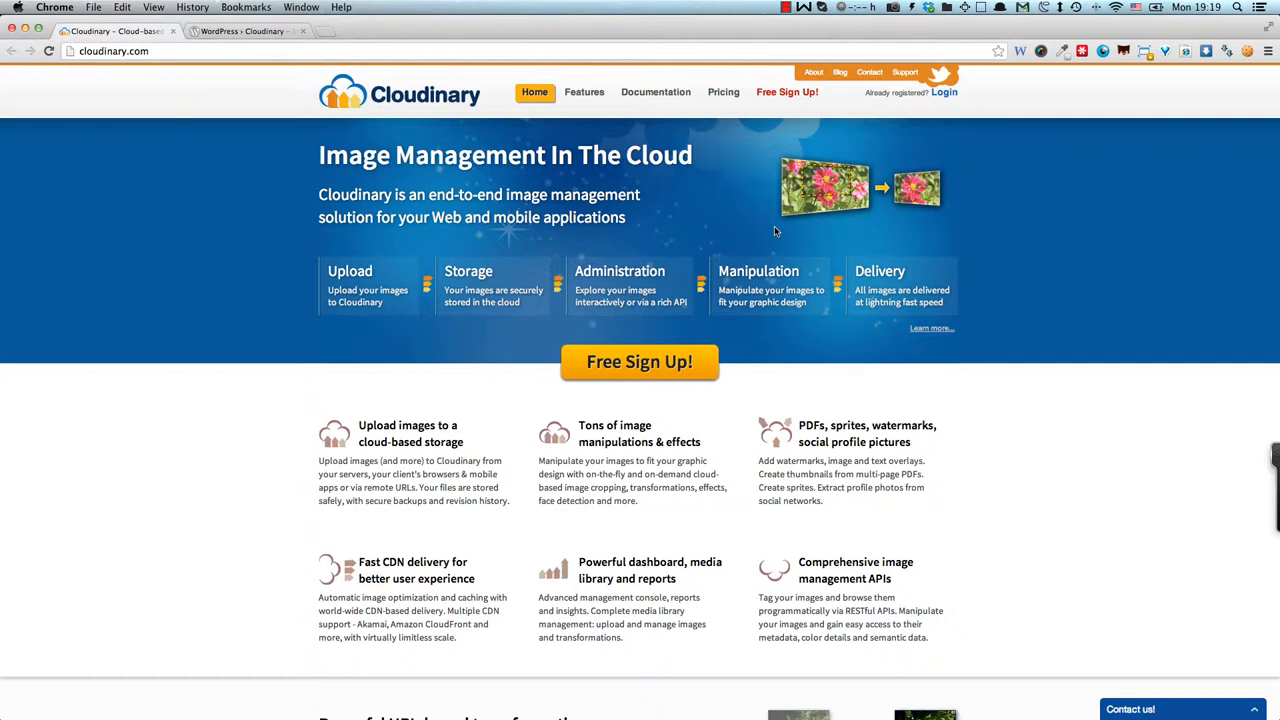
mouse_move(763, 217)
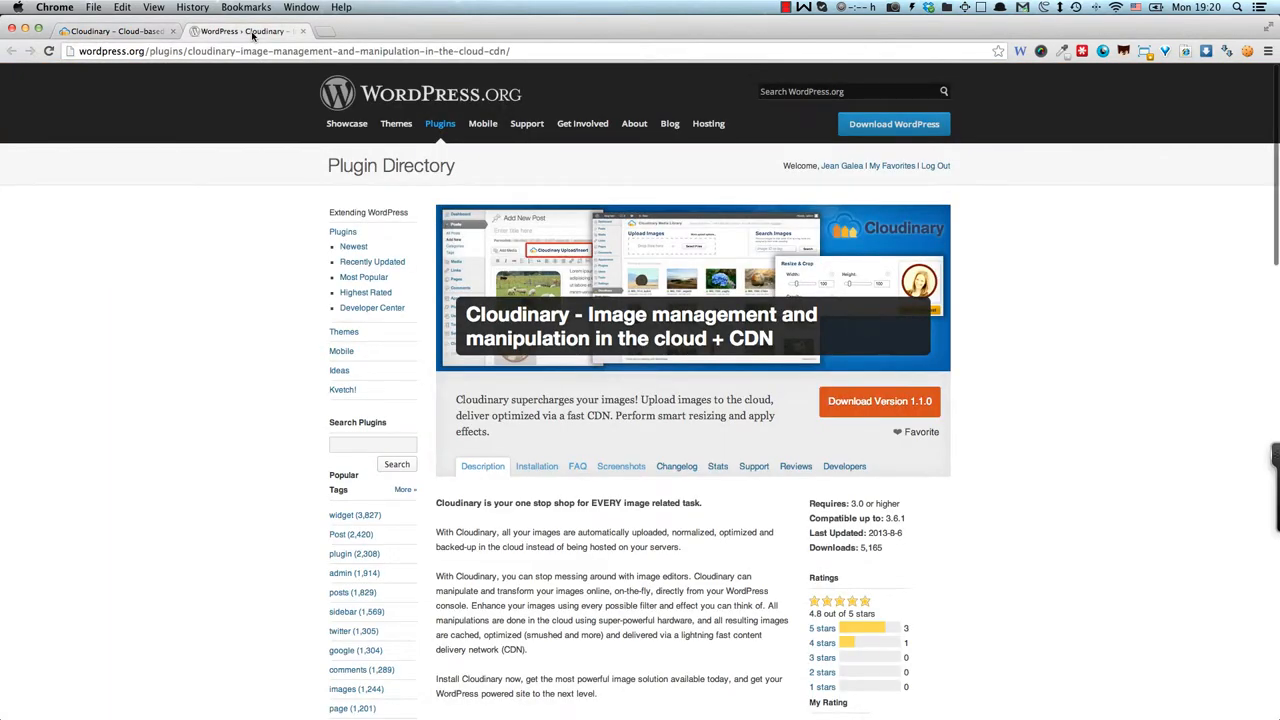
mouse_move(281, 82)
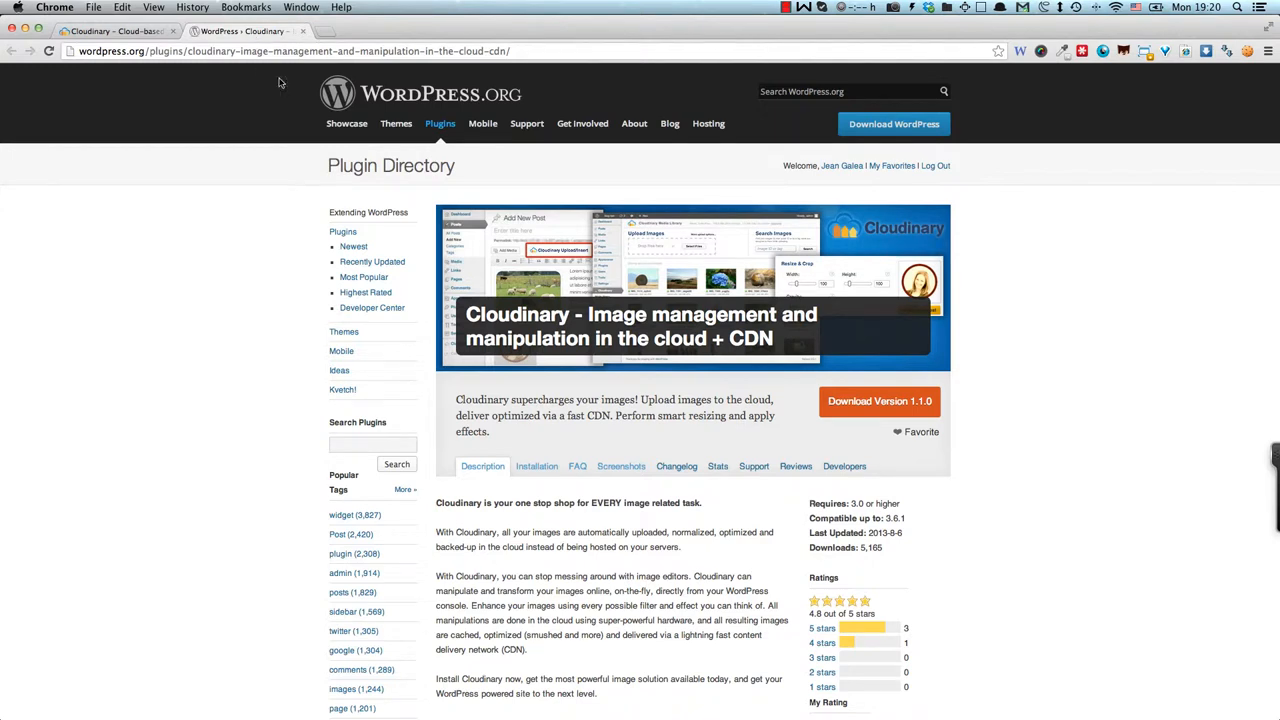
mouse_move(502, 265)
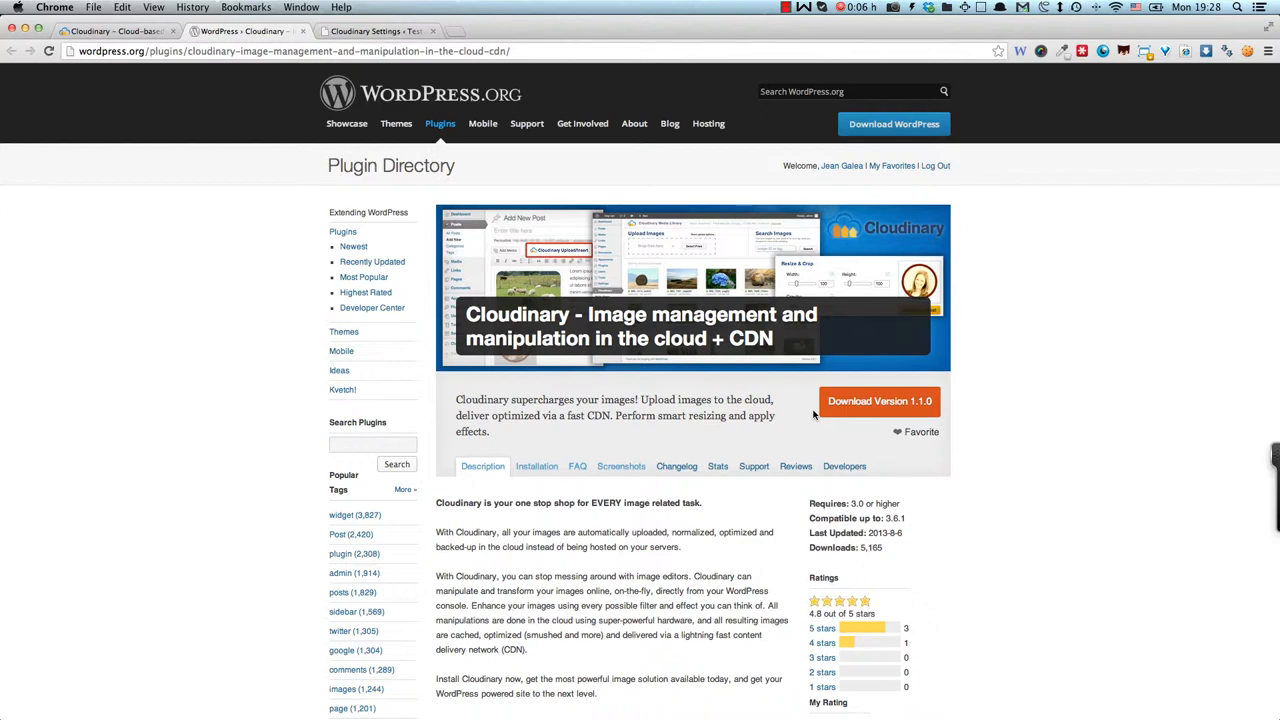
mouse_move(697, 389)
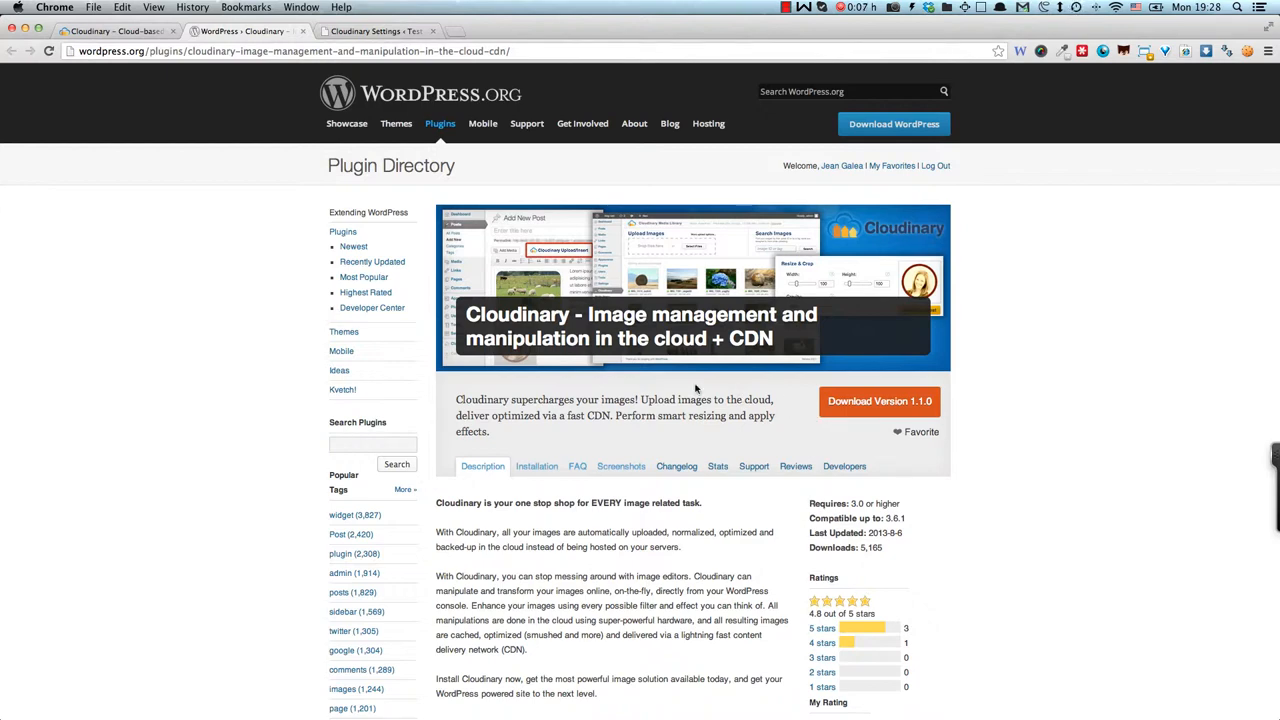
click(110, 31)
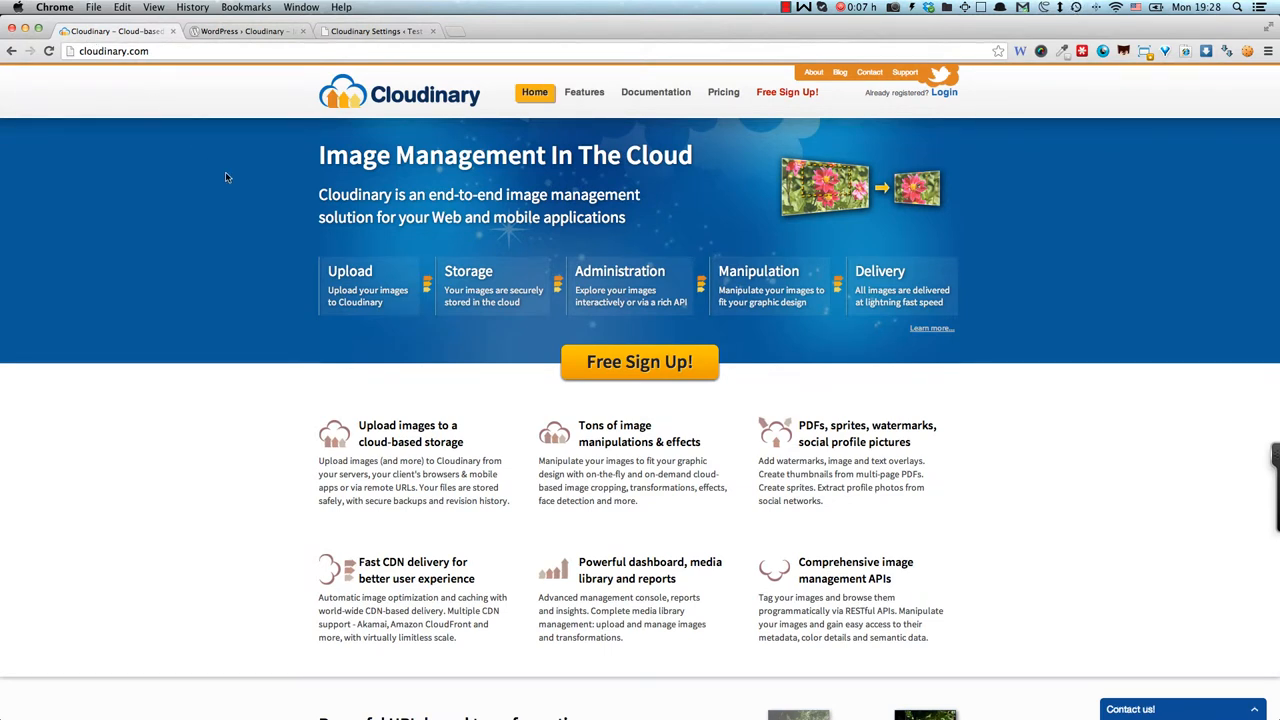
mouse_move(640, 362)
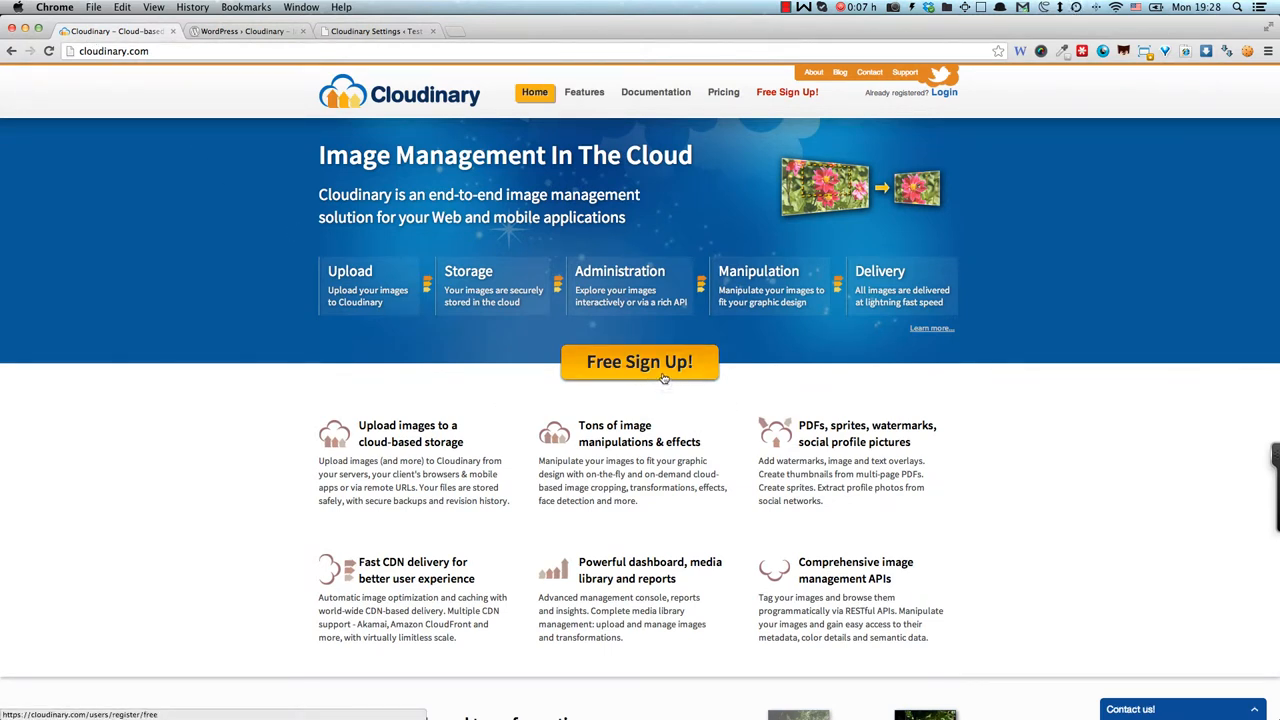
click(639, 361)
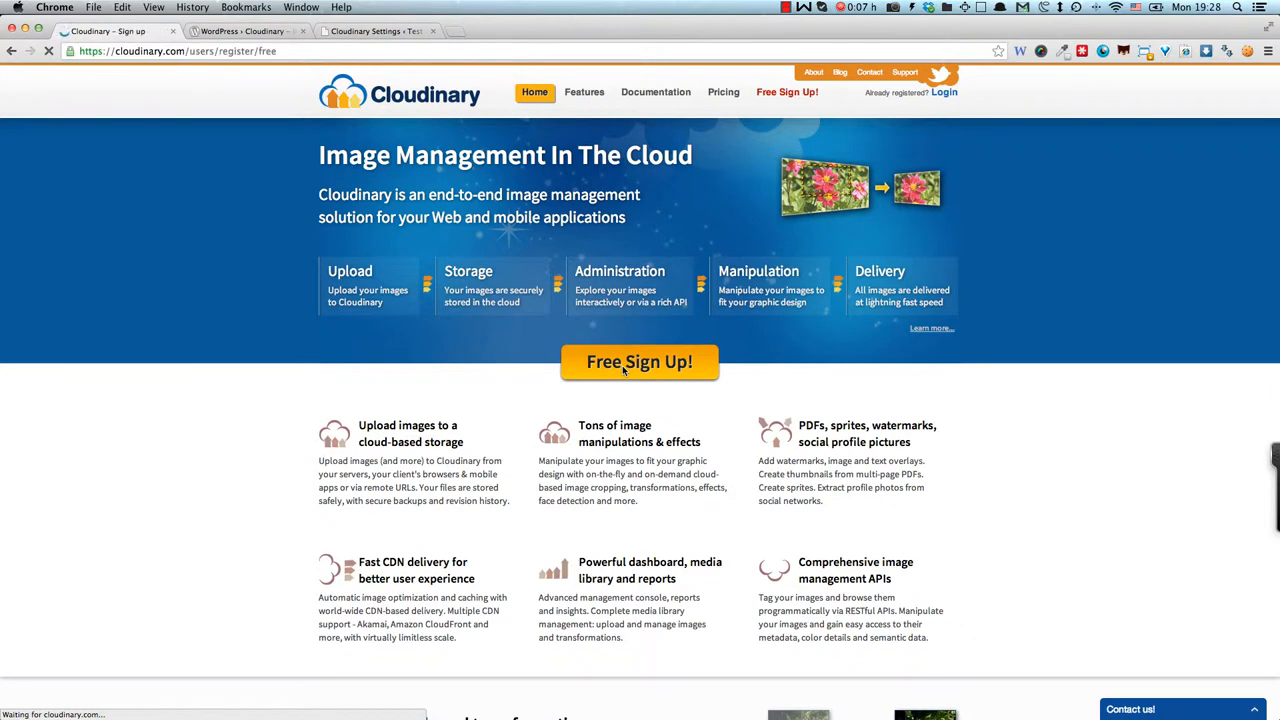
click(639, 361)
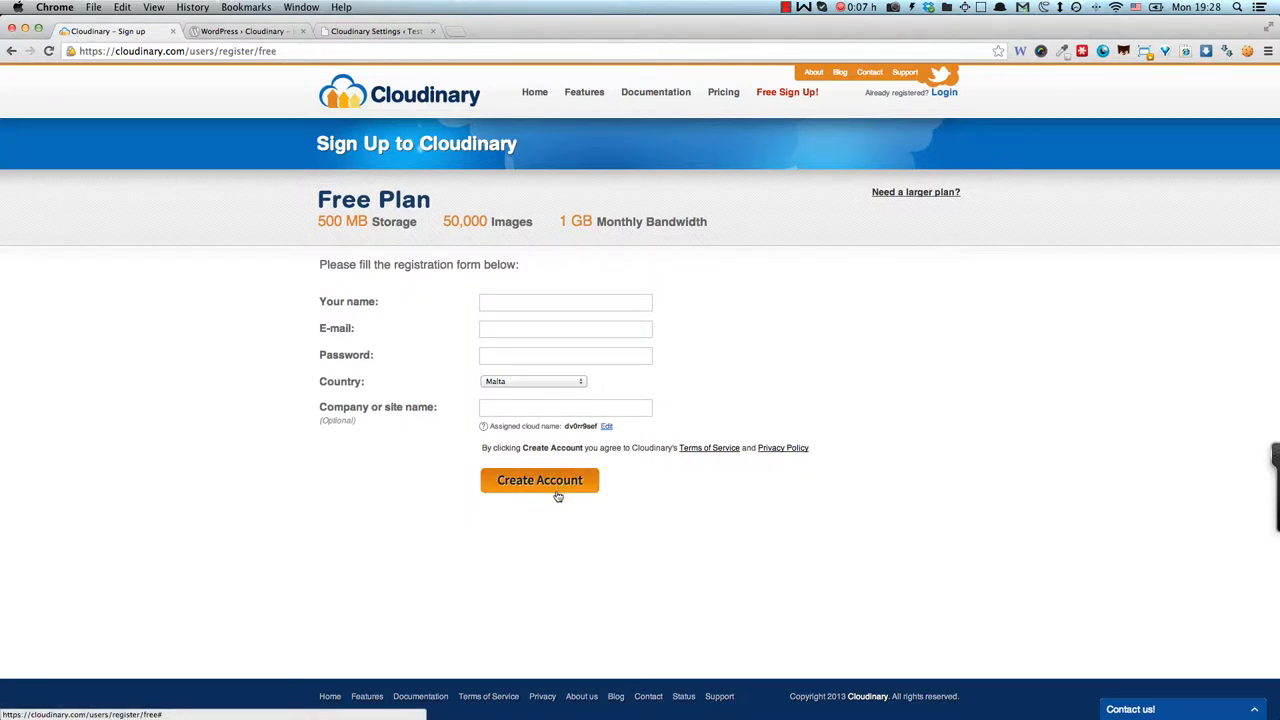
mouse_move(242, 37)
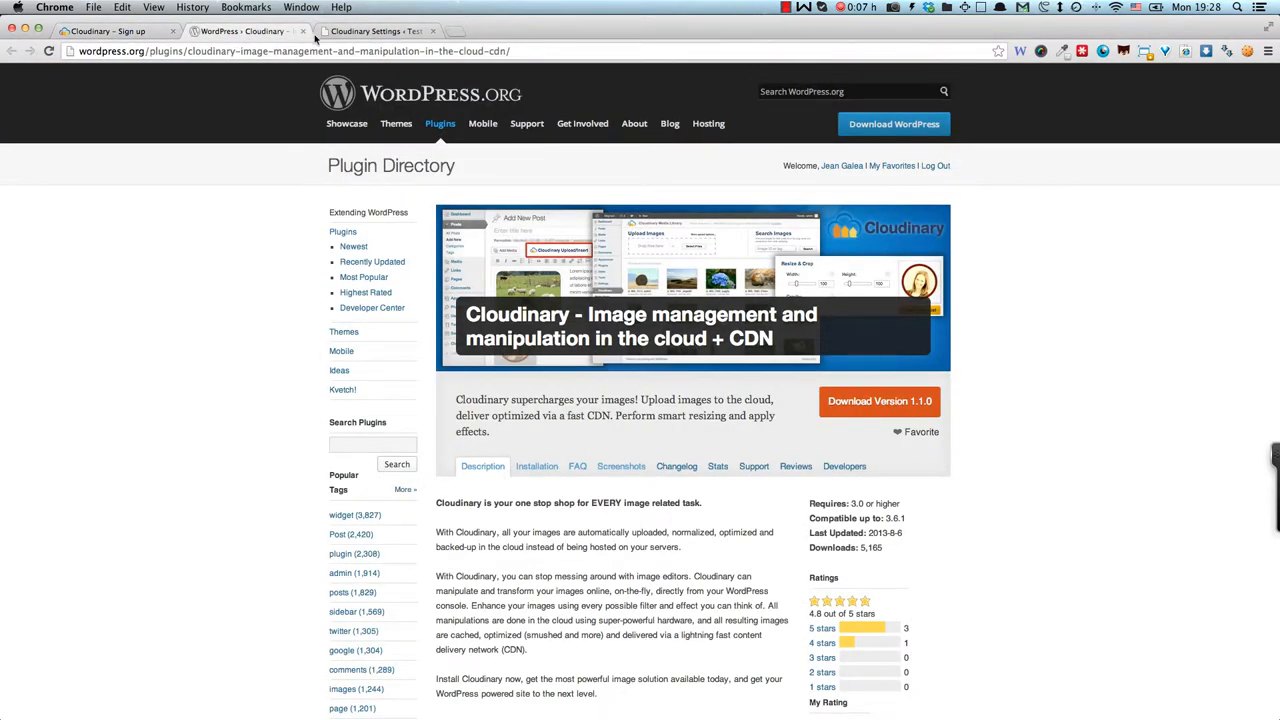
- Go to the Cloudinary settings tab, select the CLOUDINARY_URL value, and open the Media Library
click(375, 31)
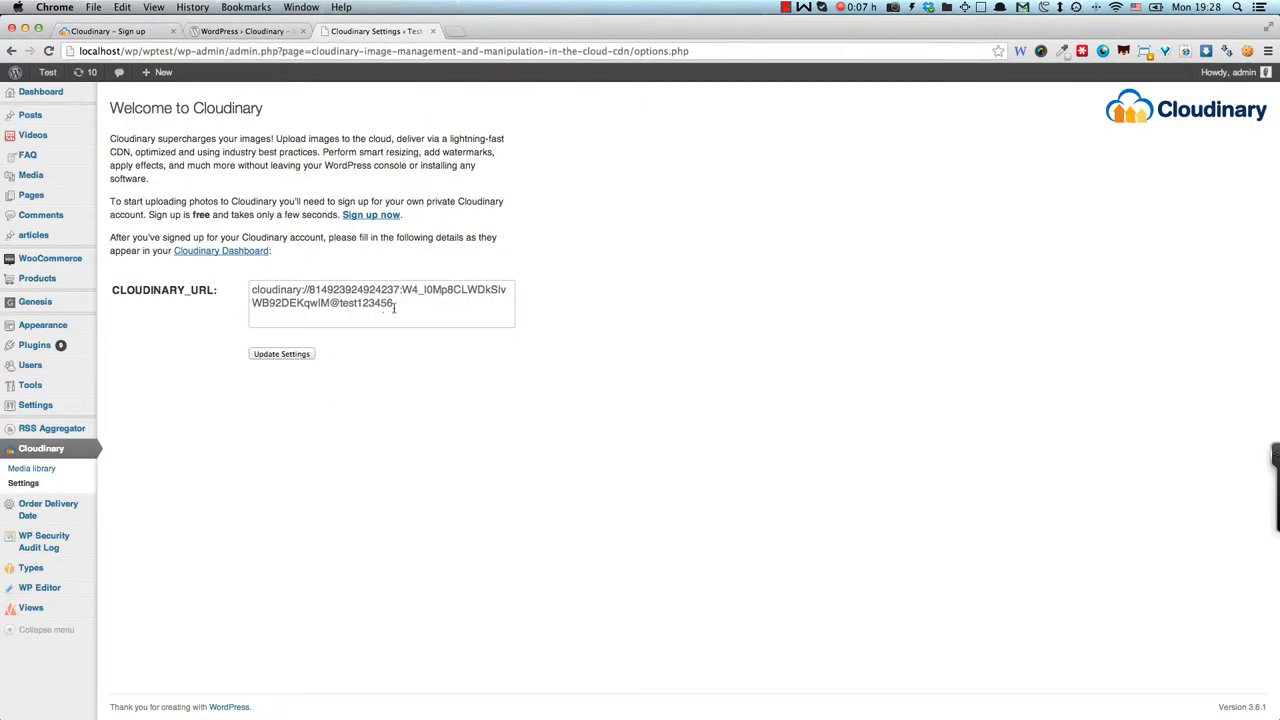
triple_click(380, 296)
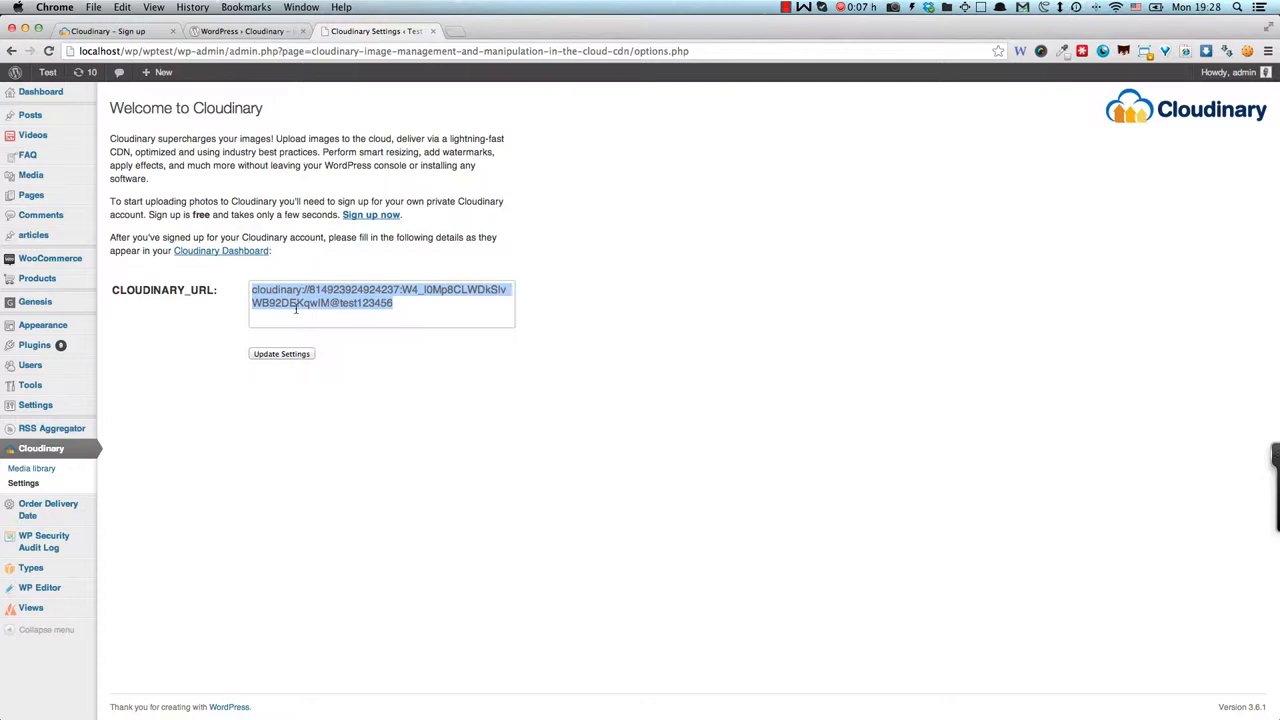
click(32, 468)
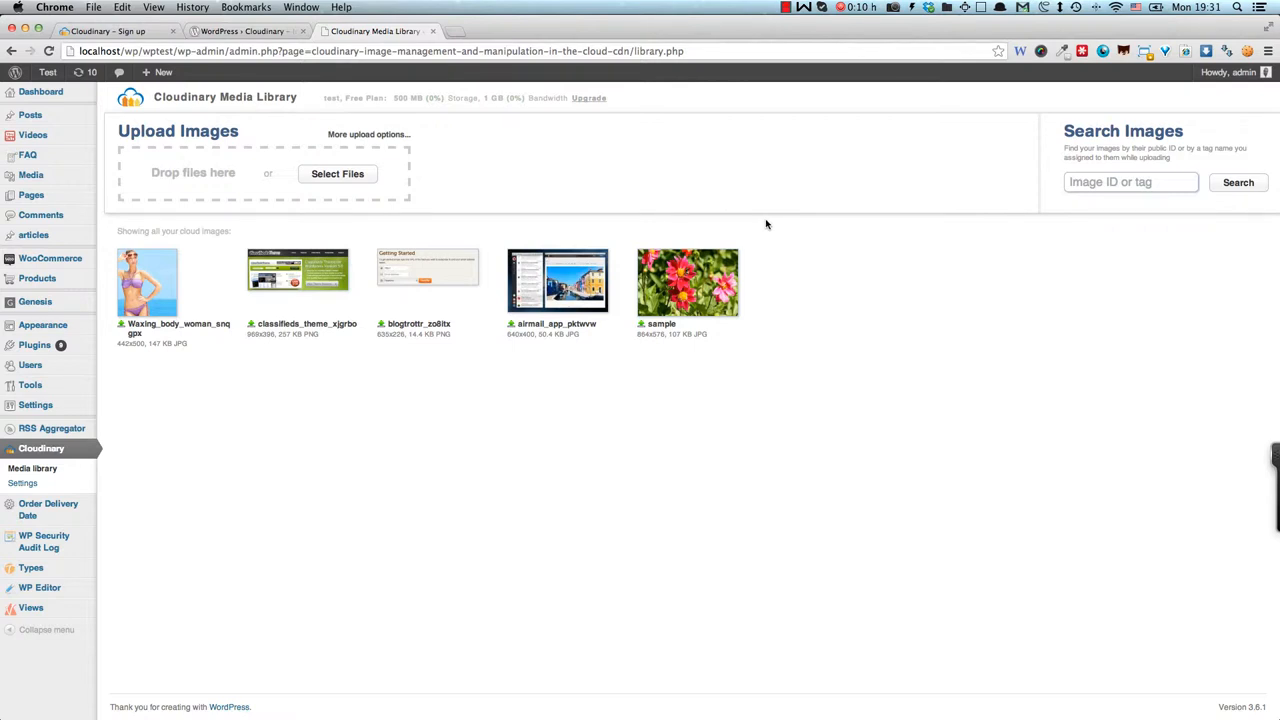
mouse_move(22, 483)
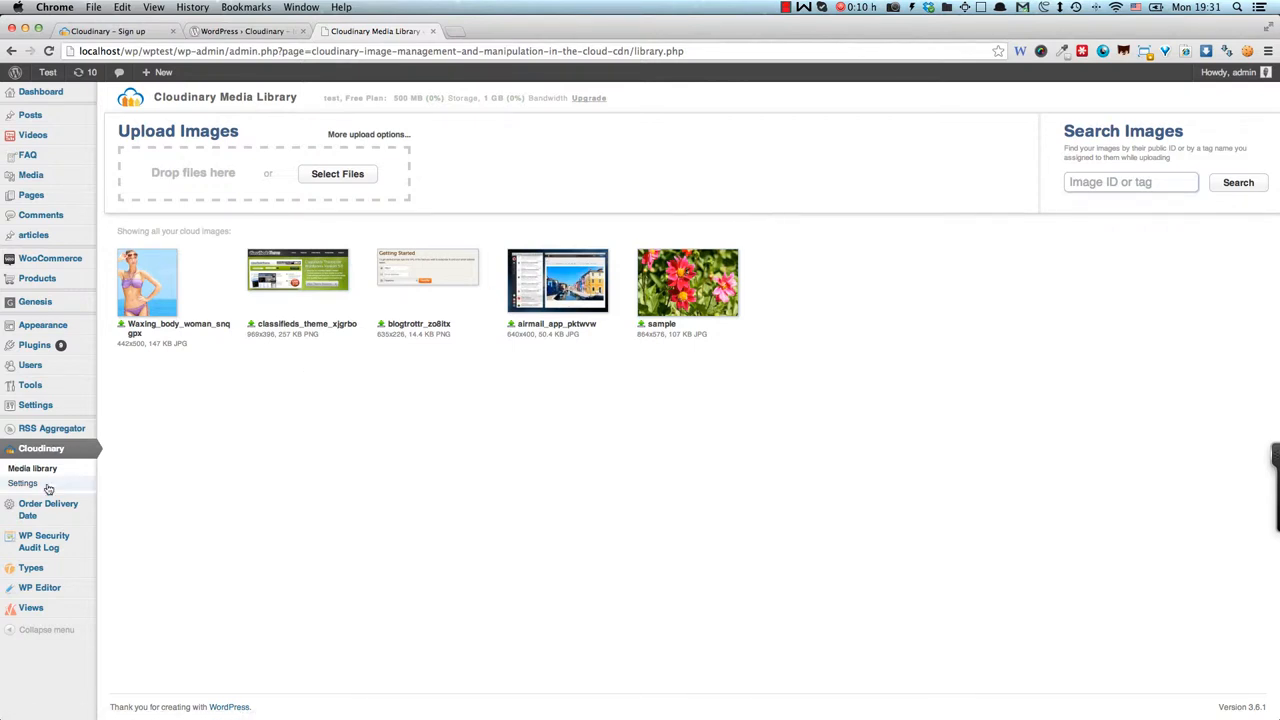
mouse_move(294, 189)
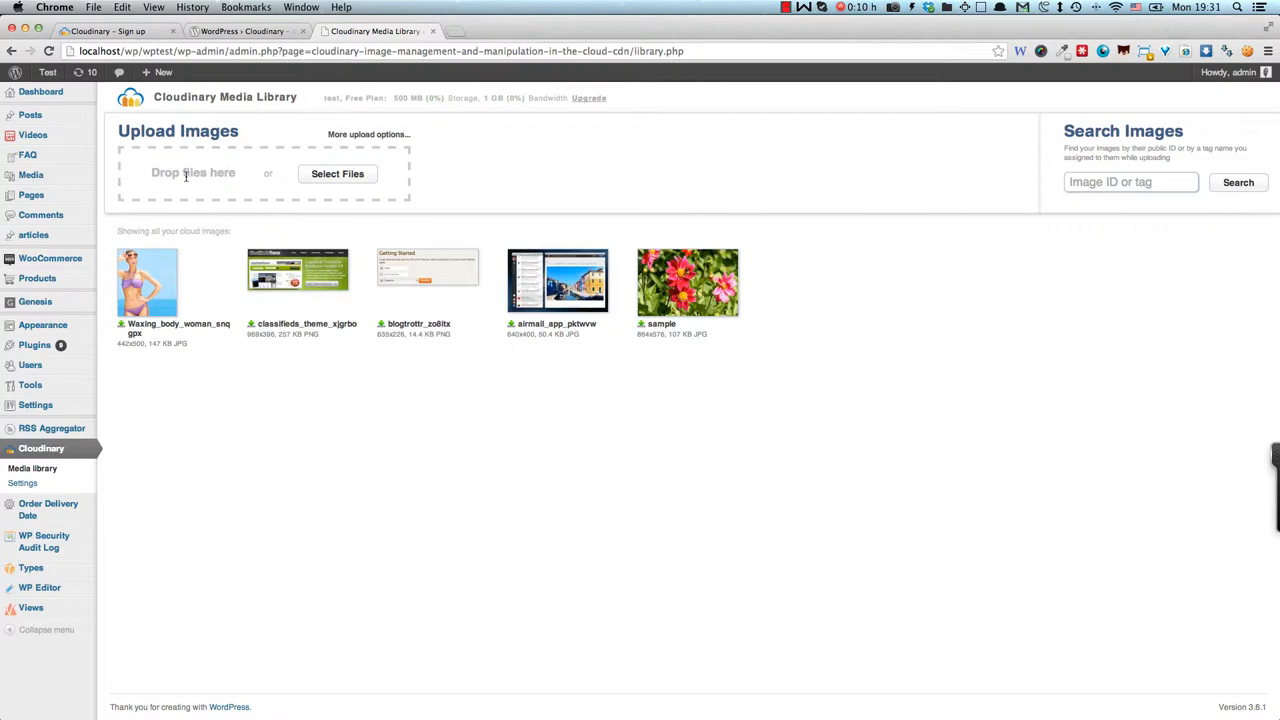
mouse_move(180, 193)
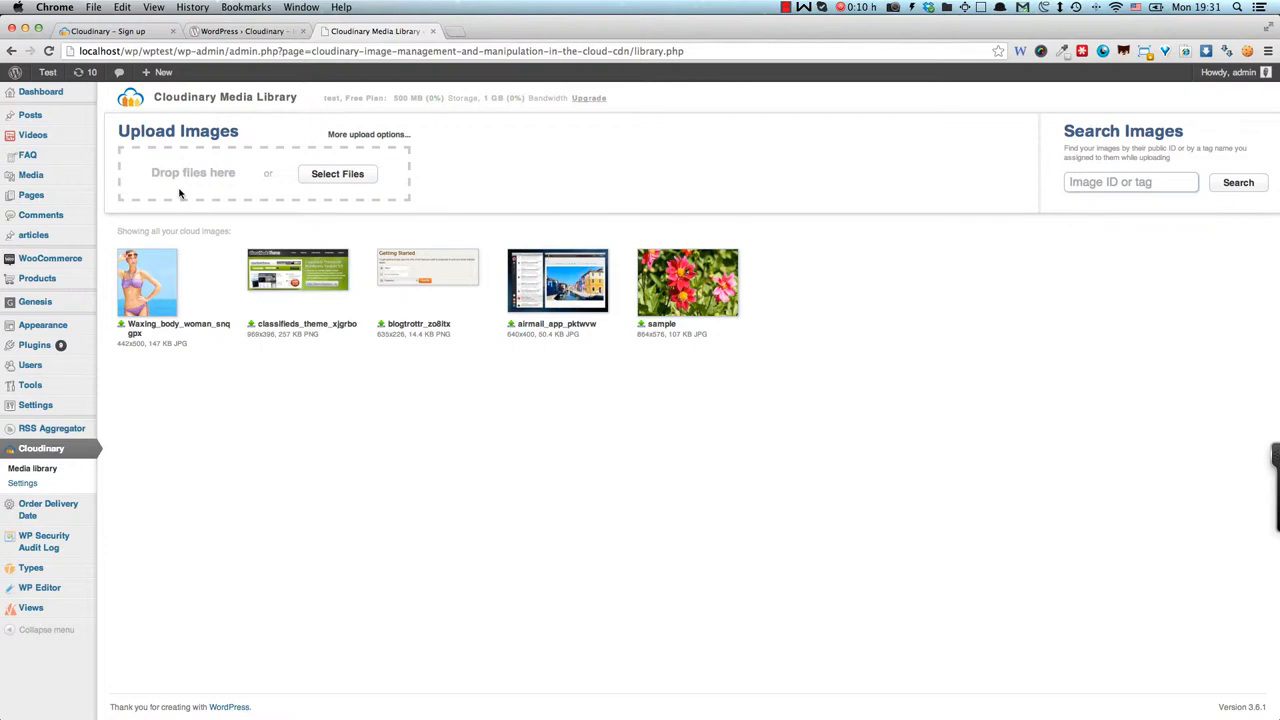
mouse_move(184, 206)
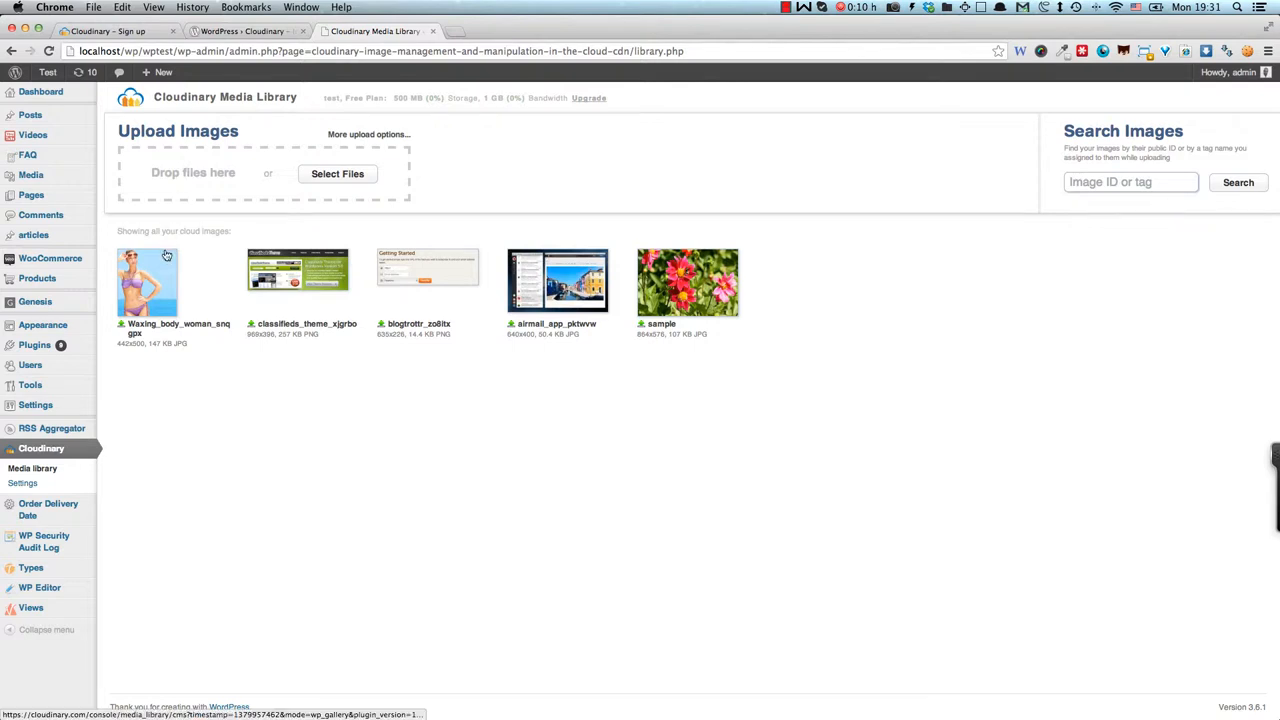
- Shrink the Waxing_body_woman_snqgpx image width to 333 and refresh the preview
click(147, 283)
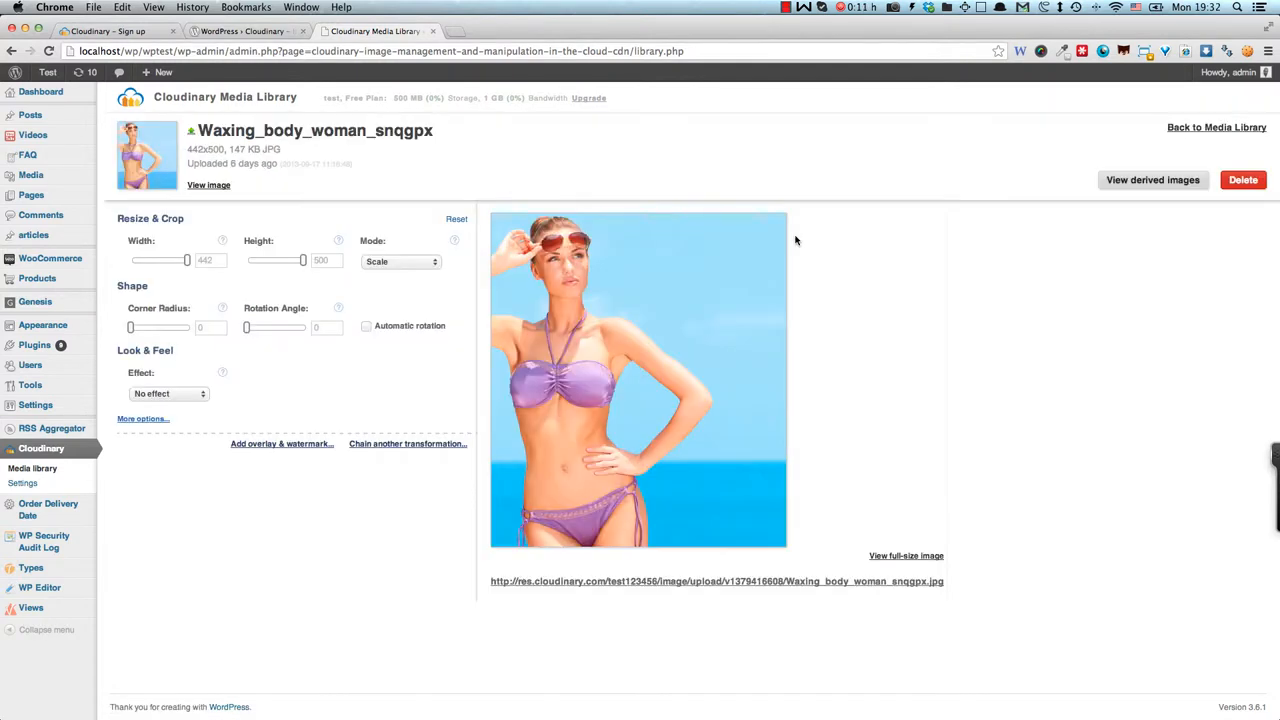
mouse_move(772, 248)
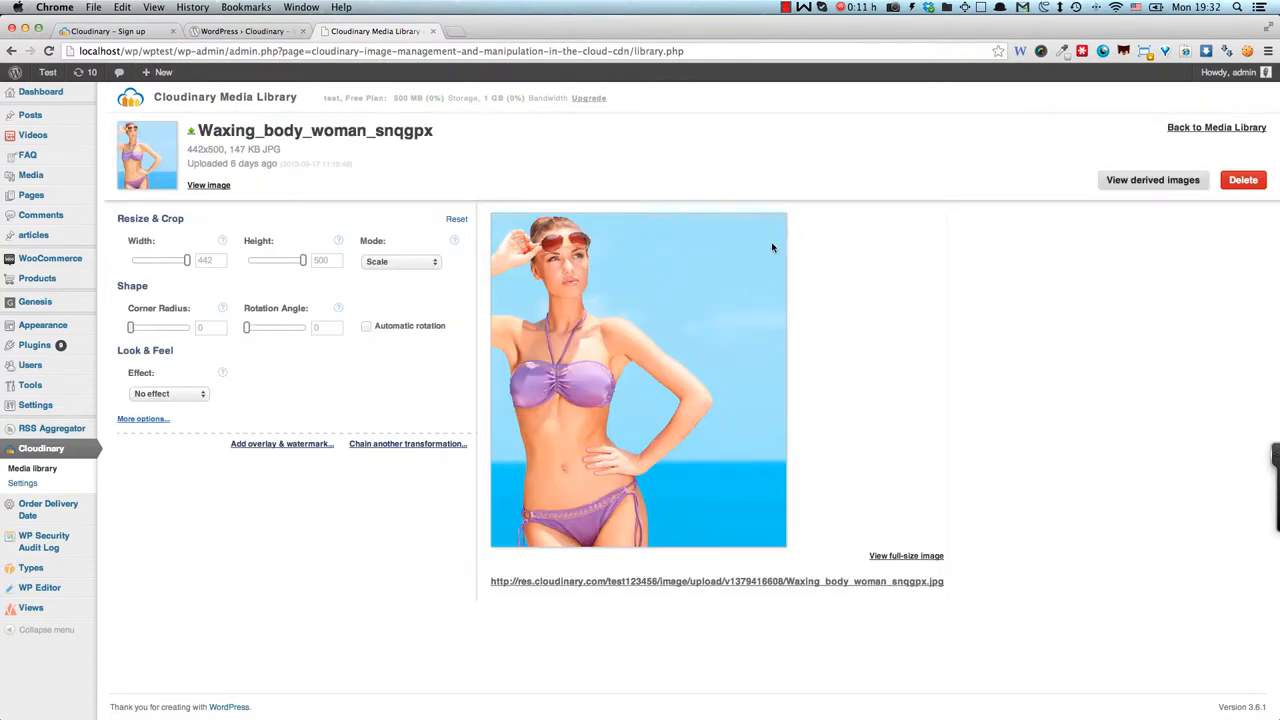
mouse_move(697, 233)
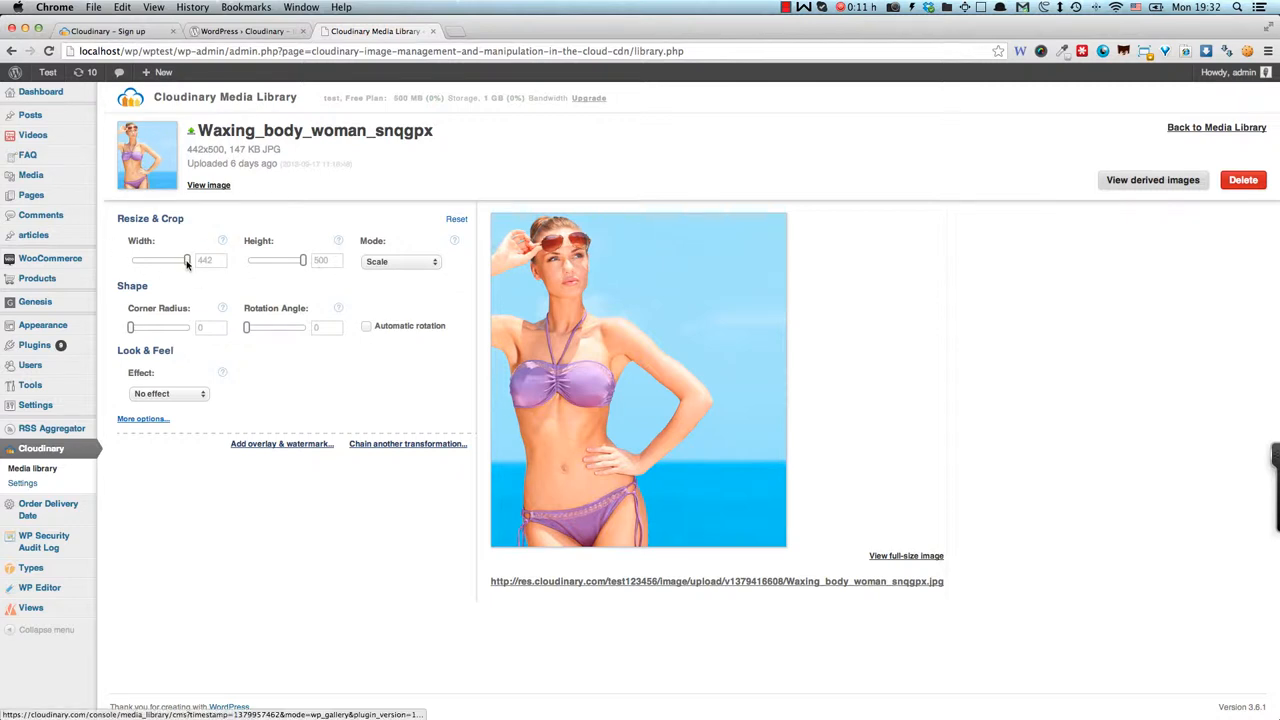
drag(187, 260, 178, 260)
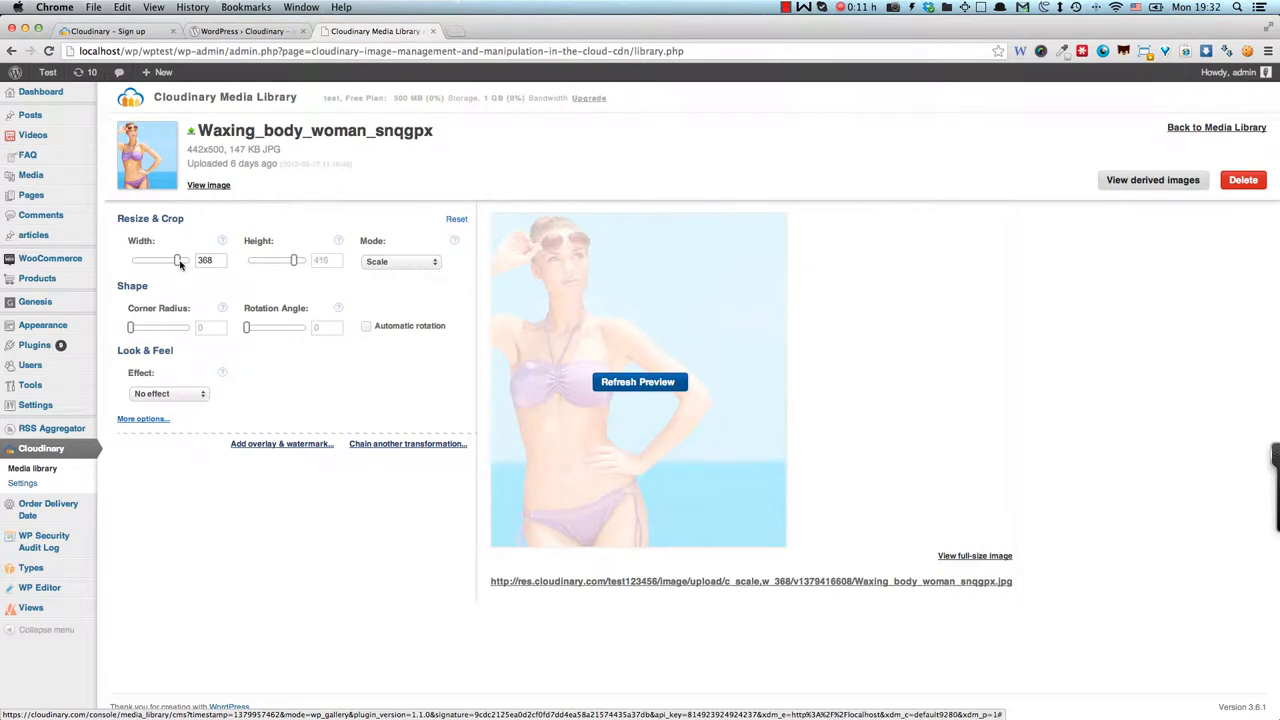
drag(180, 260, 173, 260)
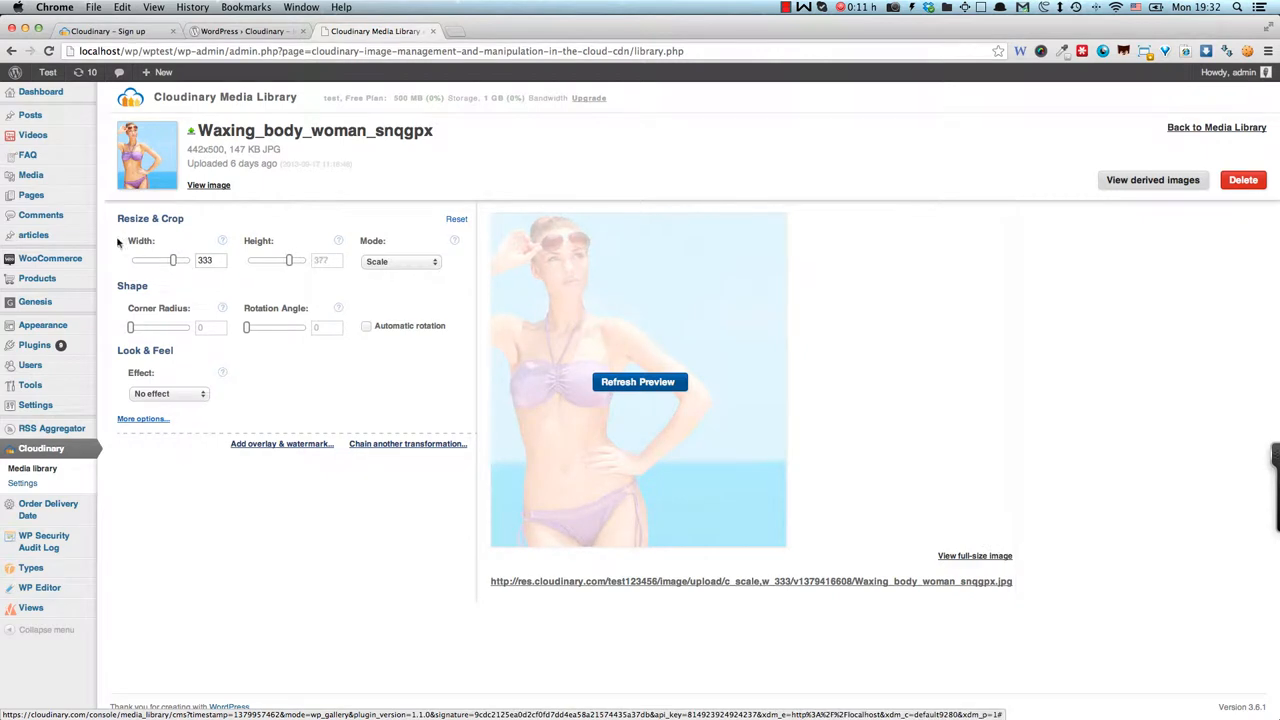
mouse_move(305, 270)
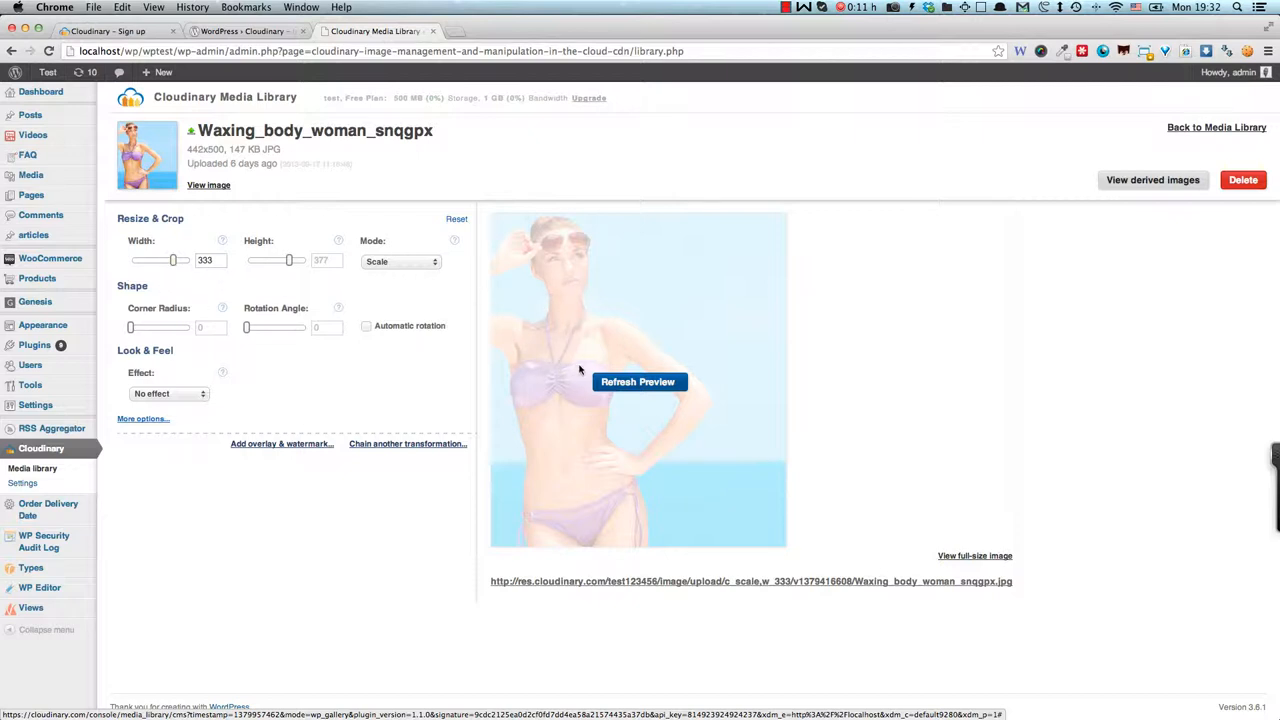
click(638, 381)
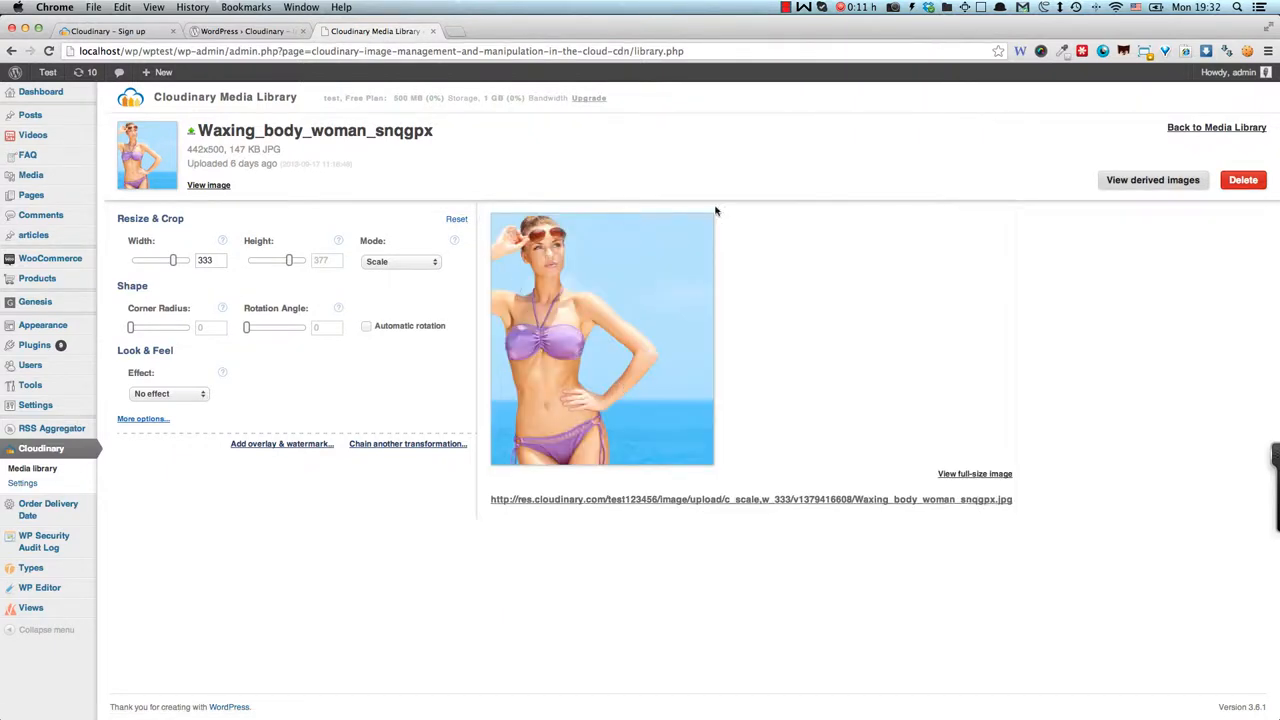
mouse_move(112, 325)
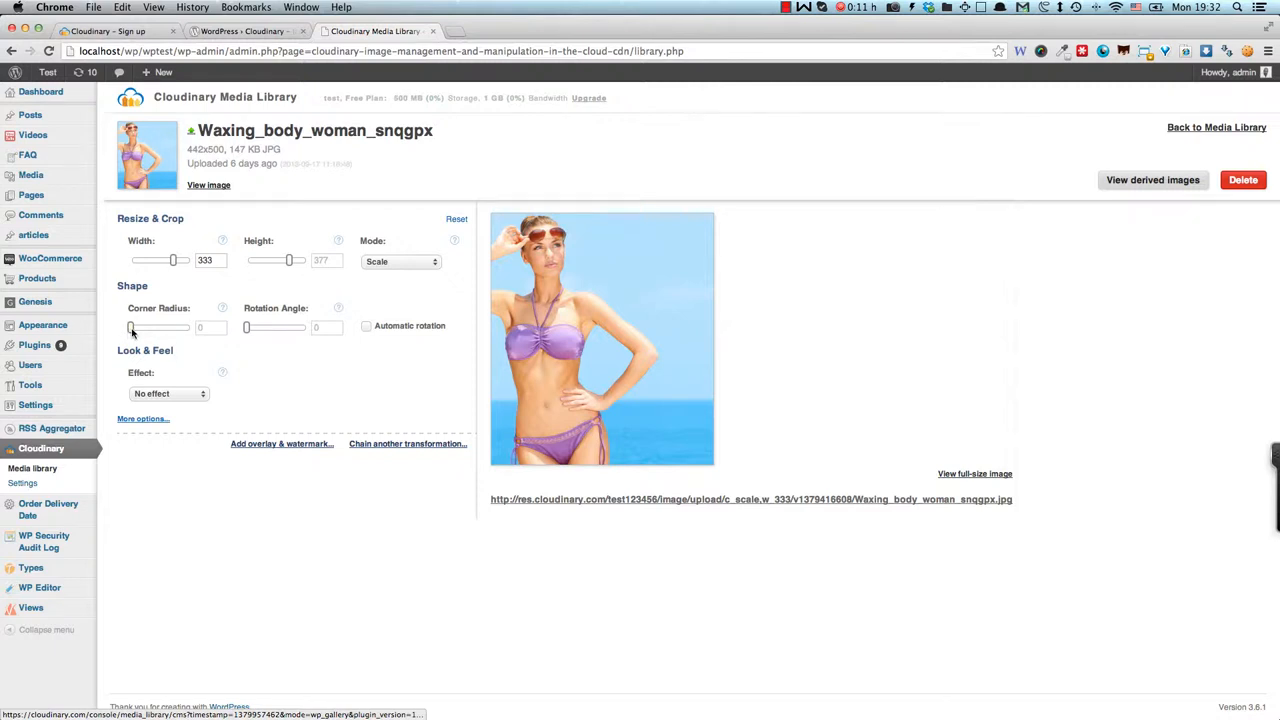
- Round the image corners to about 16, preview them, then rotate it 116 degrees
drag(131, 327, 160, 327)
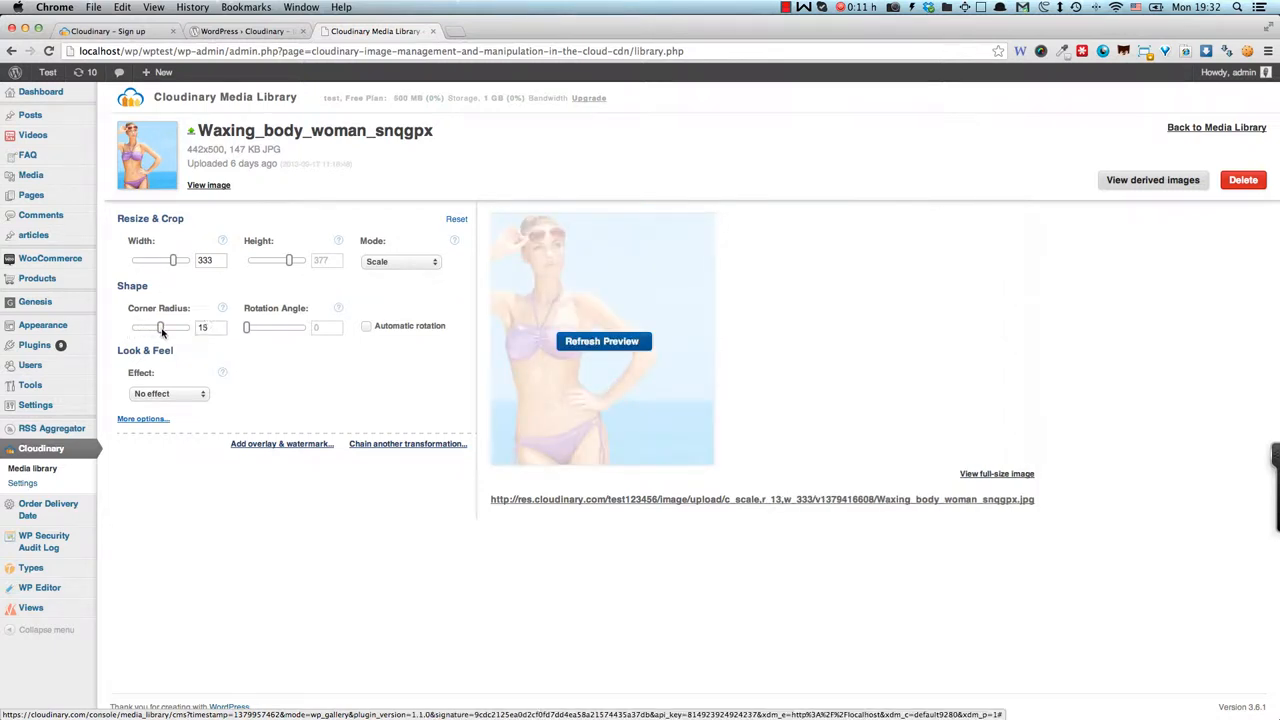
click(601, 341)
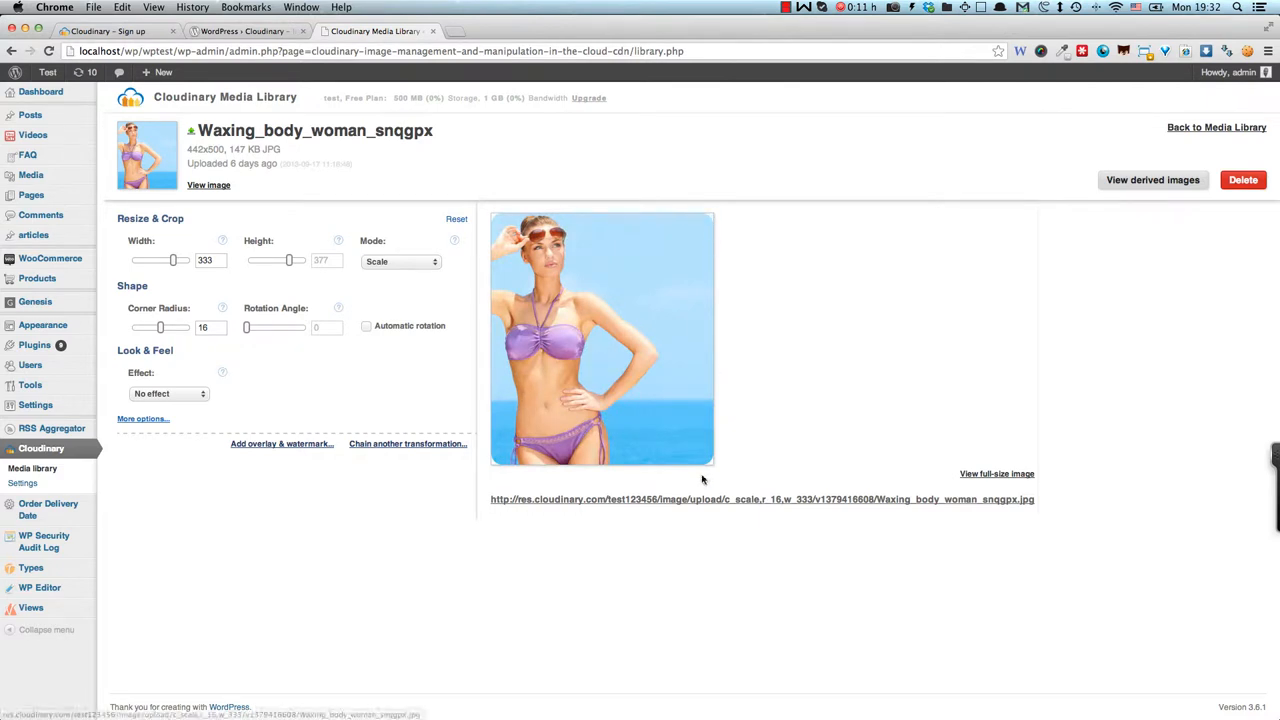
mouse_move(243, 352)
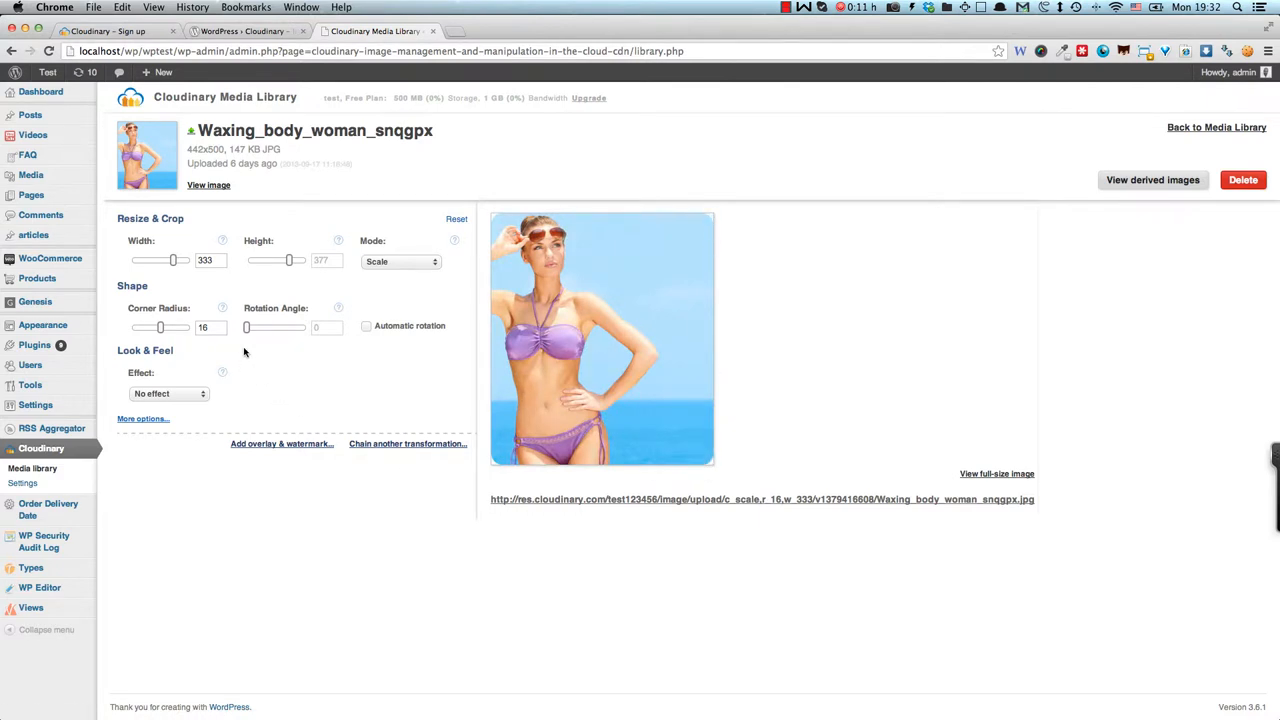
drag(247, 328, 268, 328)
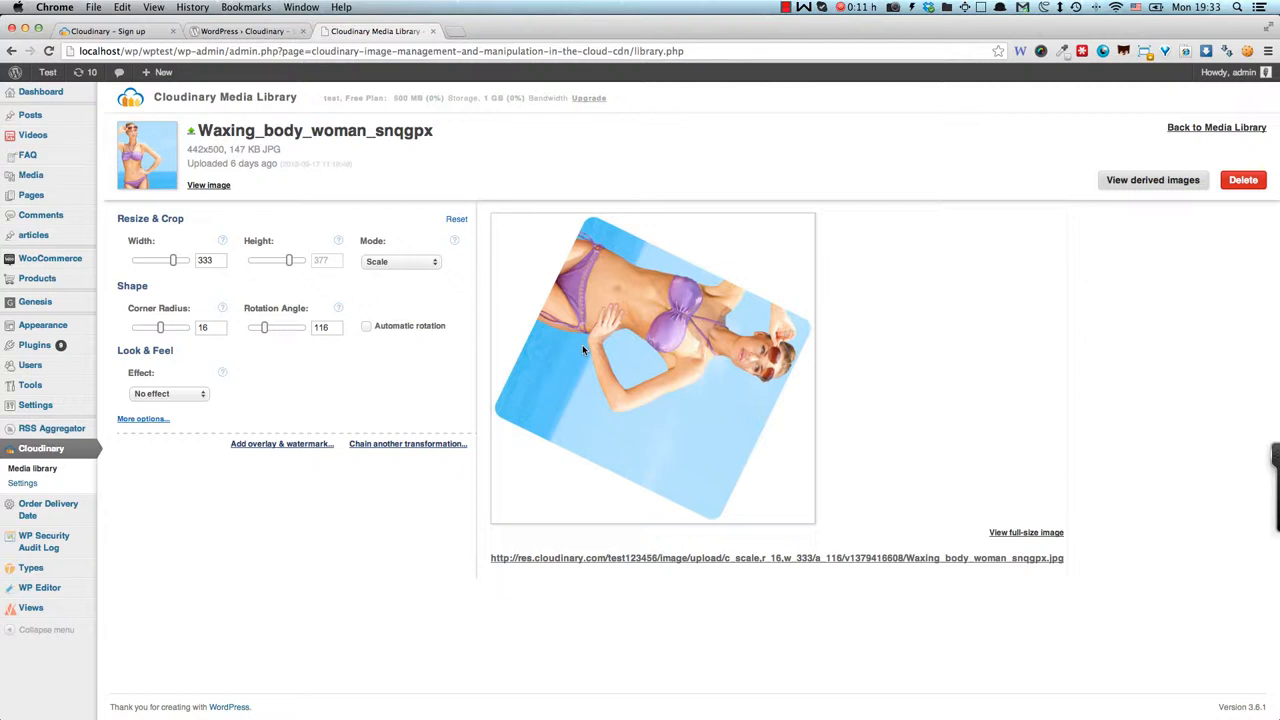
mouse_move(157, 388)
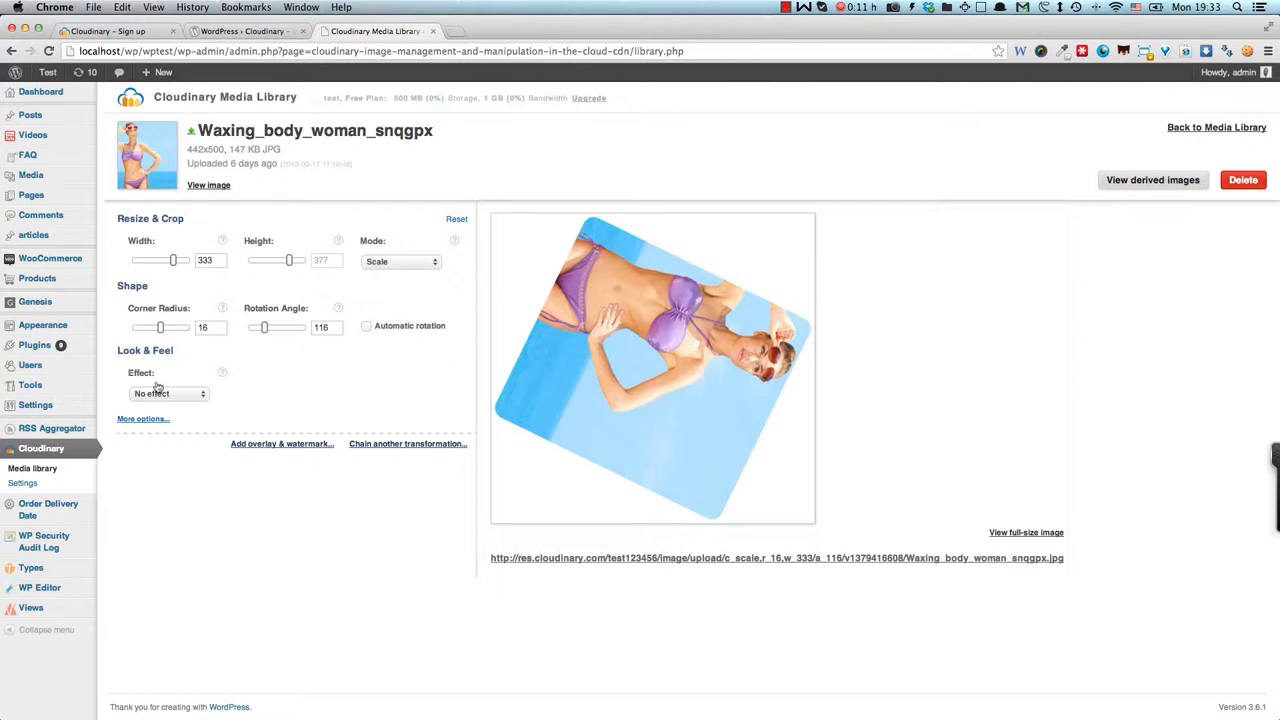
- Apply the Oil paint effect to the image and refresh the preview
click(168, 393)
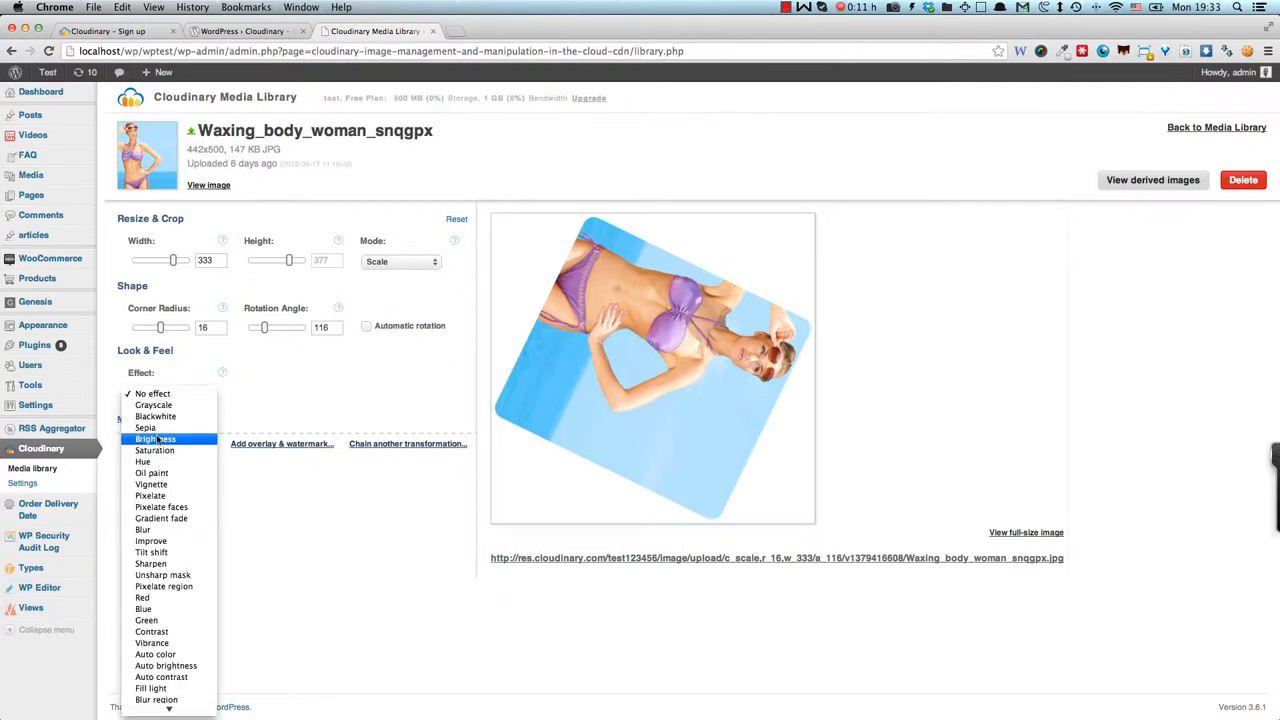
click(151, 472)
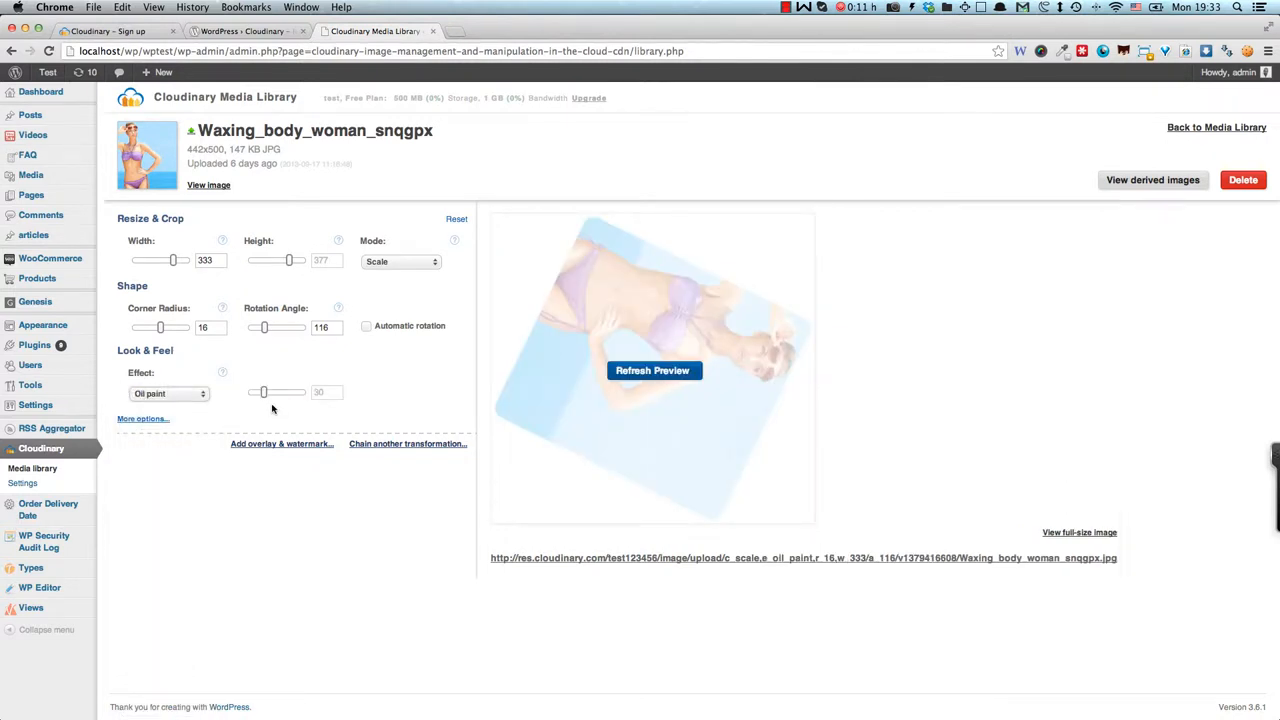
click(653, 370)
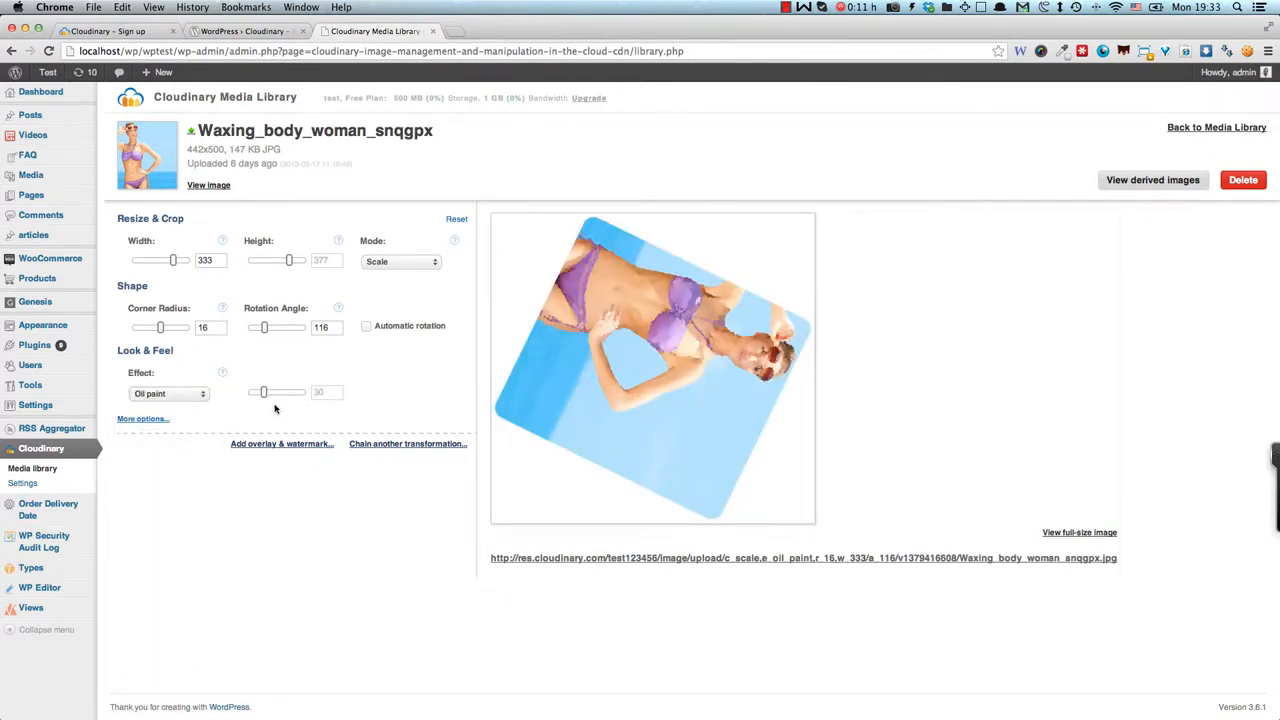
- Replace oil paint with the Pixelate faces effect and refresh the preview
click(168, 393)
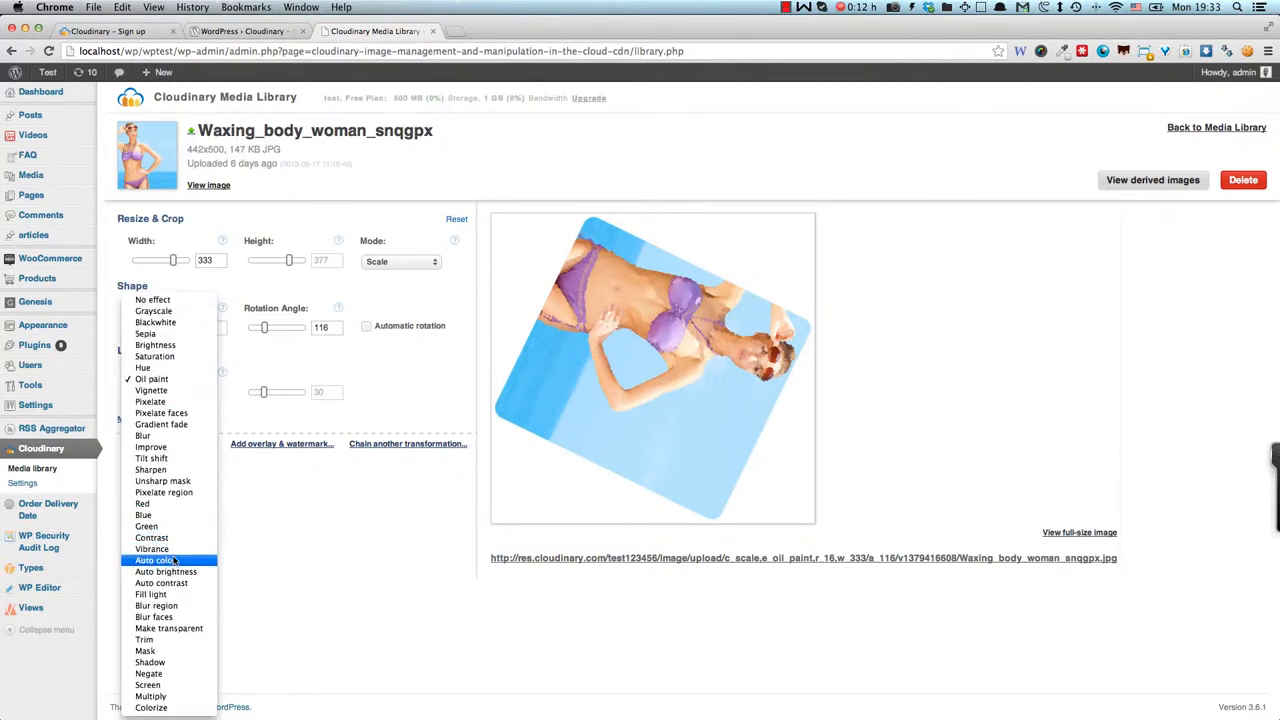
mouse_move(155, 345)
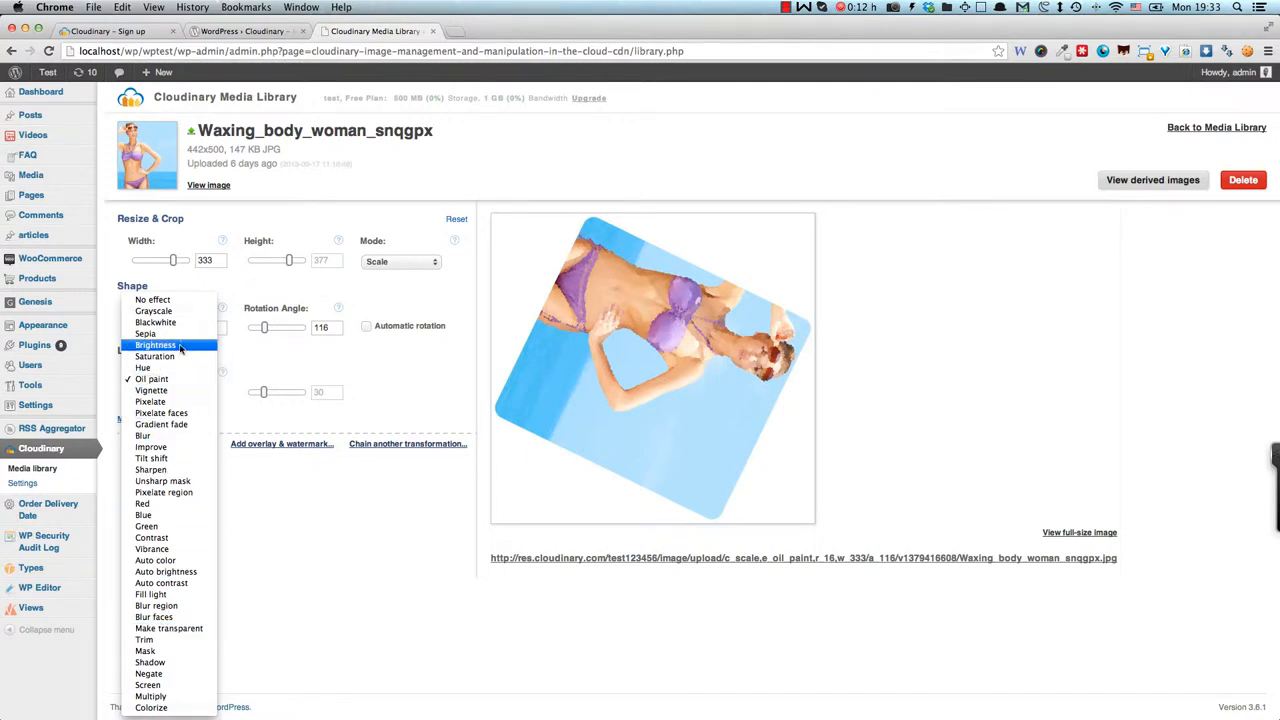
mouse_move(142, 367)
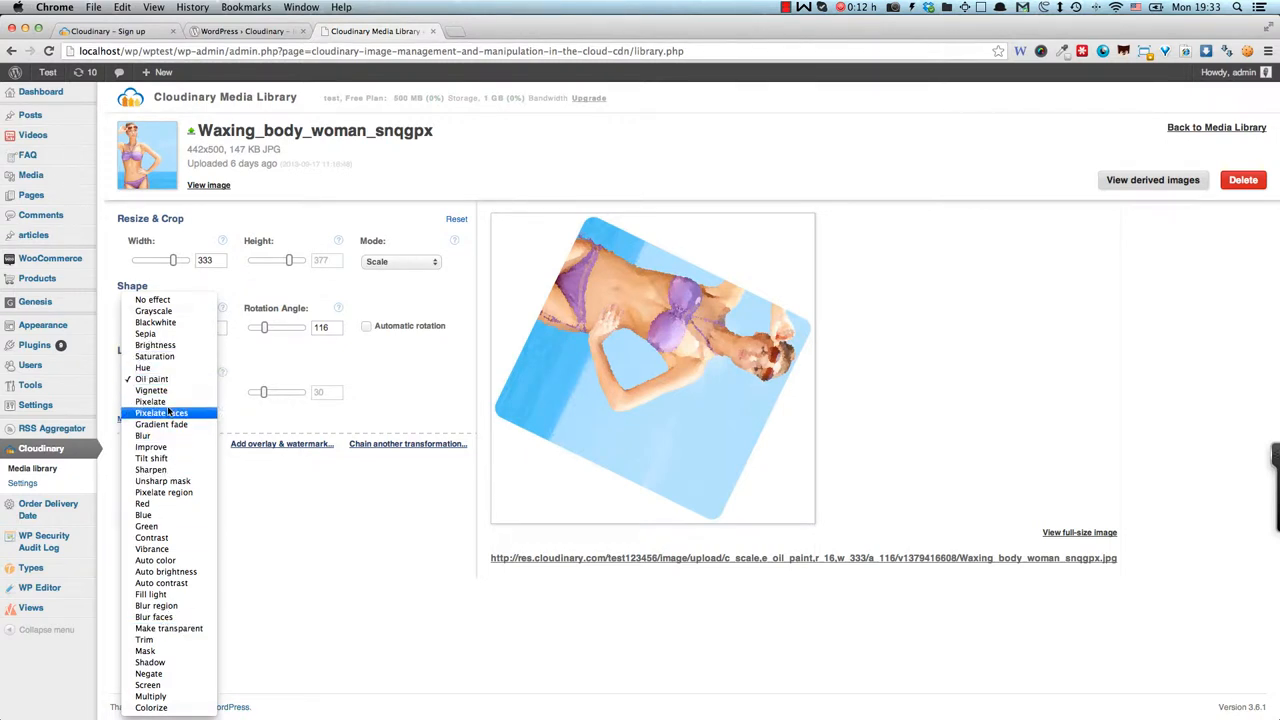
click(161, 413)
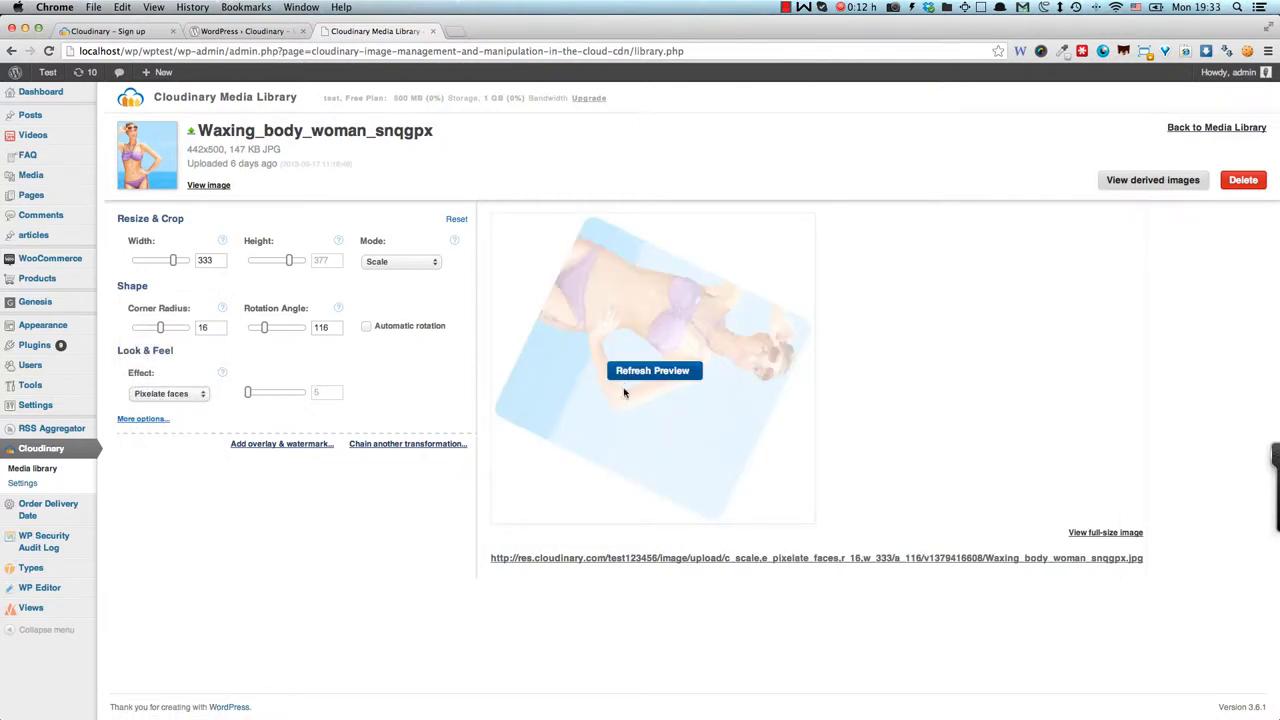
click(652, 370)
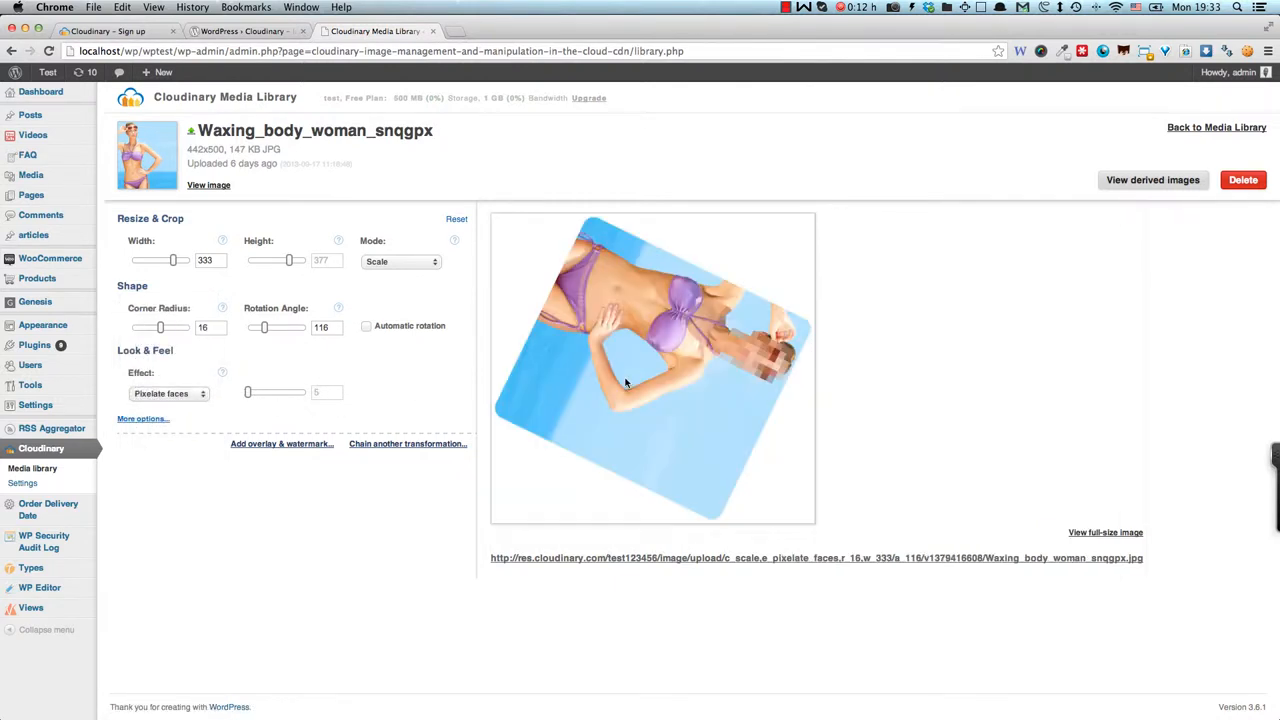
mouse_move(707, 337)
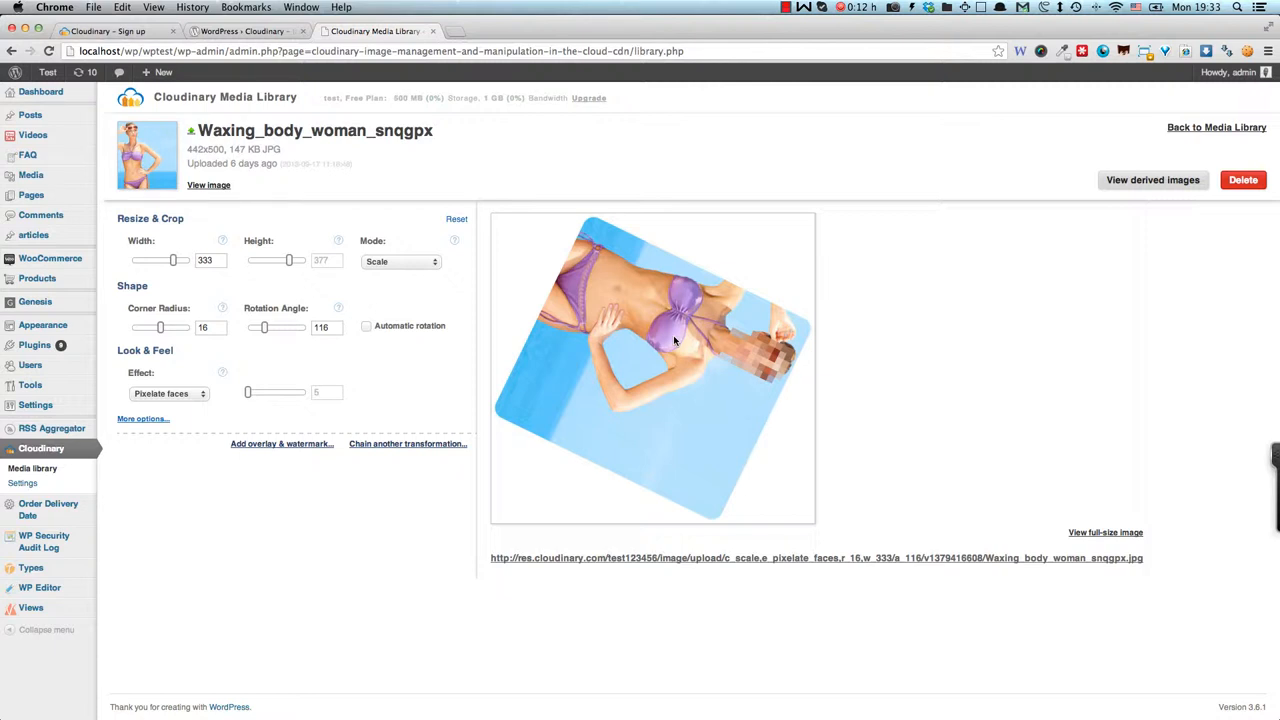
mouse_move(815, 323)
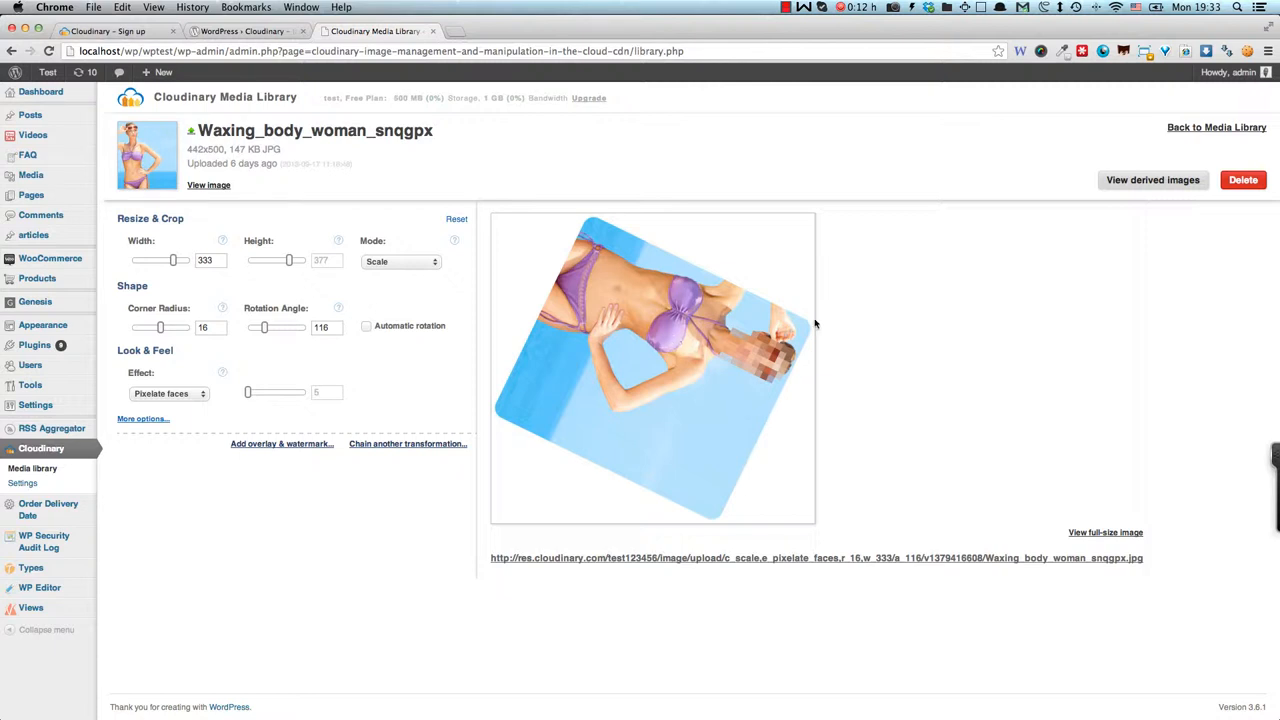
- Lower the rotation angle from 116 to 35 degrees and refresh the preview
drag(264, 327, 248, 327)
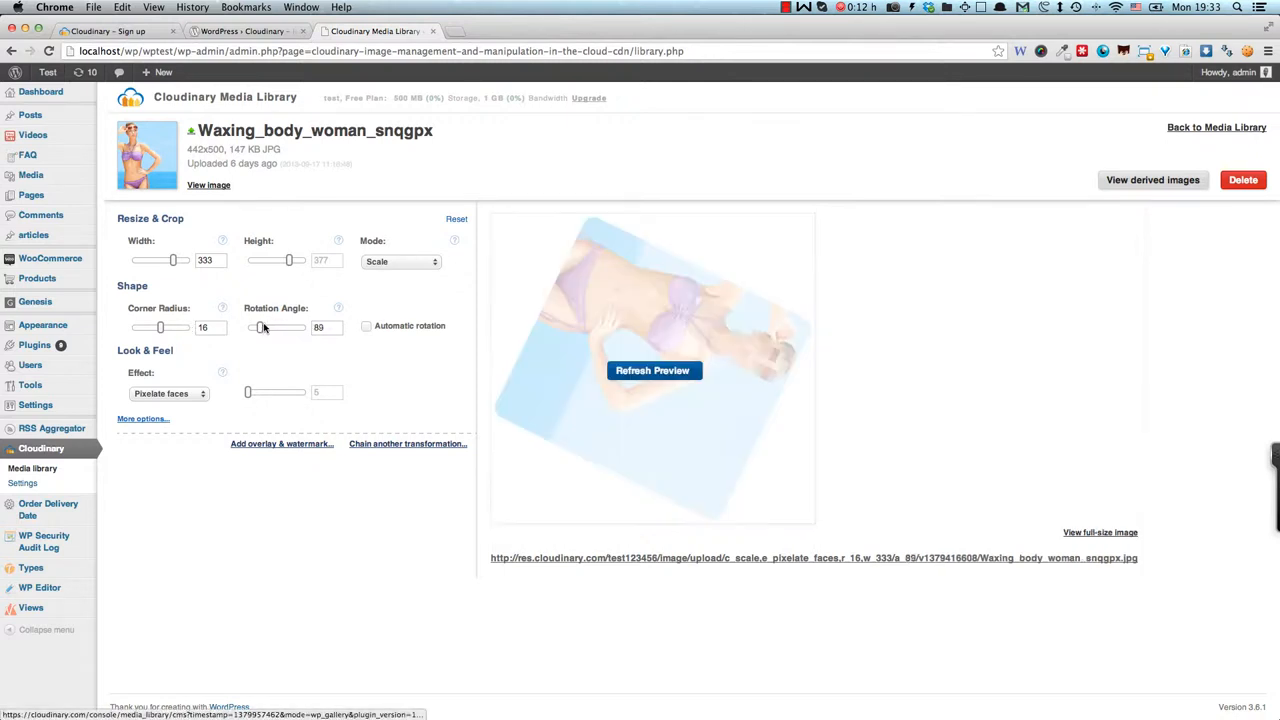
drag(260, 327, 251, 327)
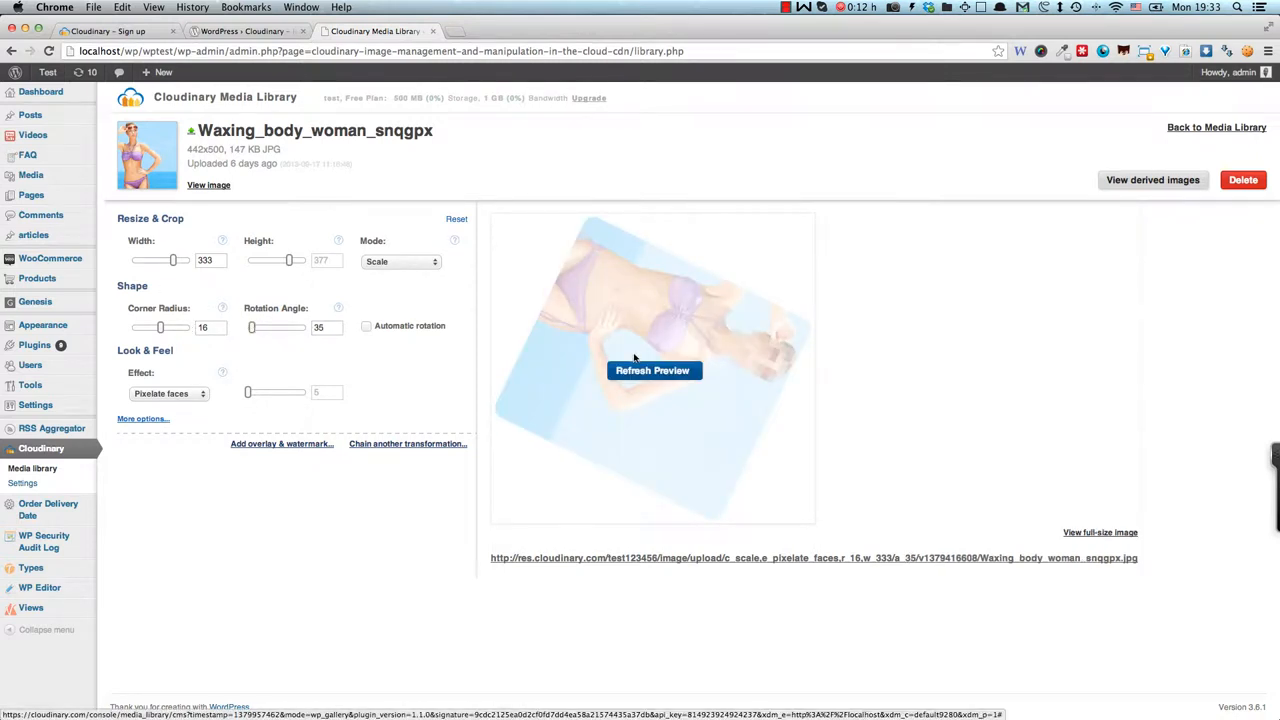
click(652, 370)
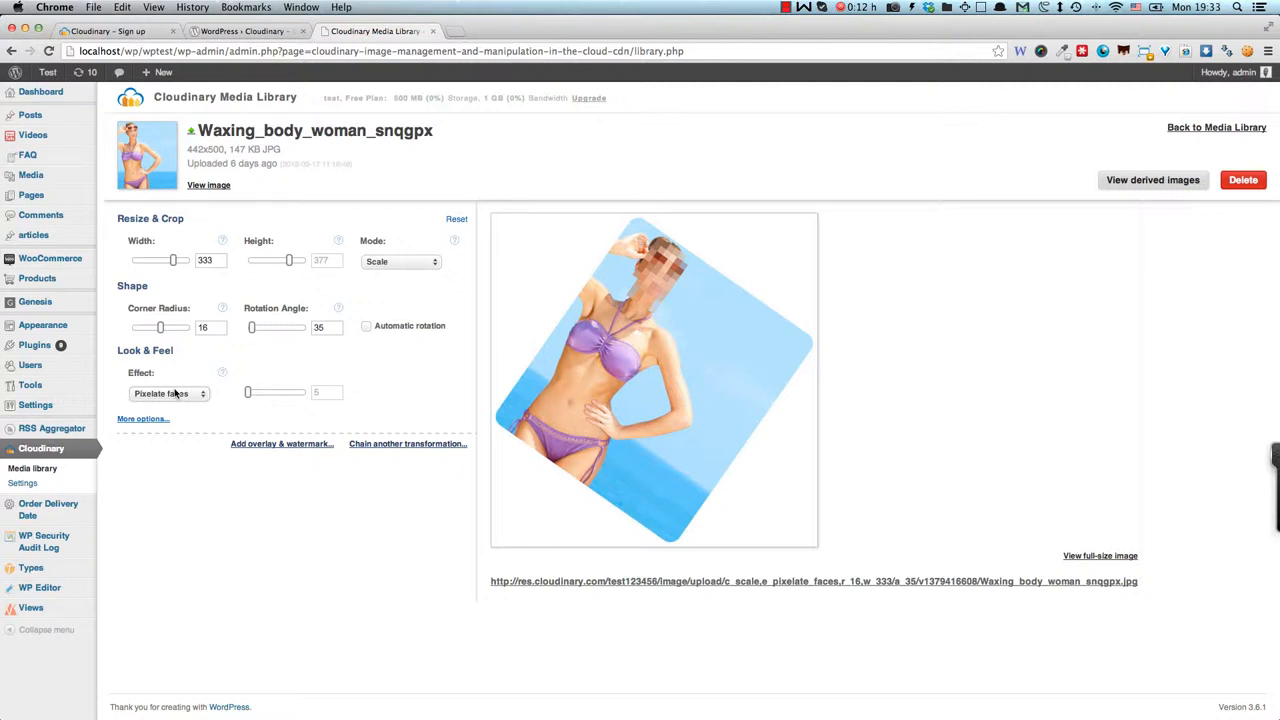
mouse_move(178, 393)
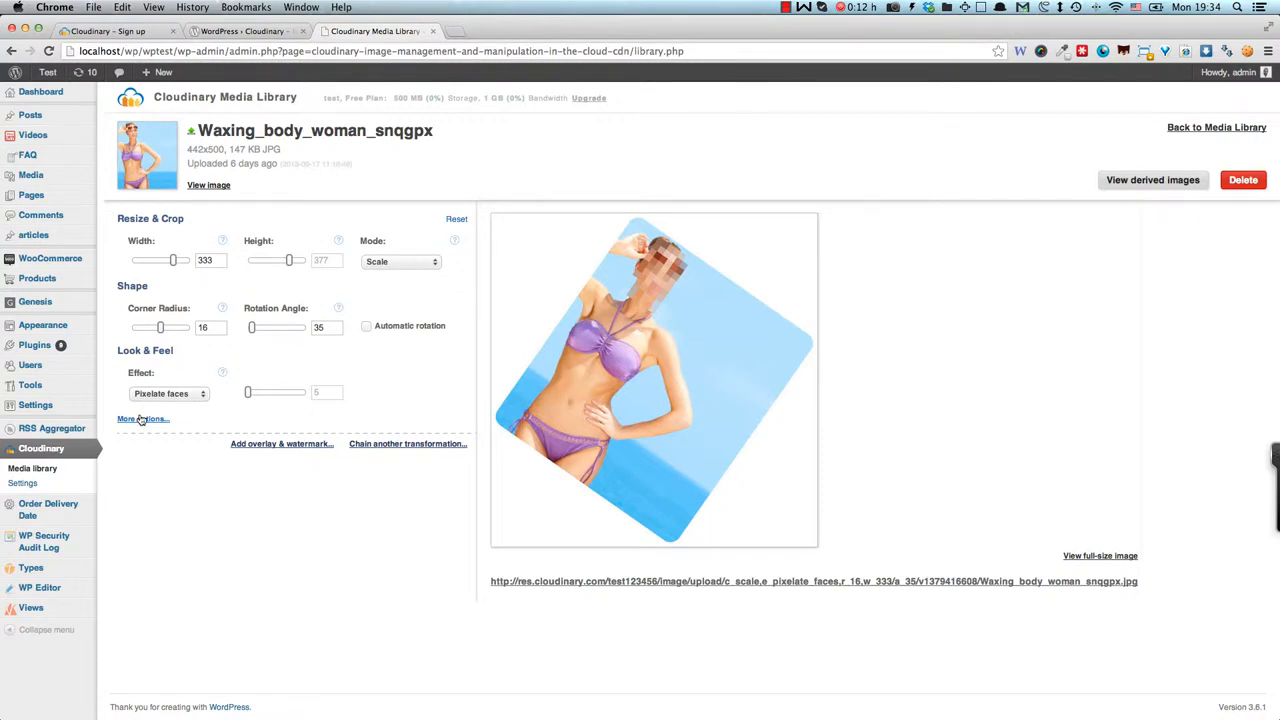
- Reveal more options, choose a colour, and browse the Format list without changing it
click(140, 418)
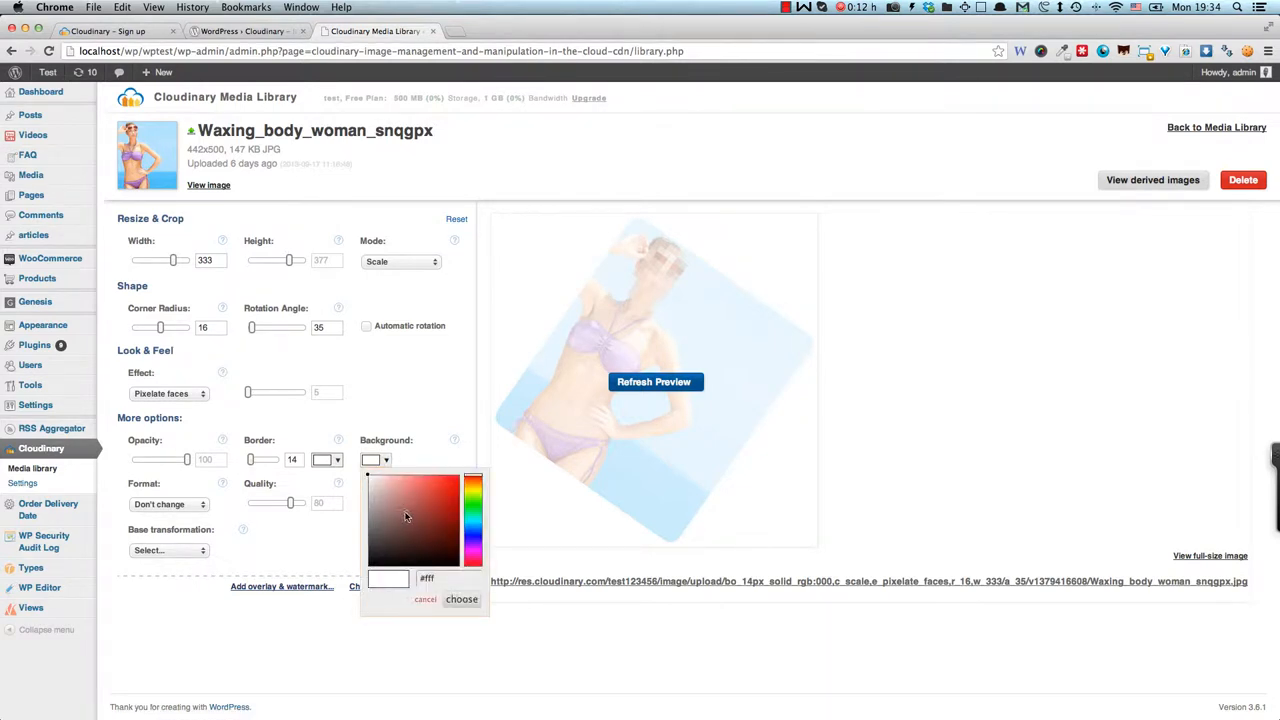
click(406, 512)
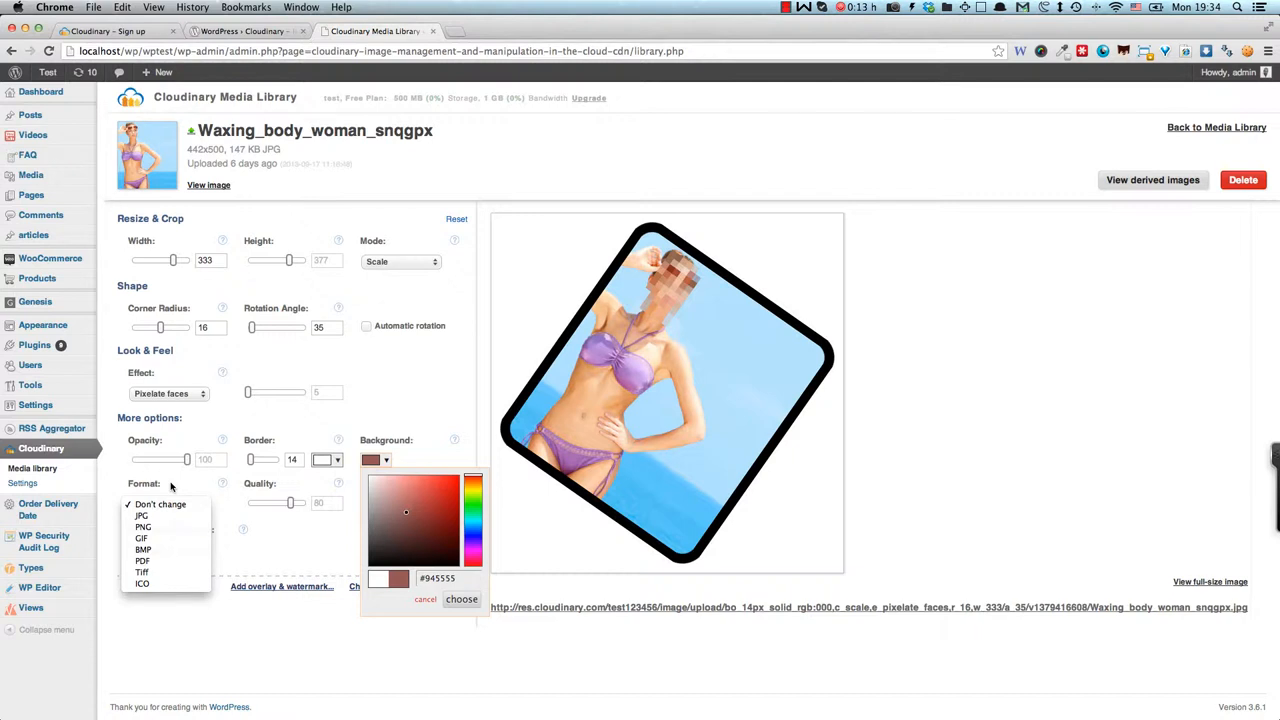
mouse_move(229, 494)
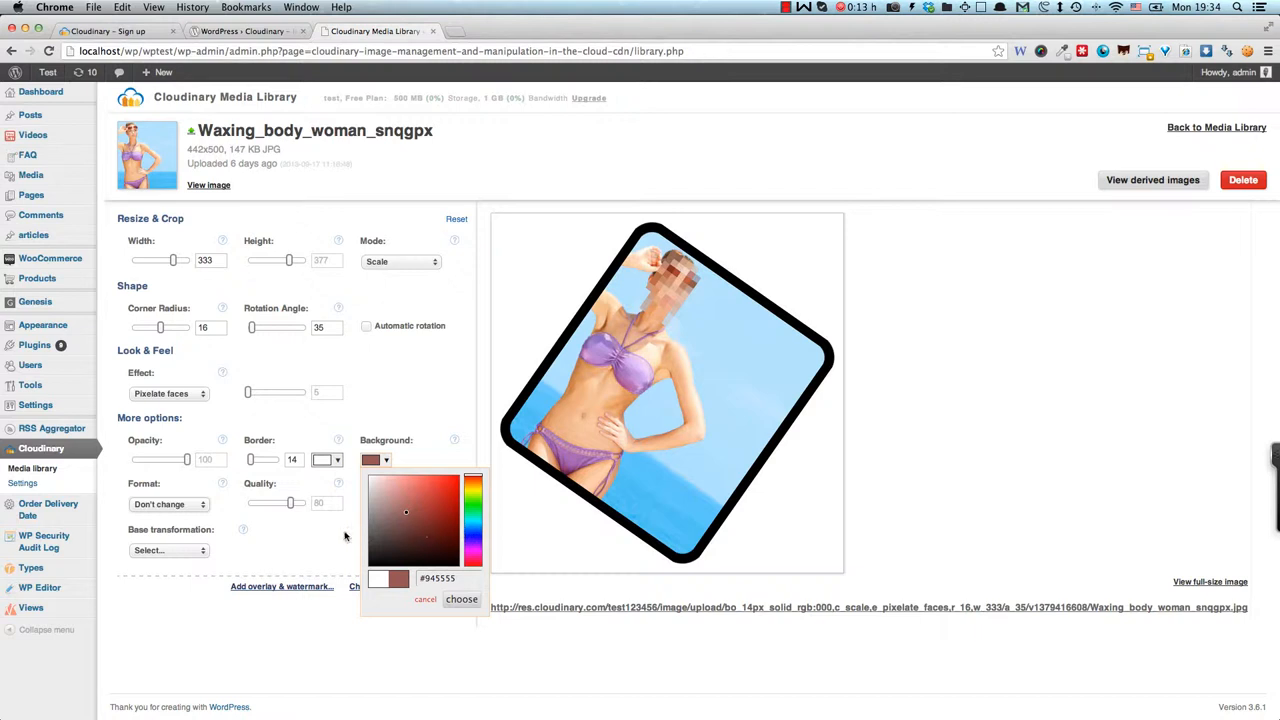
mouse_move(314, 537)
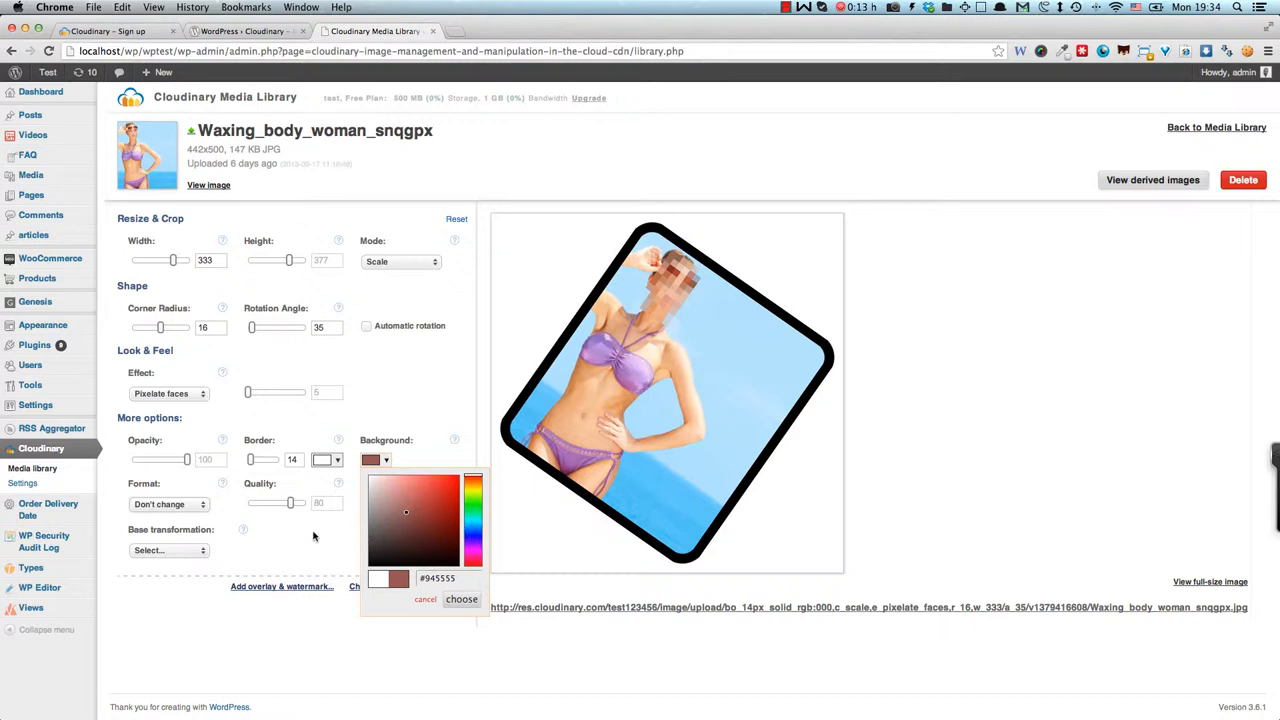
mouse_move(225, 535)
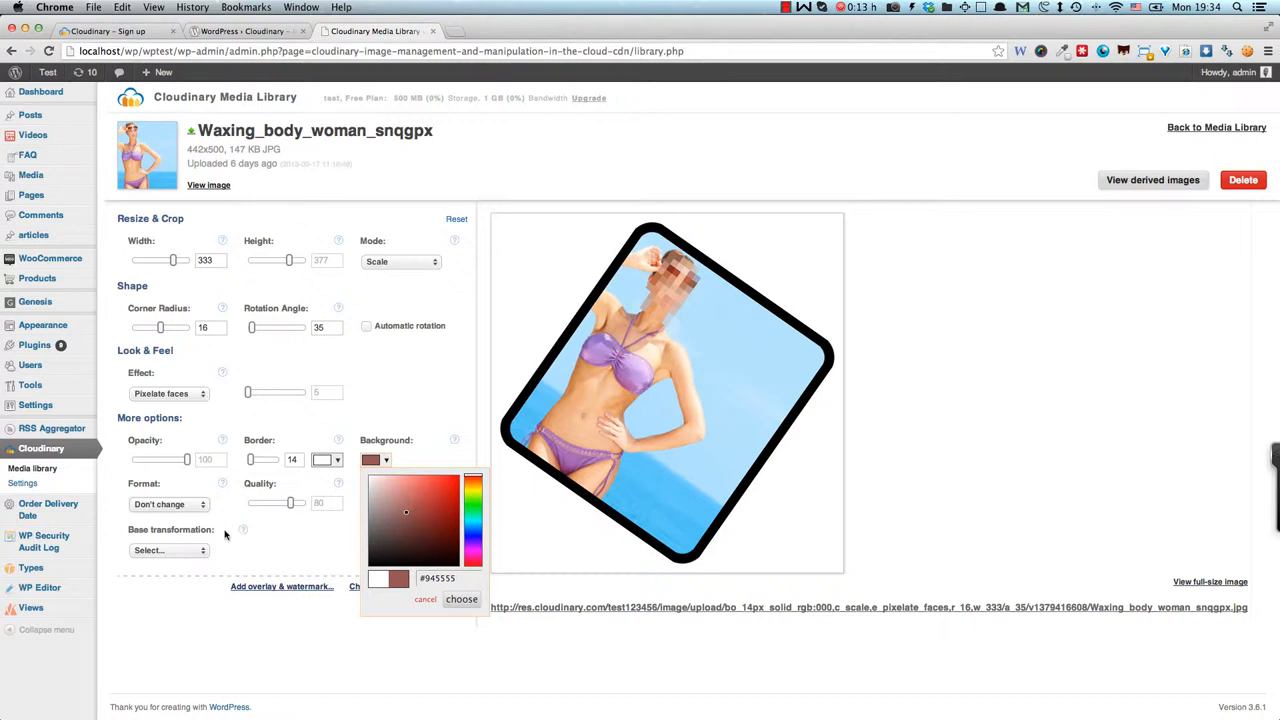
click(168, 504)
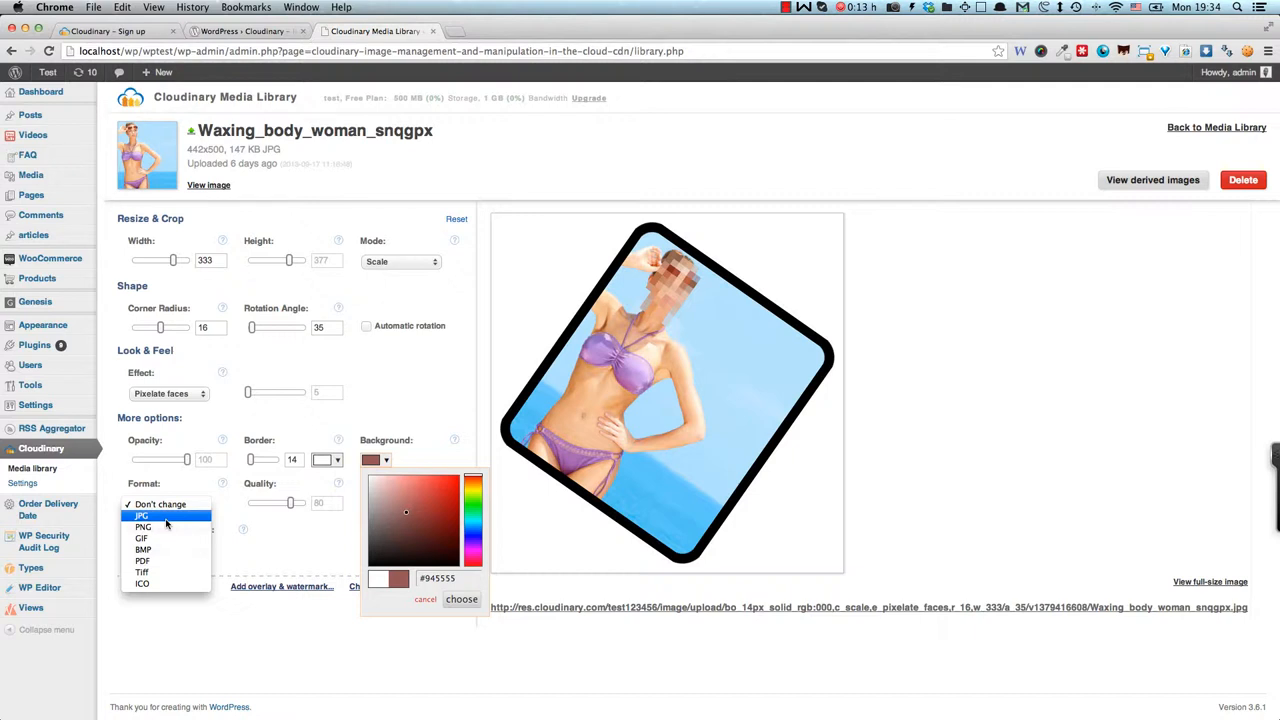
mouse_move(143, 527)
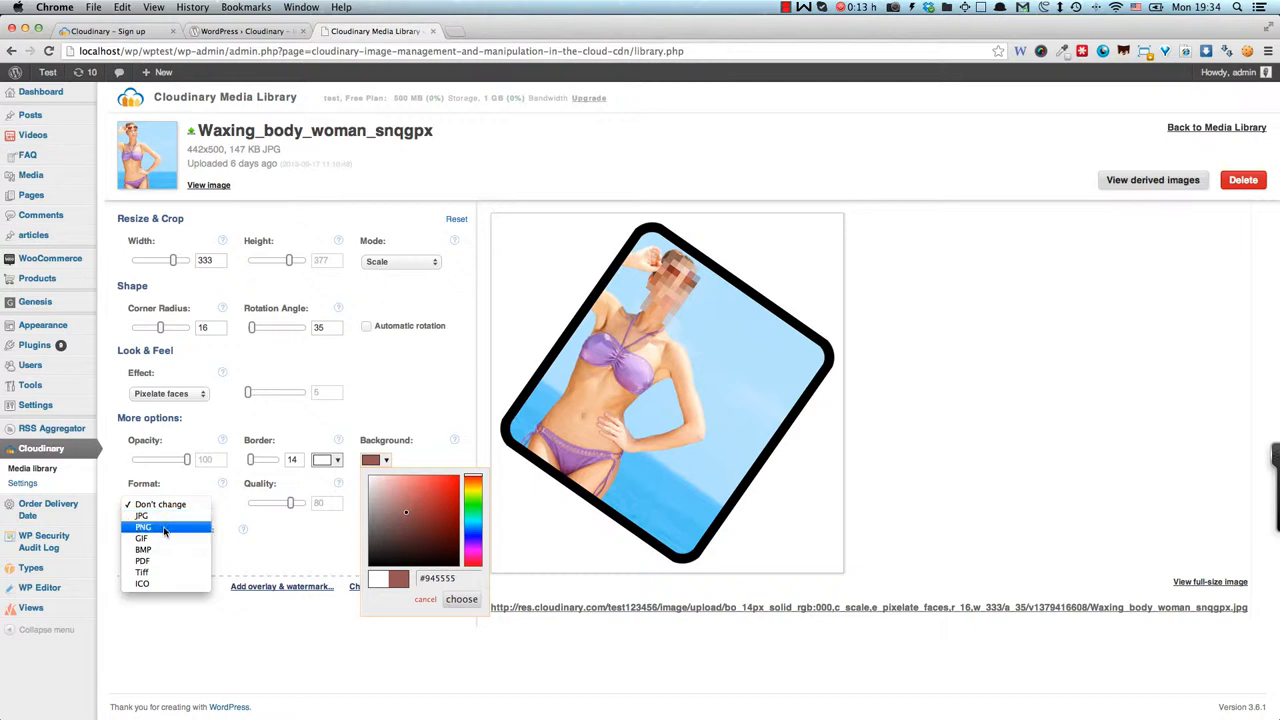
mouse_move(142, 516)
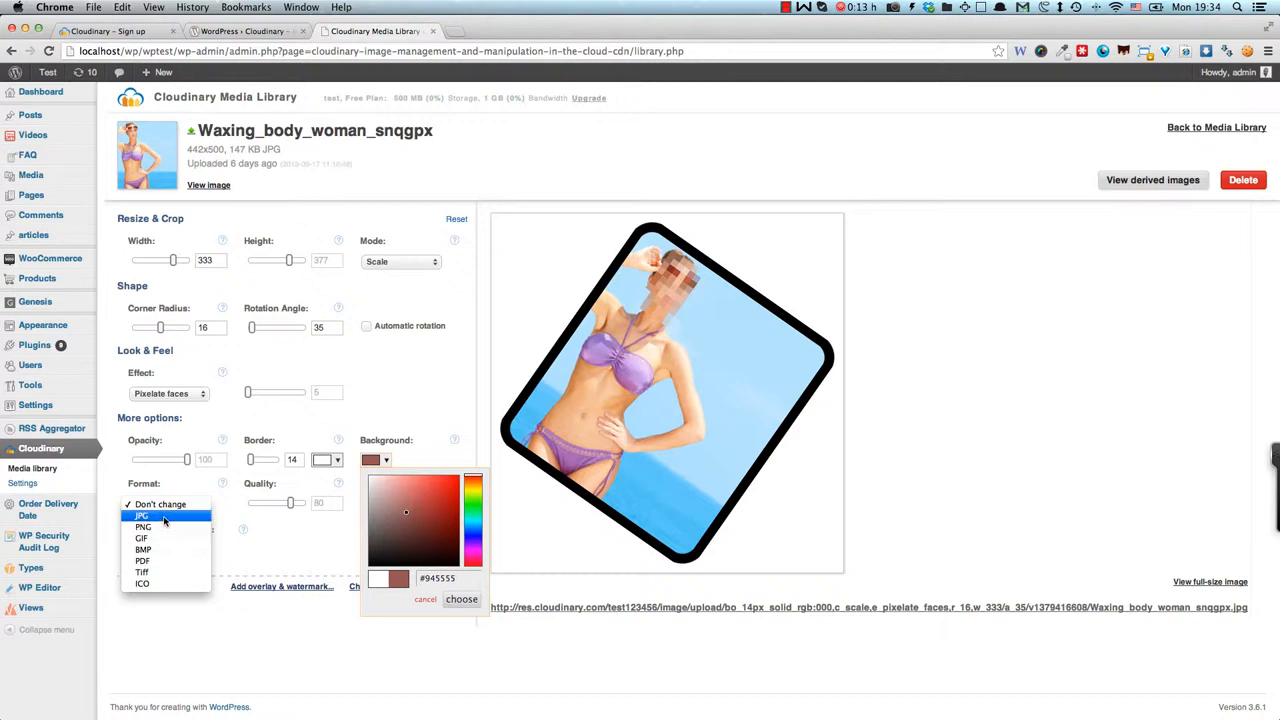
click(159, 504)
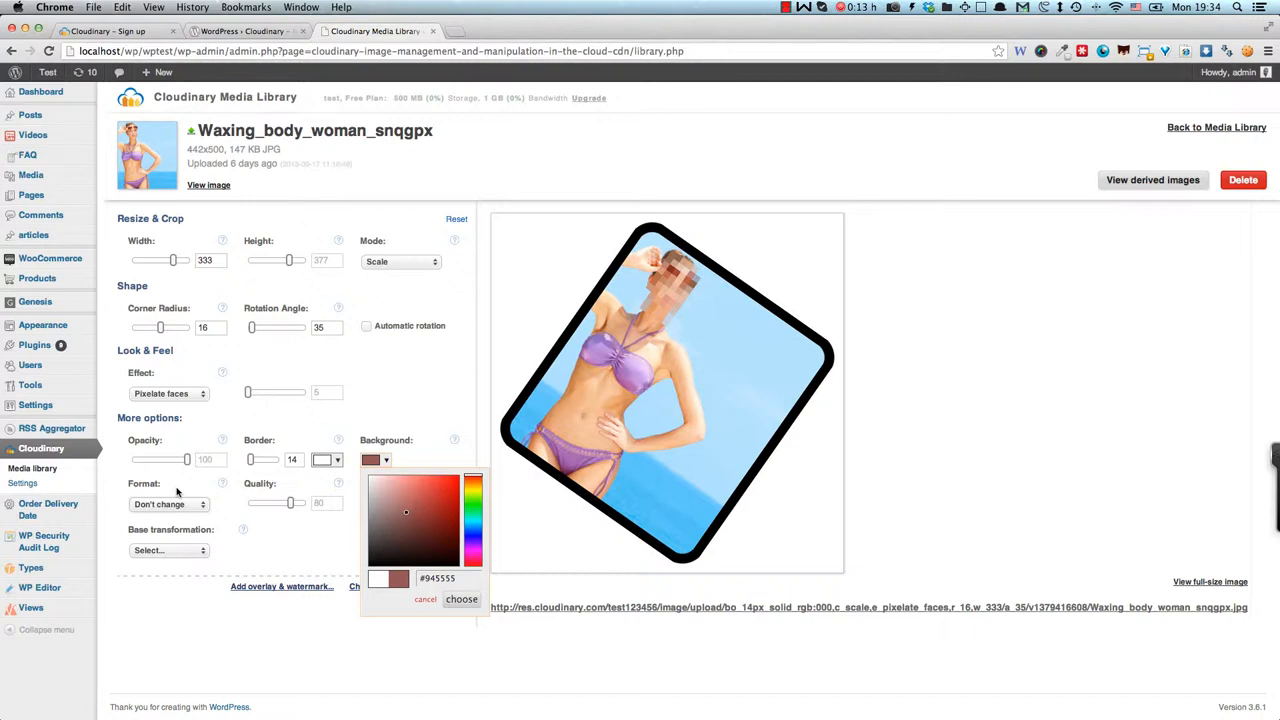
mouse_move(179, 512)
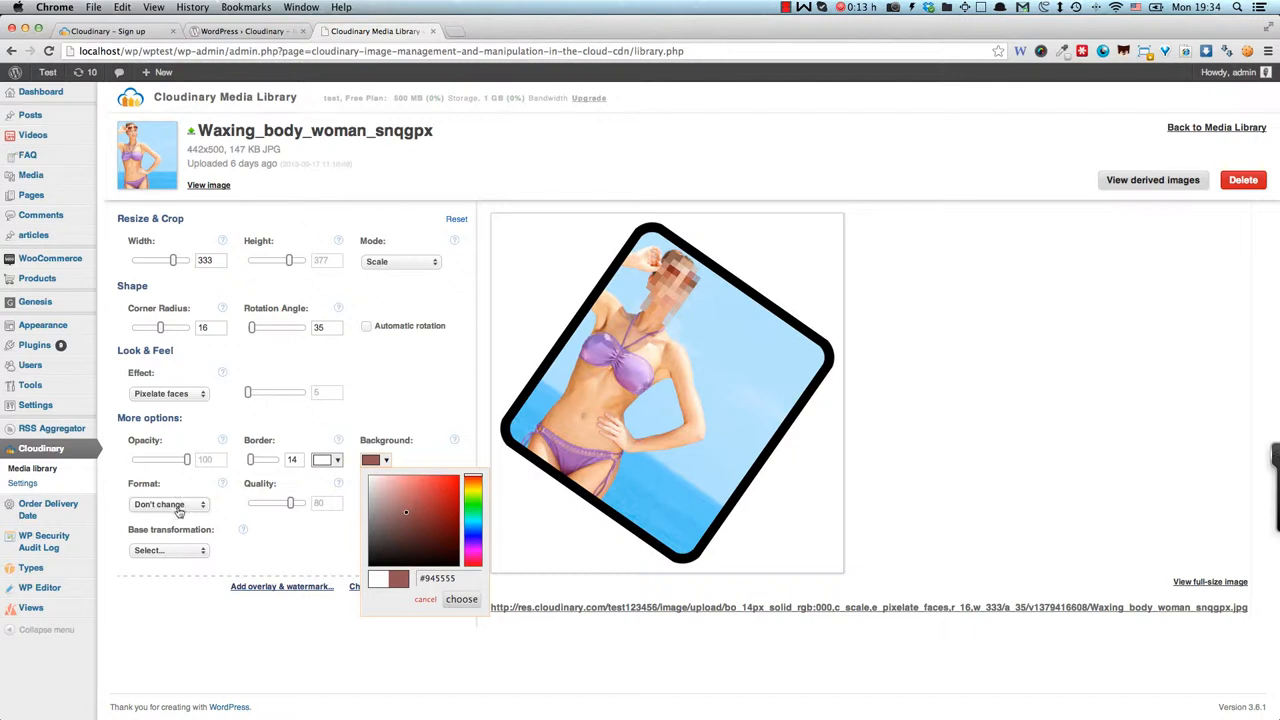
click(168, 504)
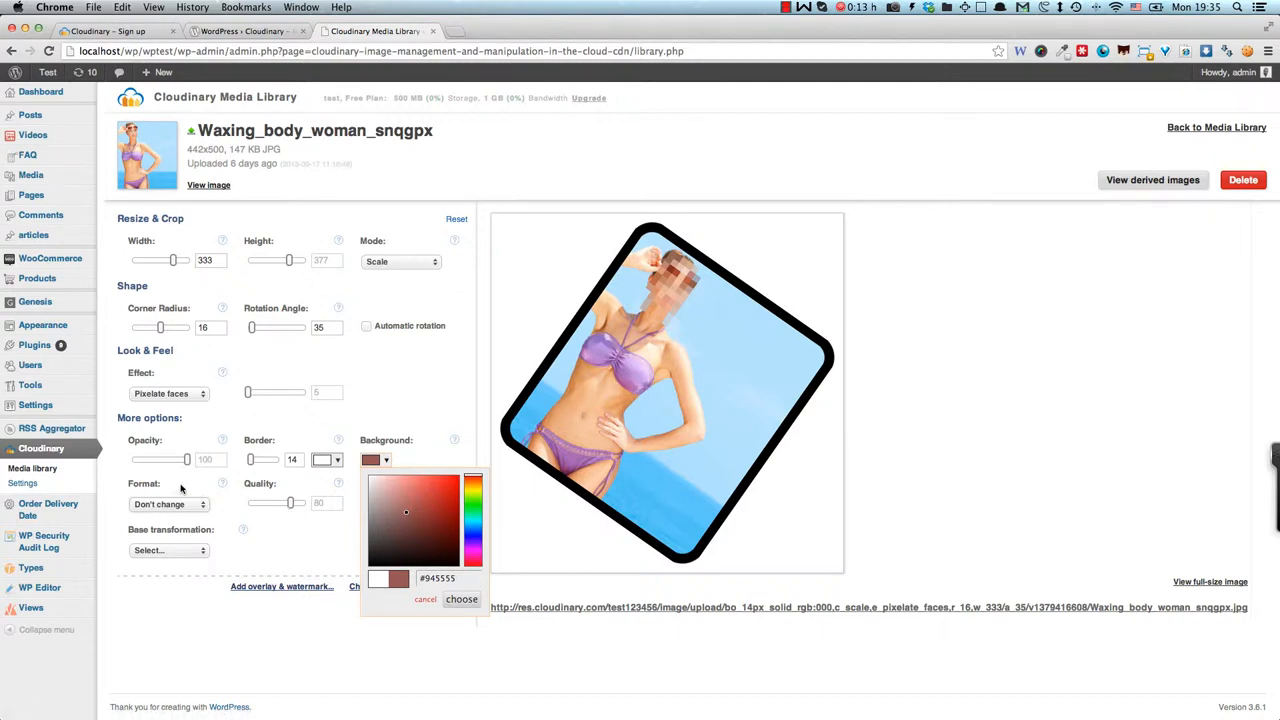
click(168, 550)
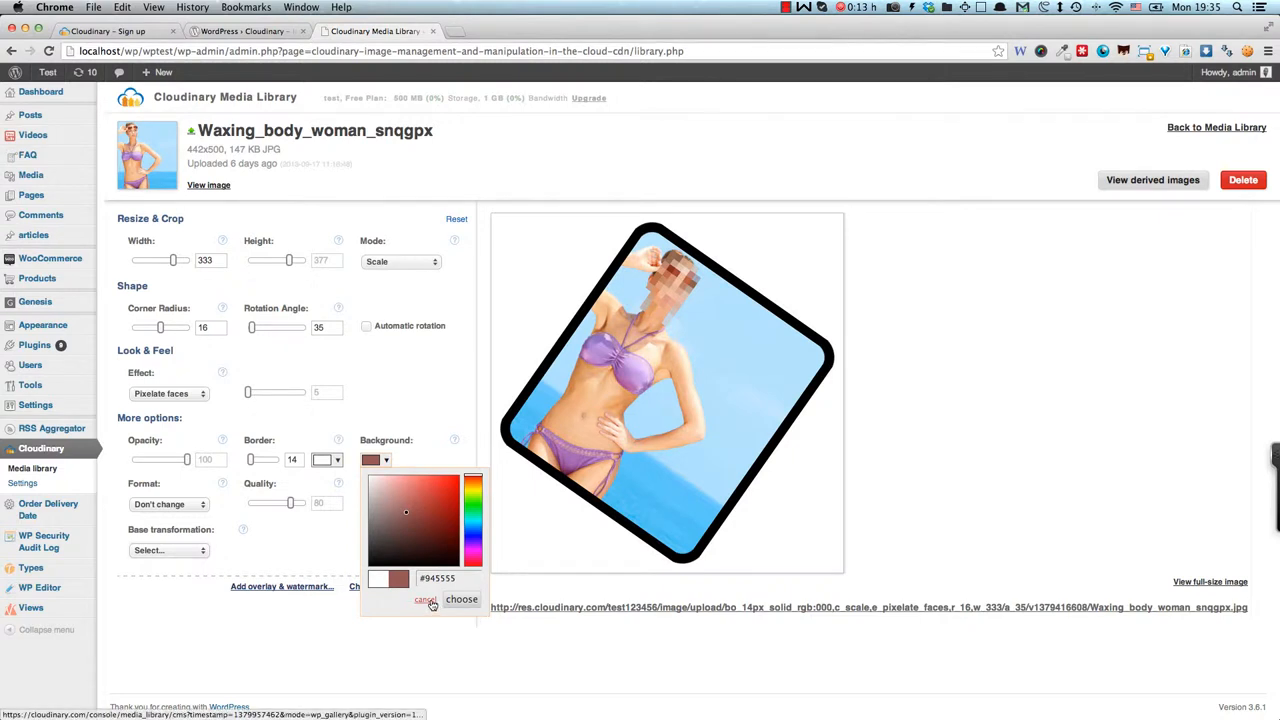
- Discard the background colour, chain a second transformation, and set its effect to Grayscale
click(424, 599)
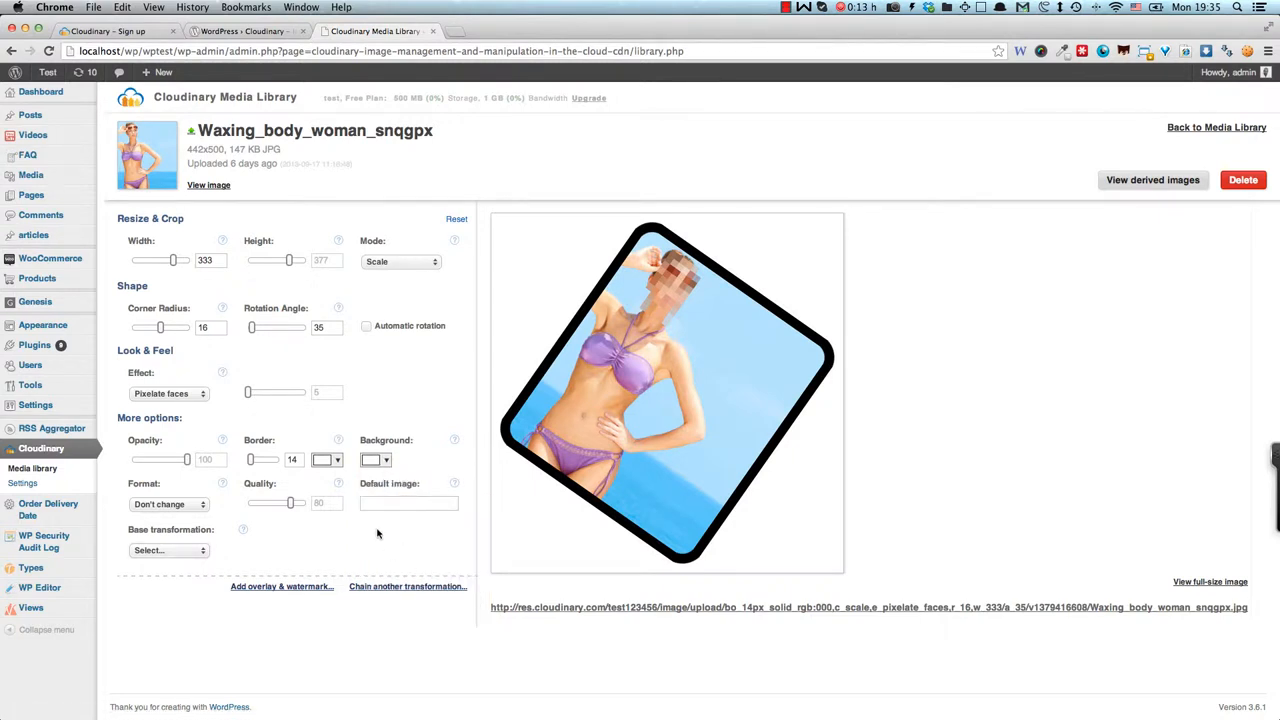
mouse_move(484, 531)
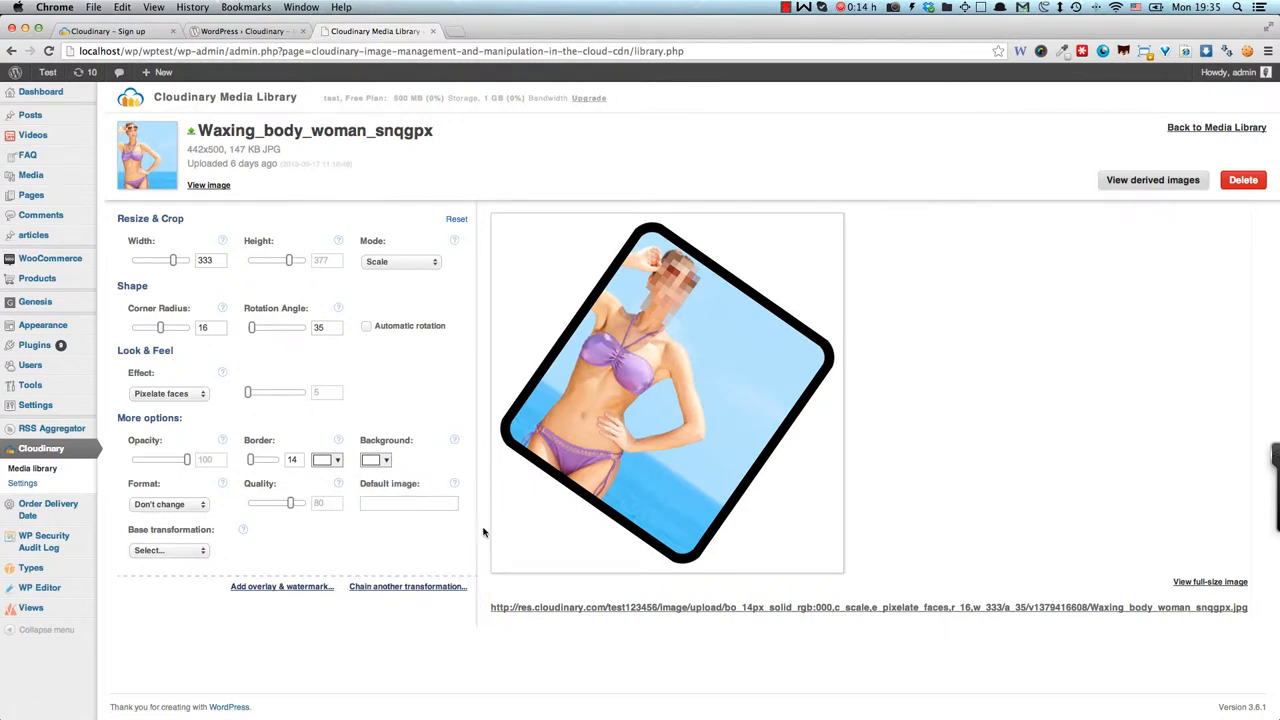
mouse_move(537, 235)
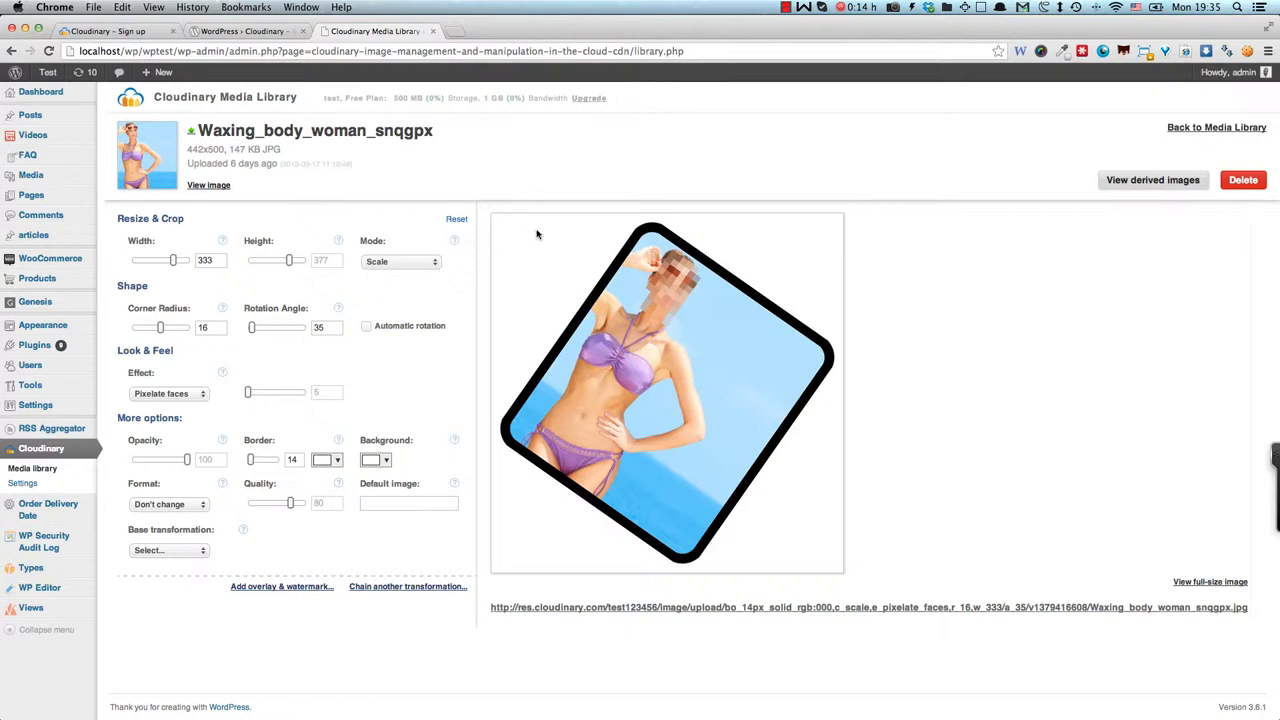
mouse_move(422, 541)
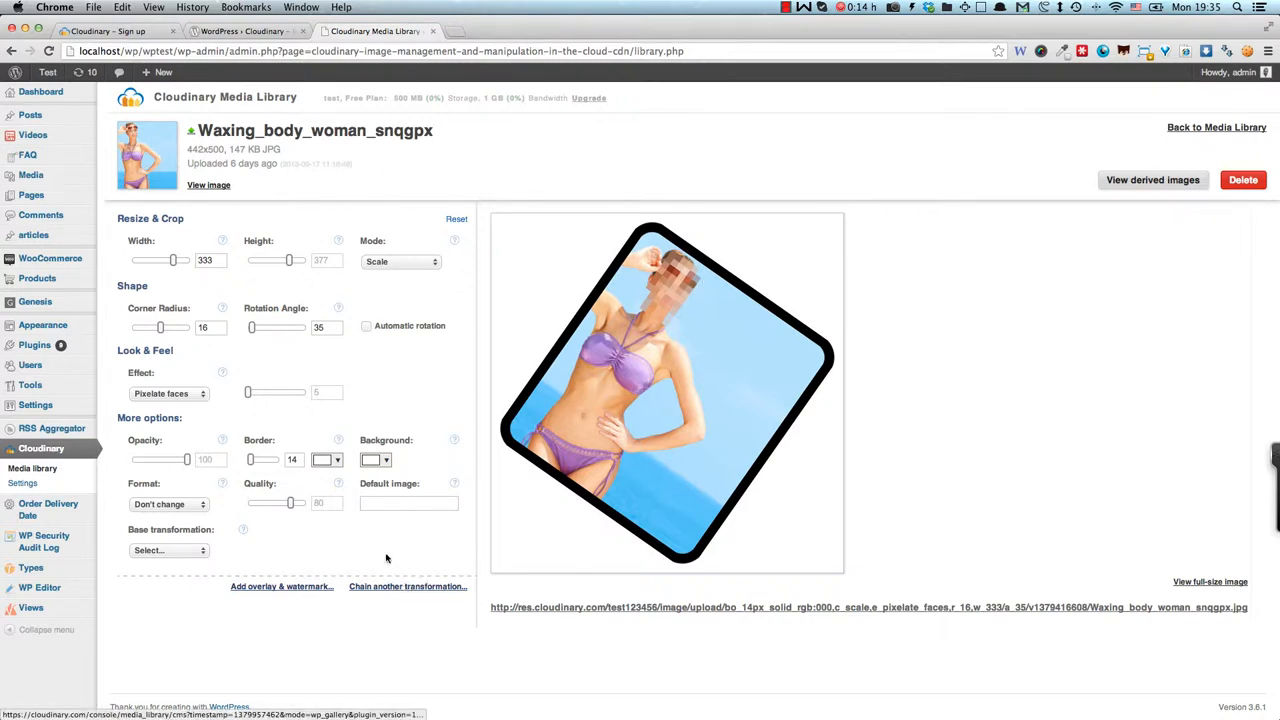
click(407, 586)
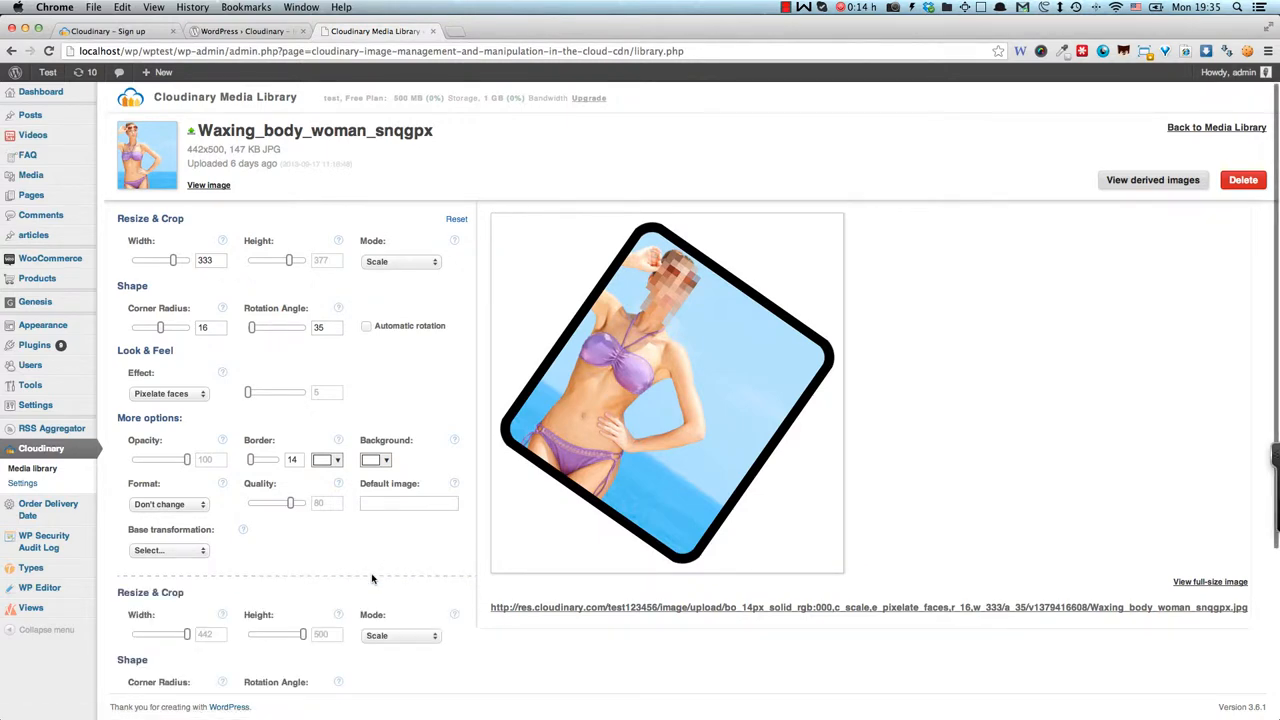
scroll(down, 3)
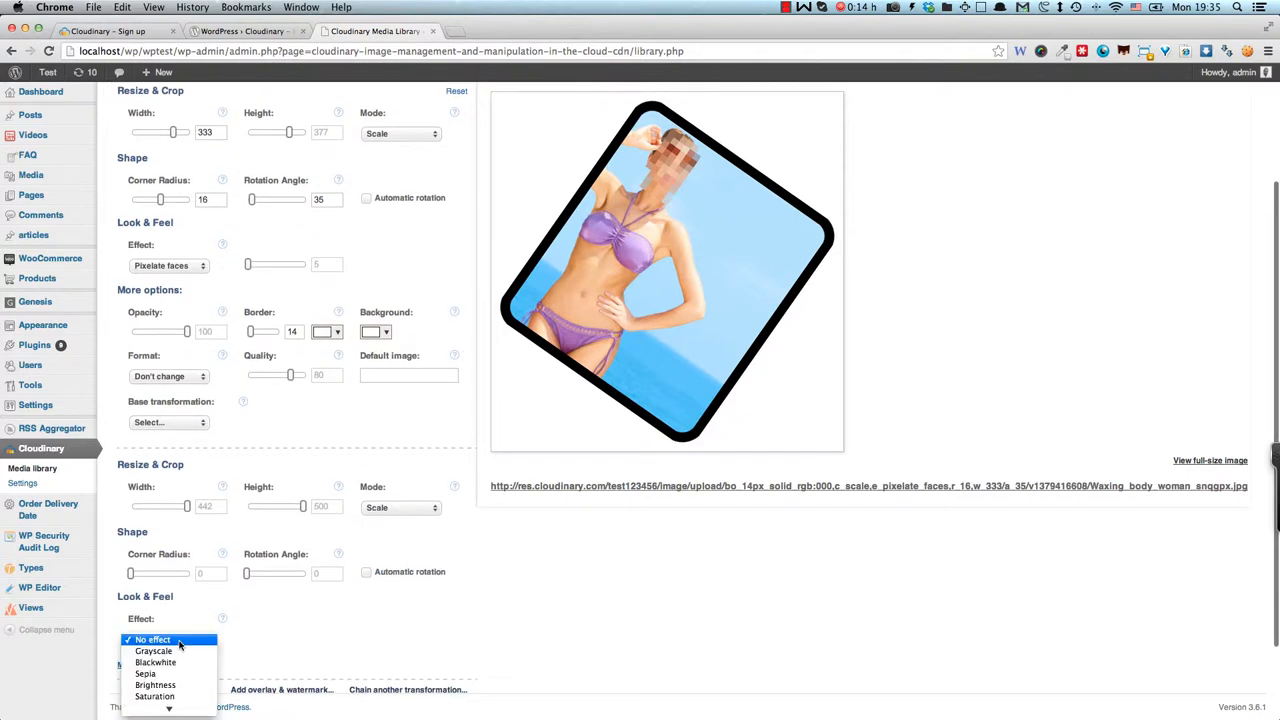
click(154, 651)
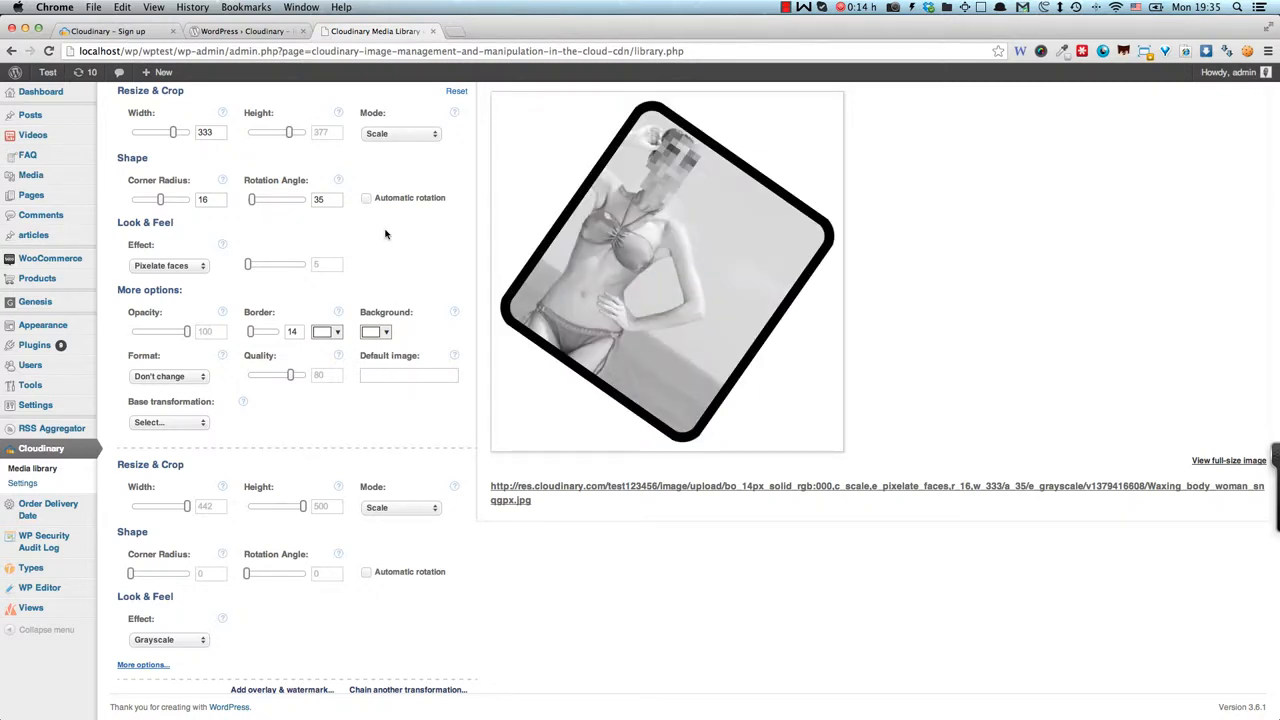
- Scroll down to the overlay layer and open its Layer mode choices
scroll(down, 3)
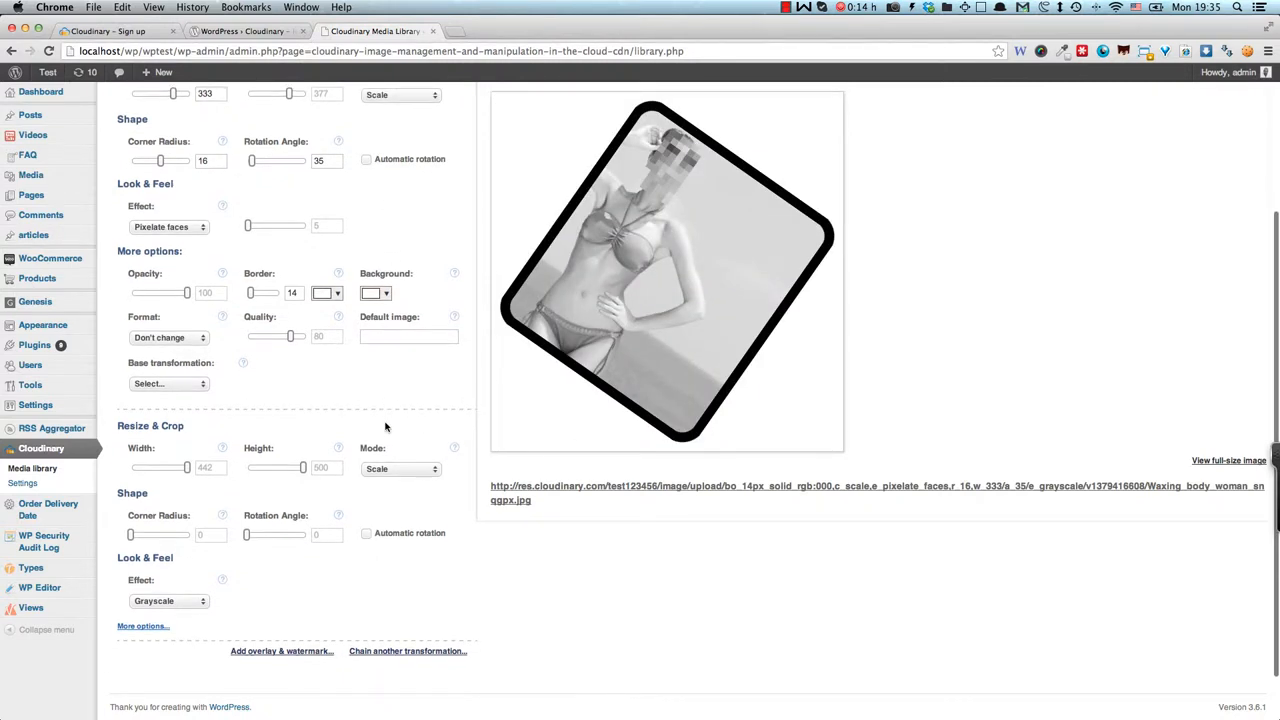
scroll(up, 3)
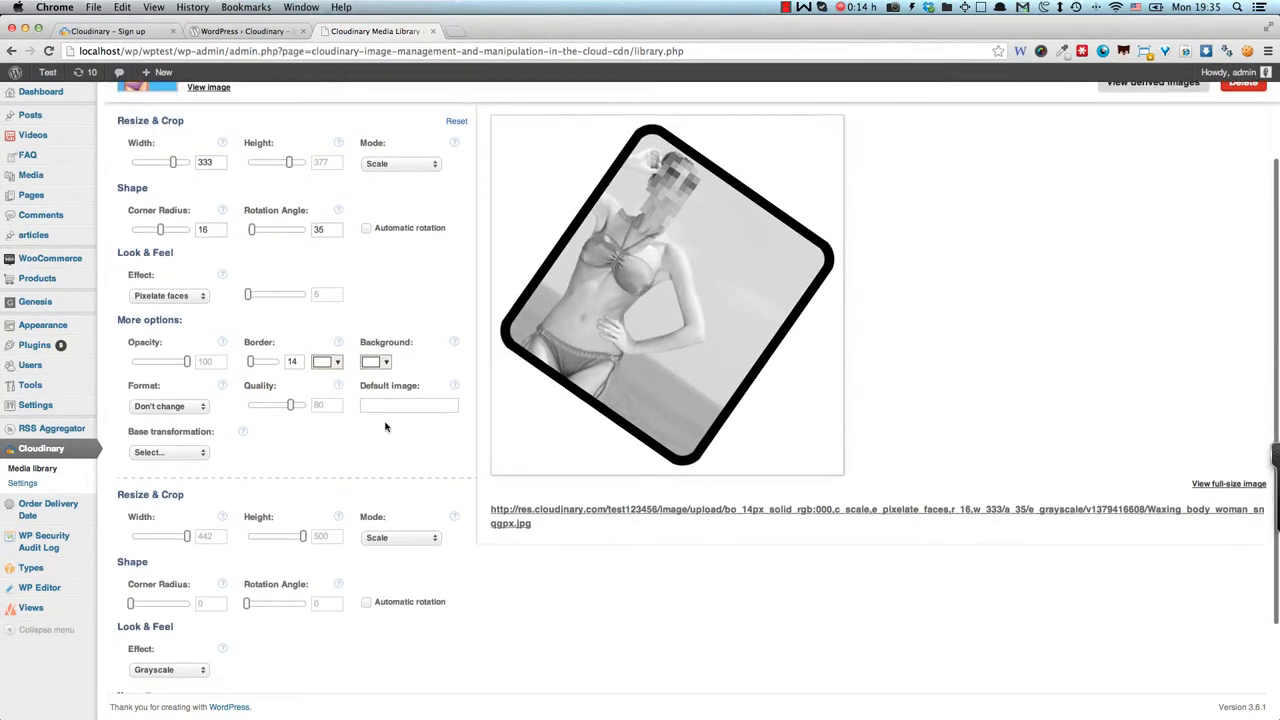
scroll(down, 3)
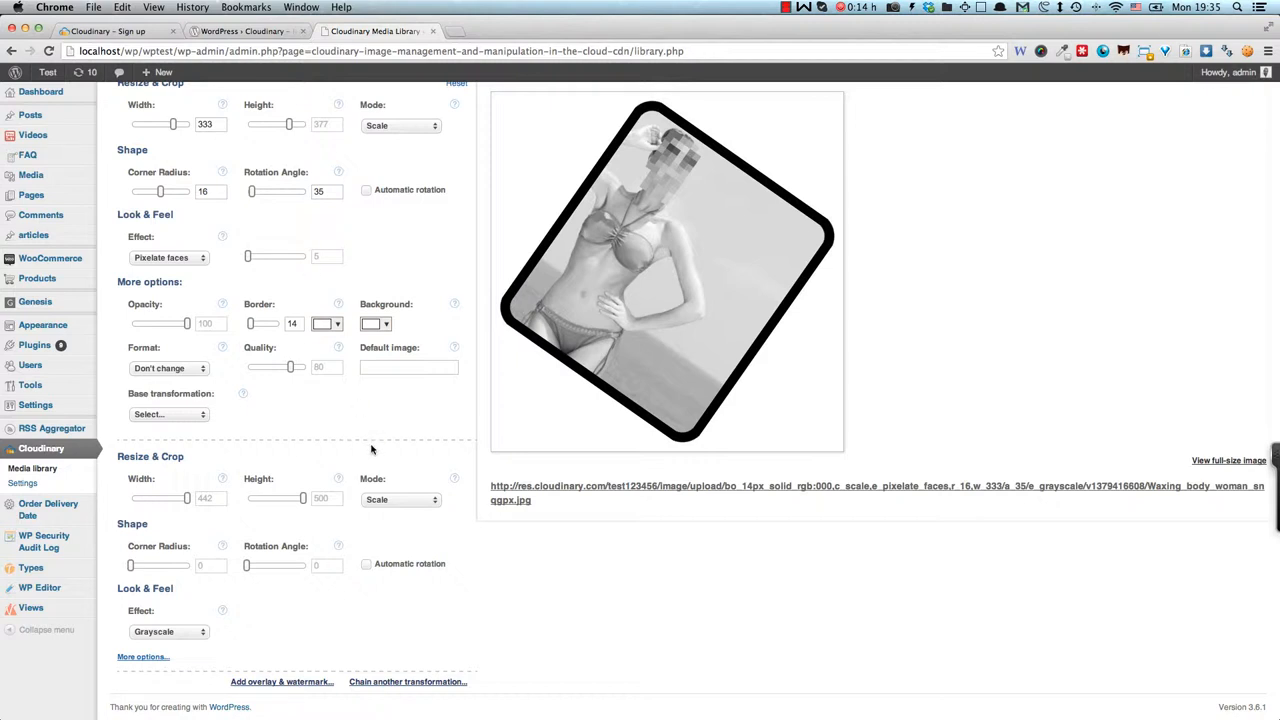
mouse_move(287, 712)
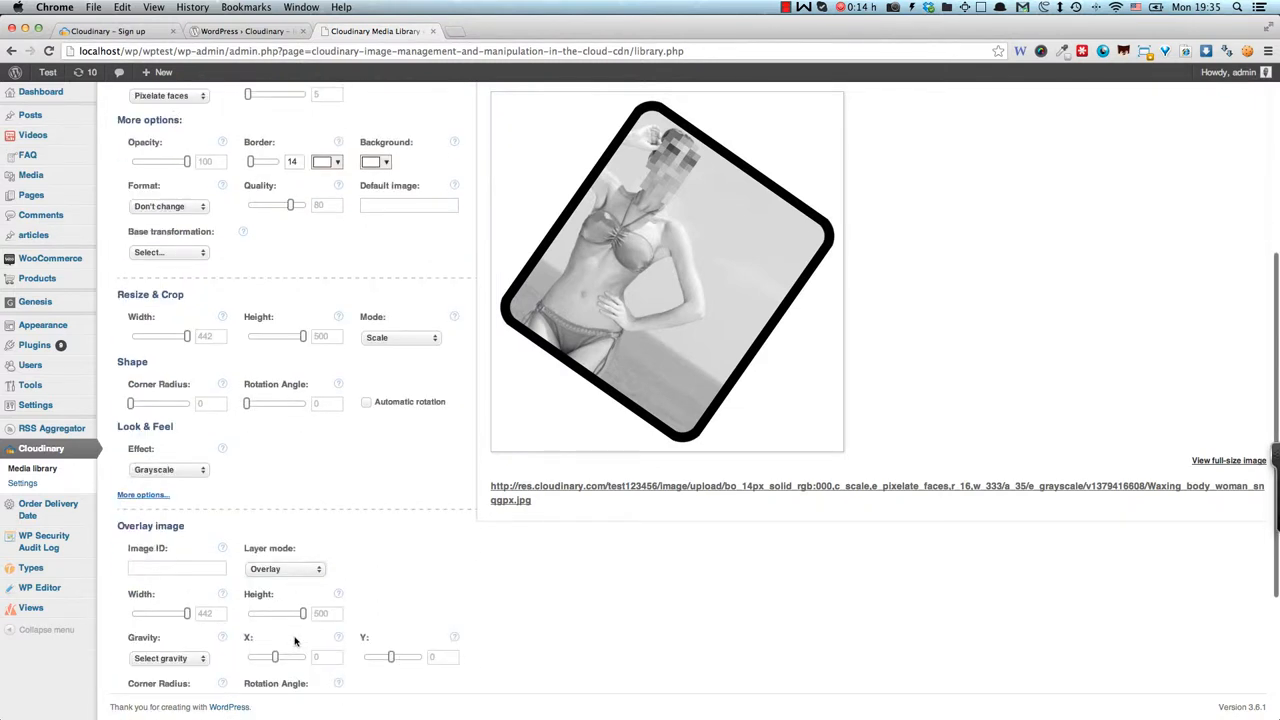
scroll(down, 3)
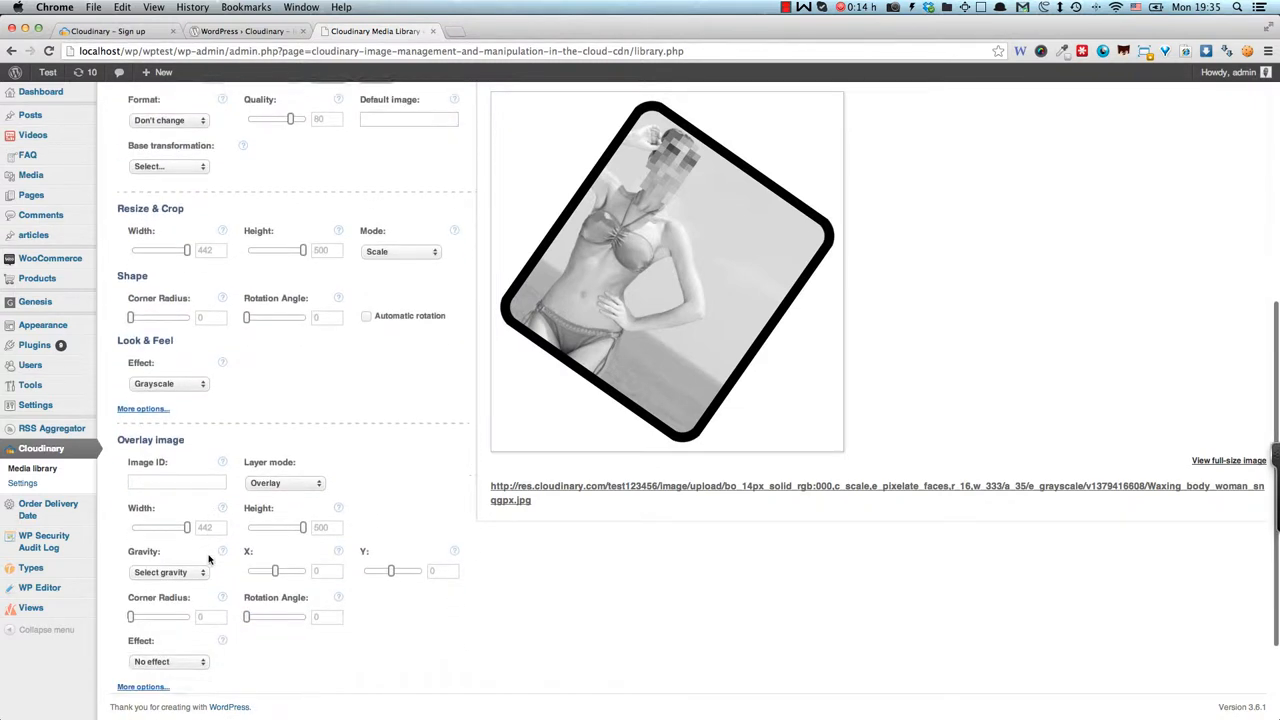
scroll(down, 3)
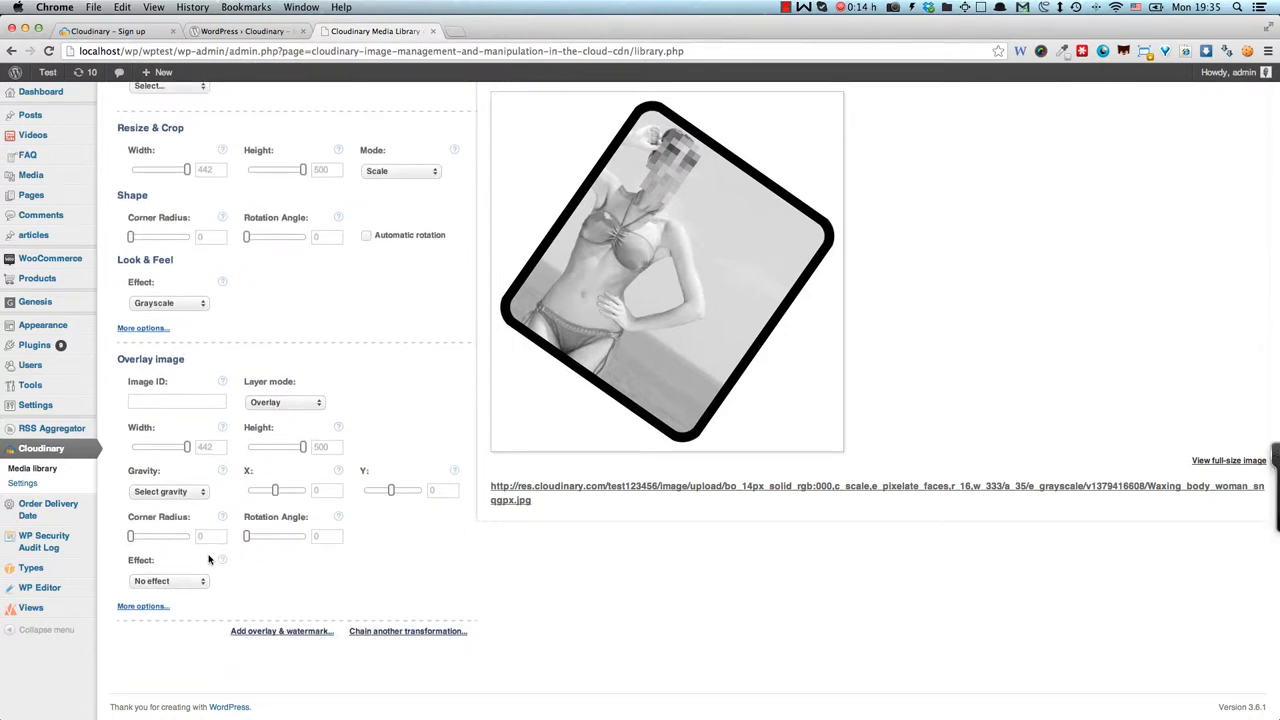
mouse_move(758, 220)
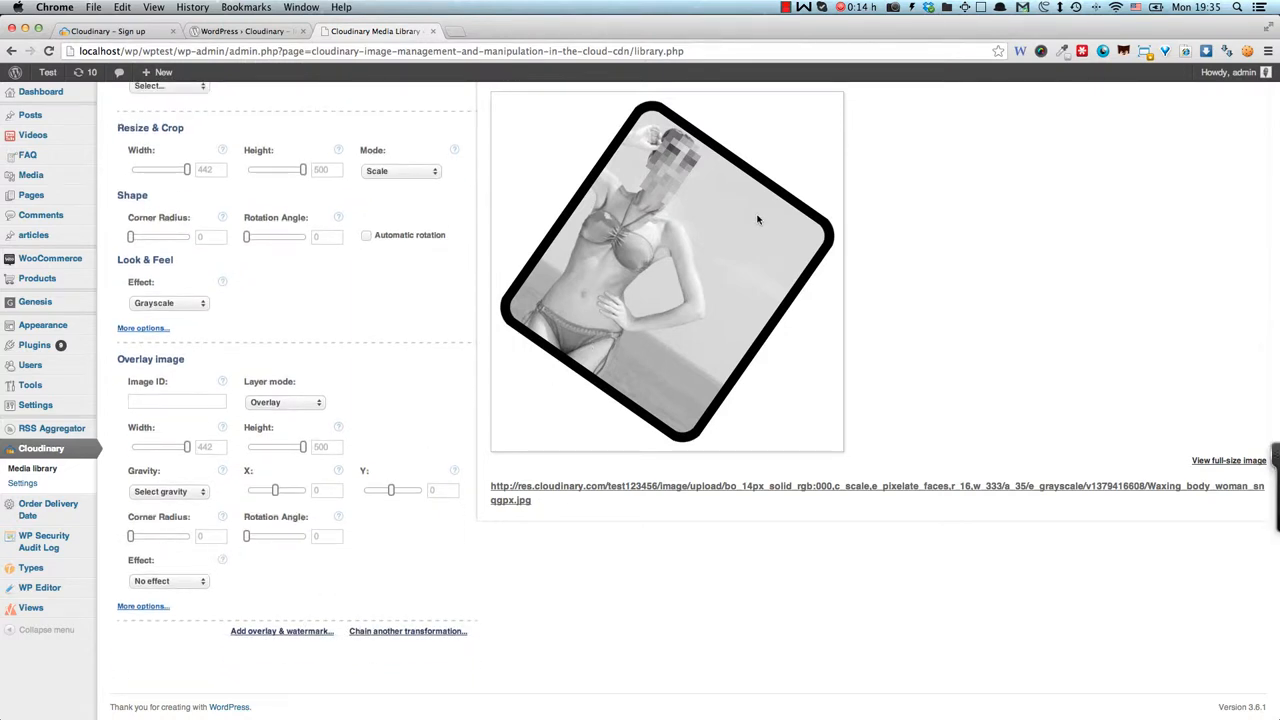
click(285, 402)
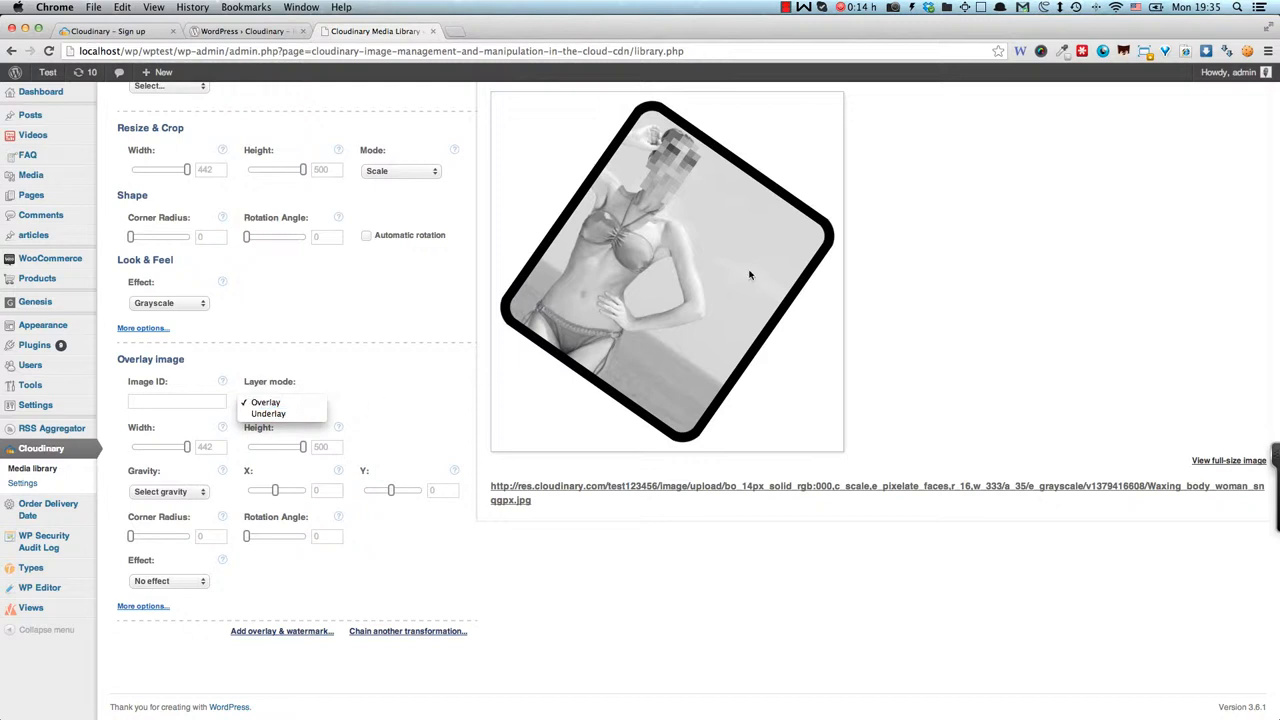
mouse_move(693, 260)
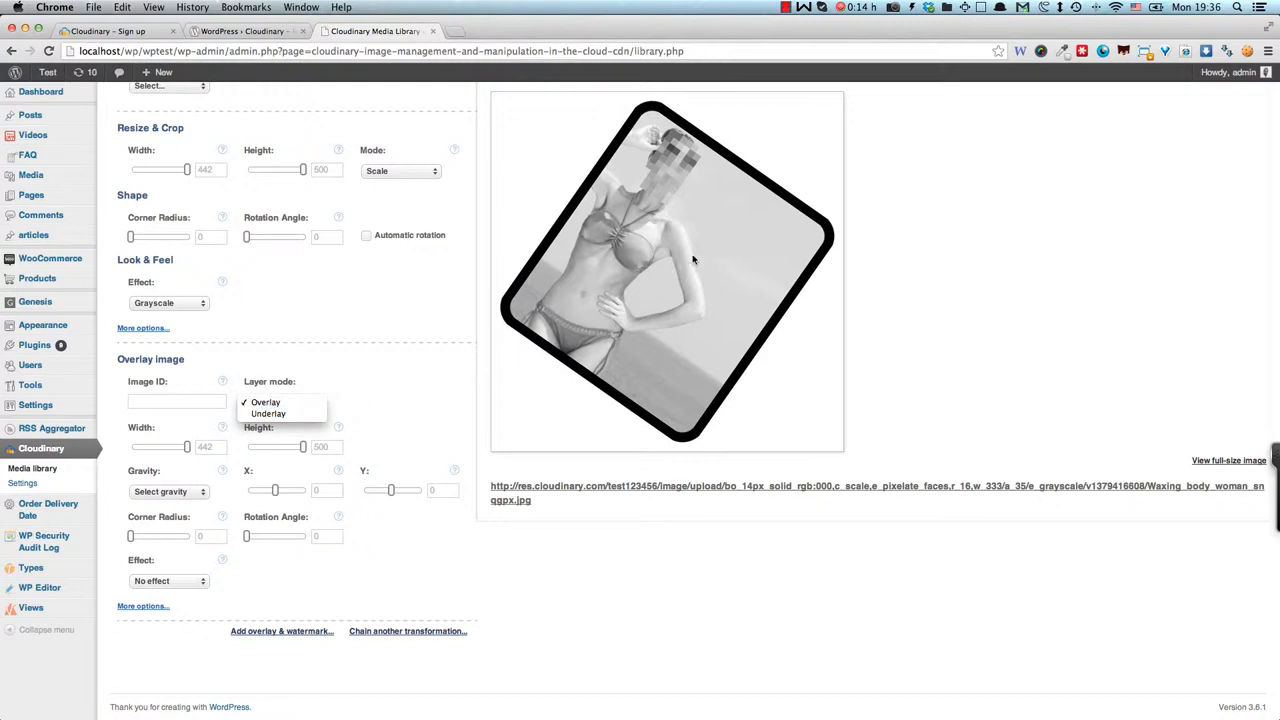
mouse_move(268, 413)
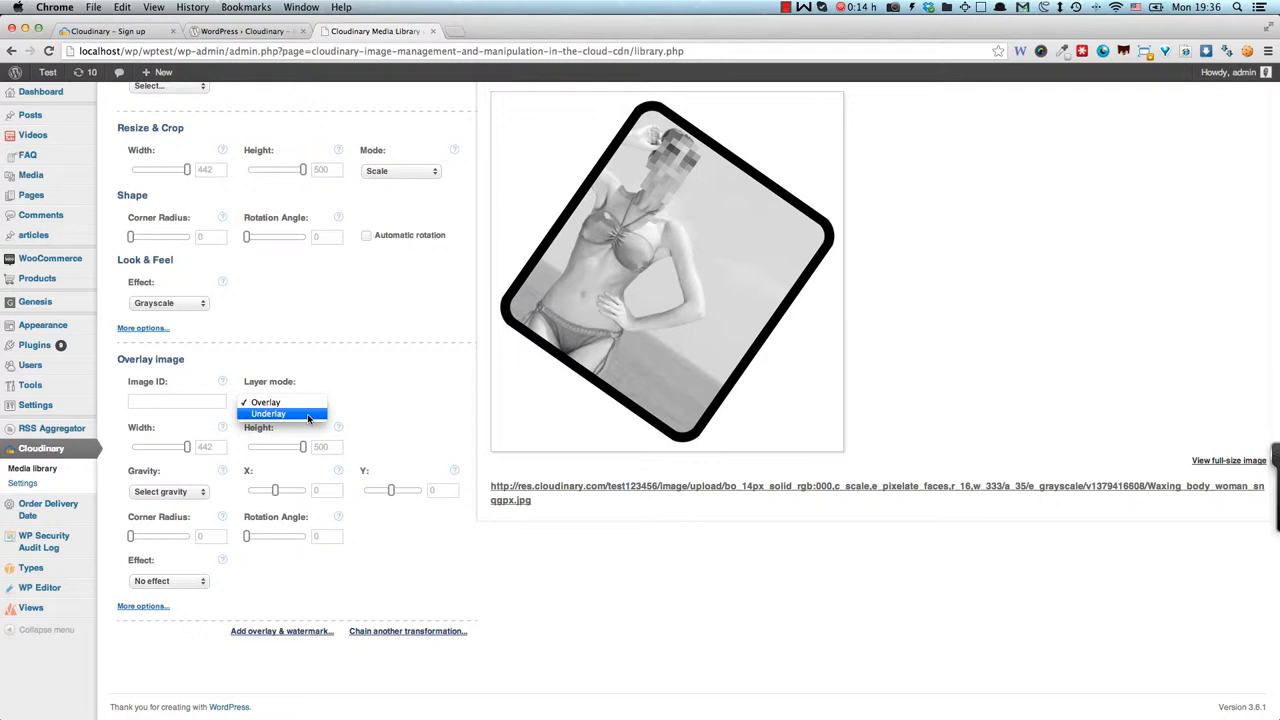
- Close the Layer mode list with Overlay kept and scroll back to the top
click(285, 402)
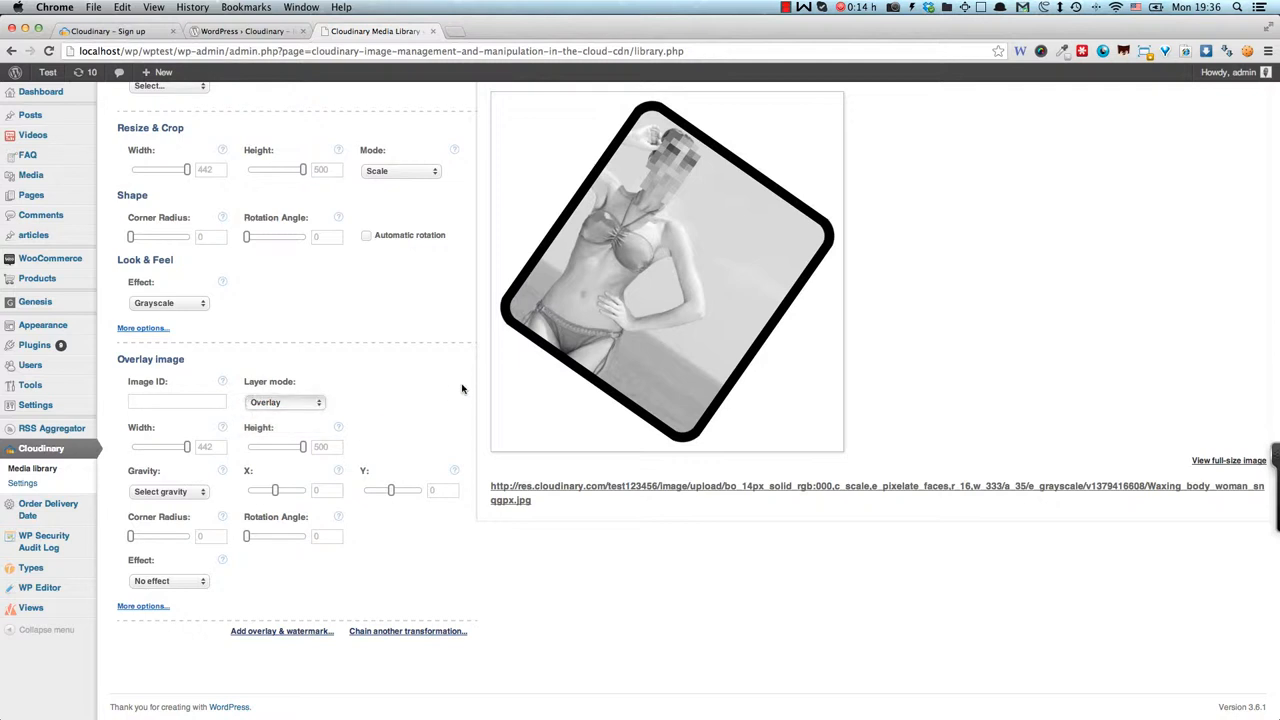
scroll(up, 3)
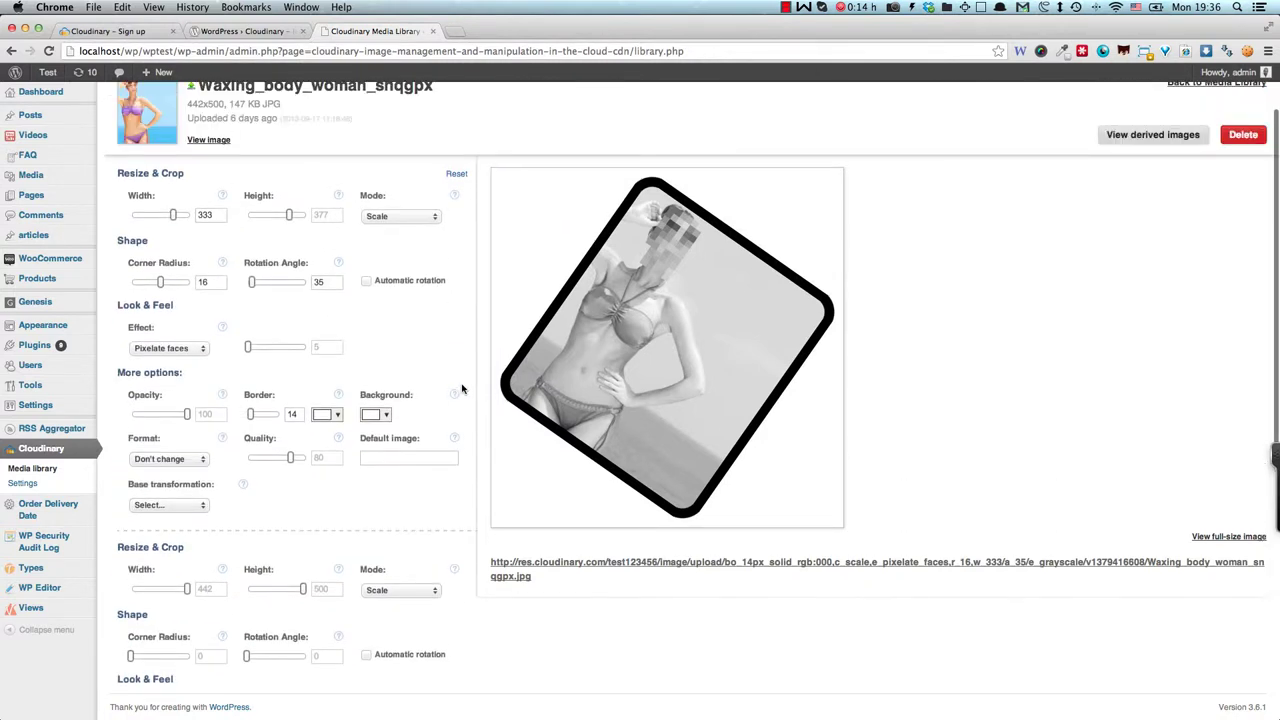
scroll(up, 3)
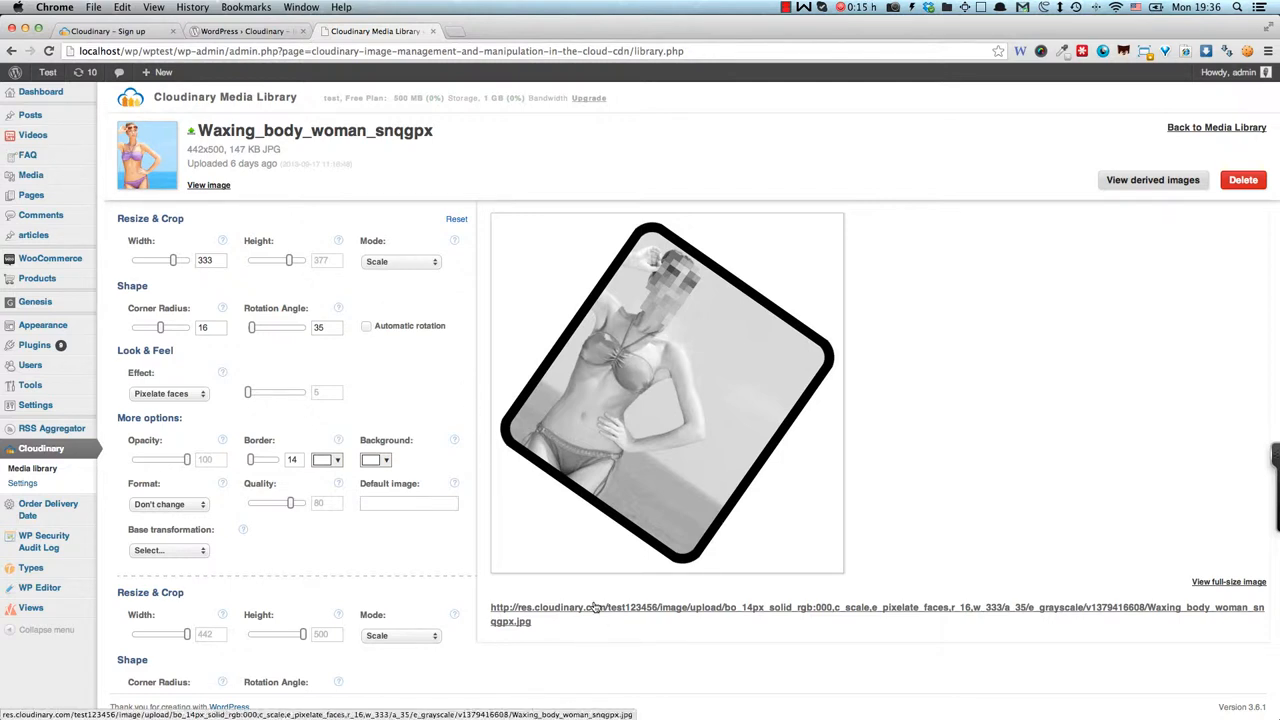
- View the transformed image's generated URL in a new tab, then return to the editor
right_click(600, 607)
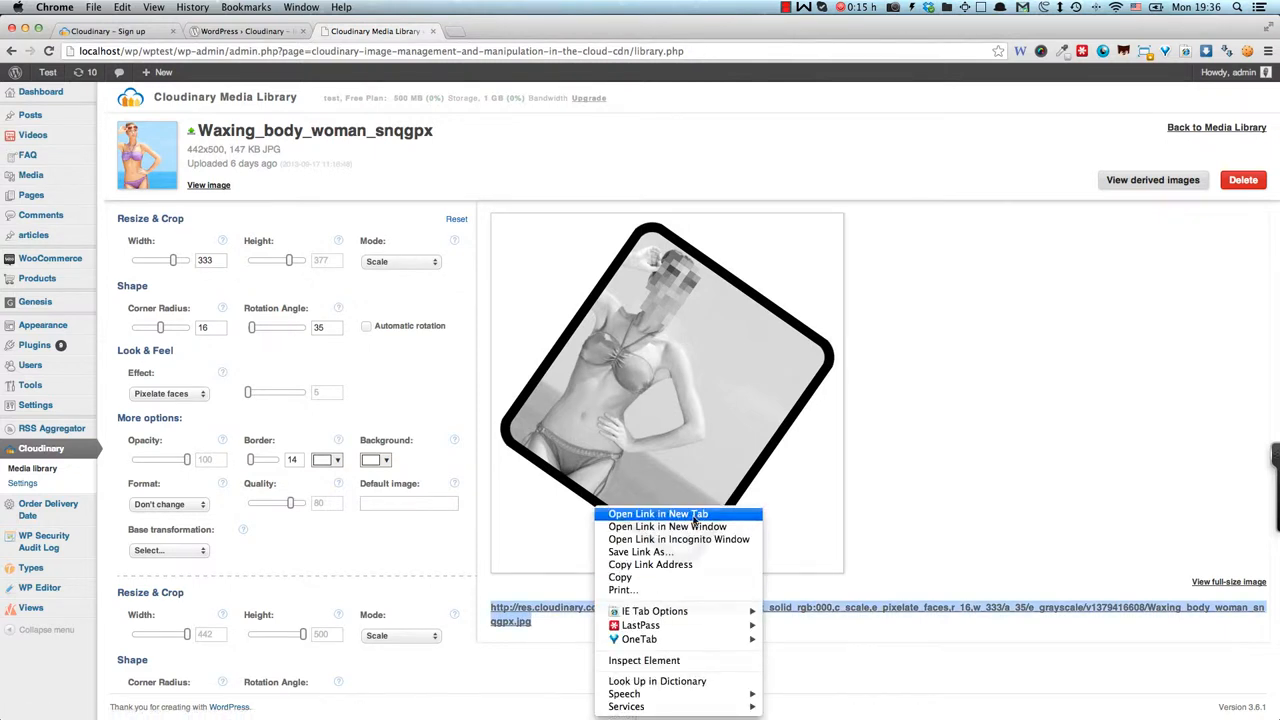
click(657, 513)
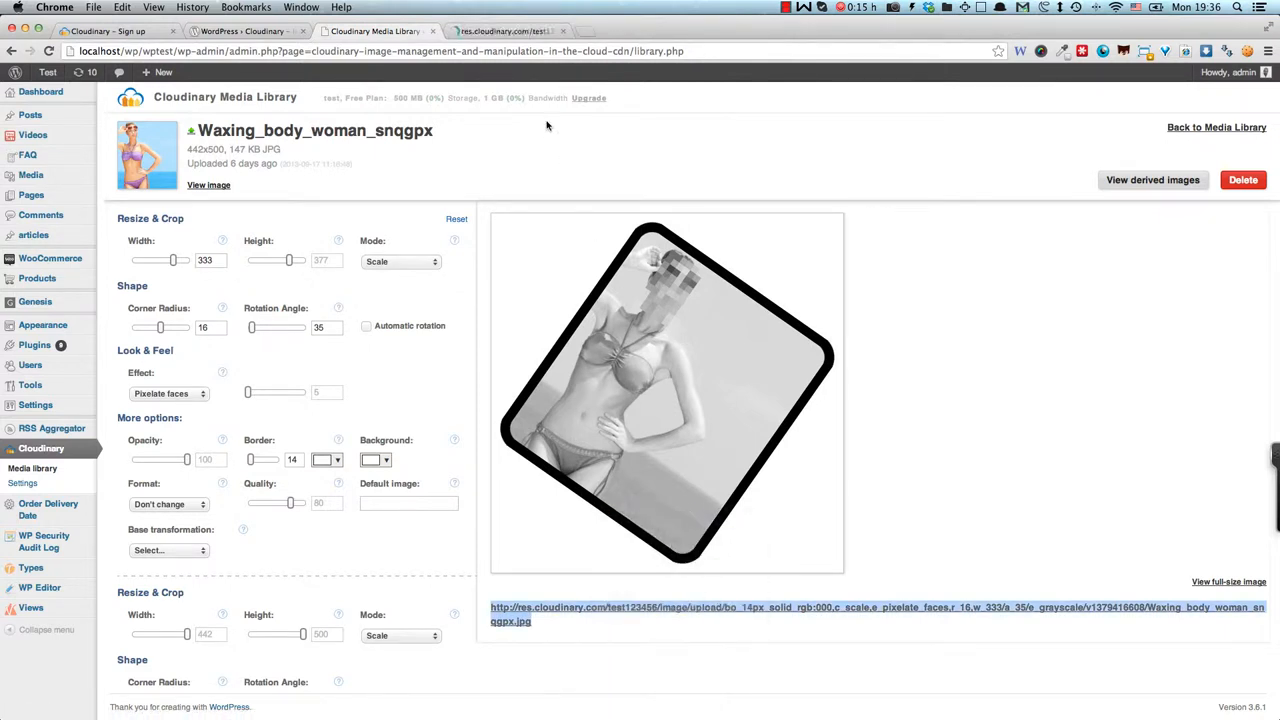
click(875, 614)
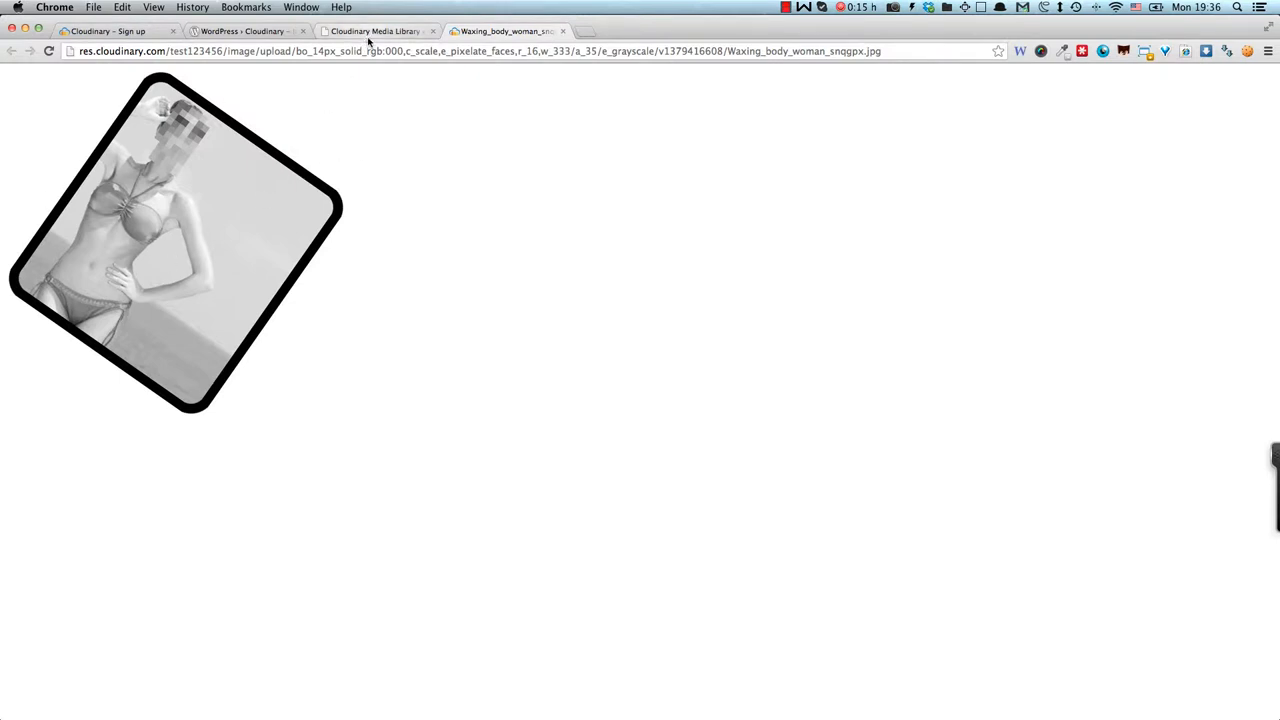
mouse_move(375, 31)
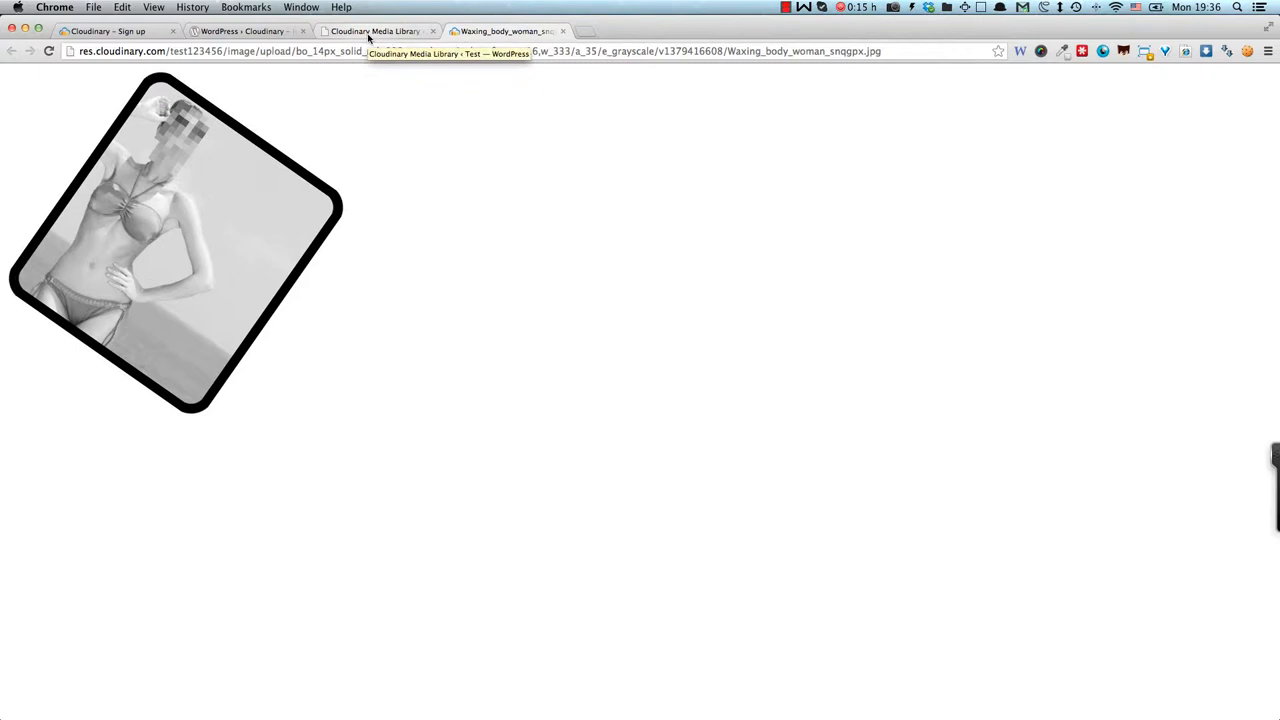
click(375, 31)
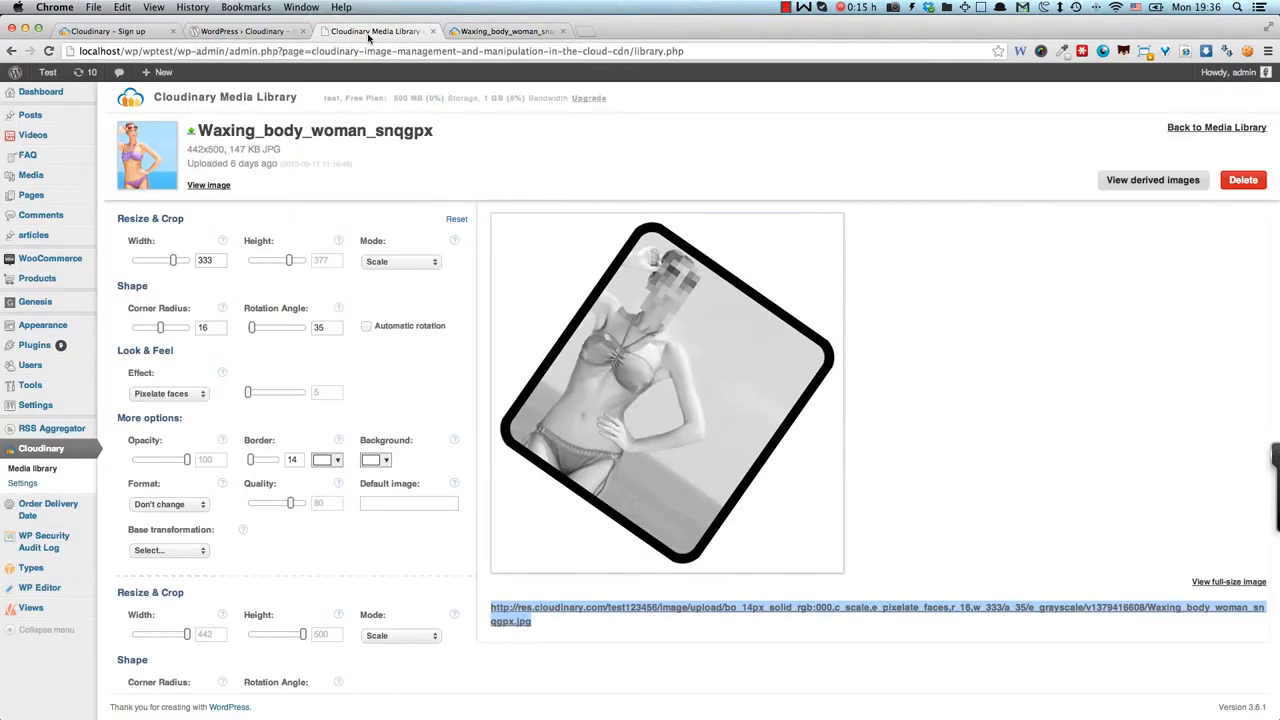
mouse_move(1076, 293)
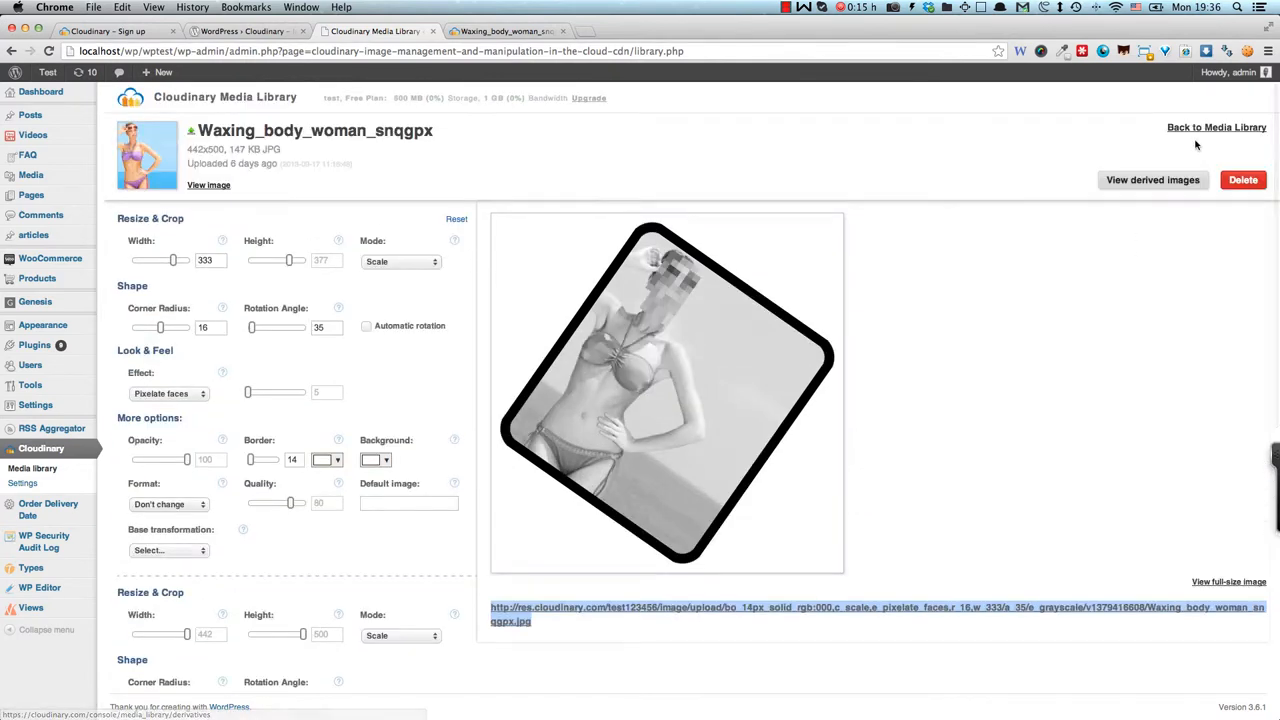
- Return from the image editor to the media library listing five cloud images
click(1216, 127)
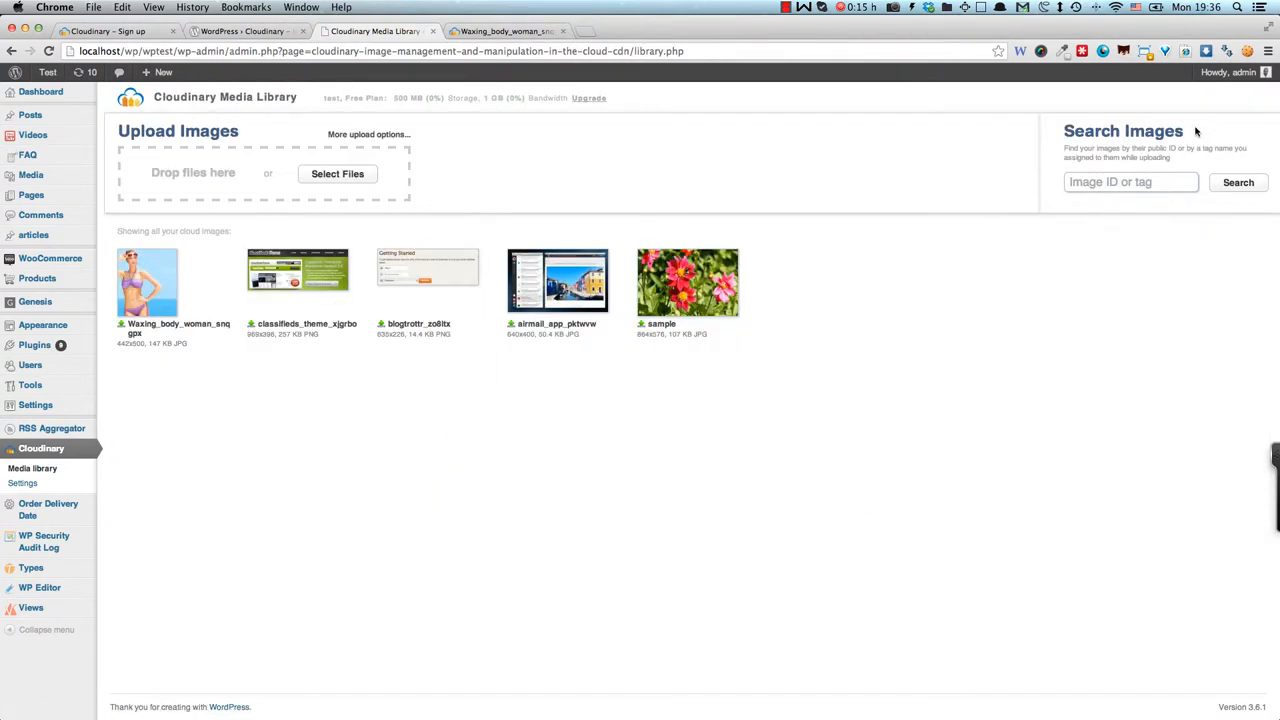
mouse_move(1047, 194)
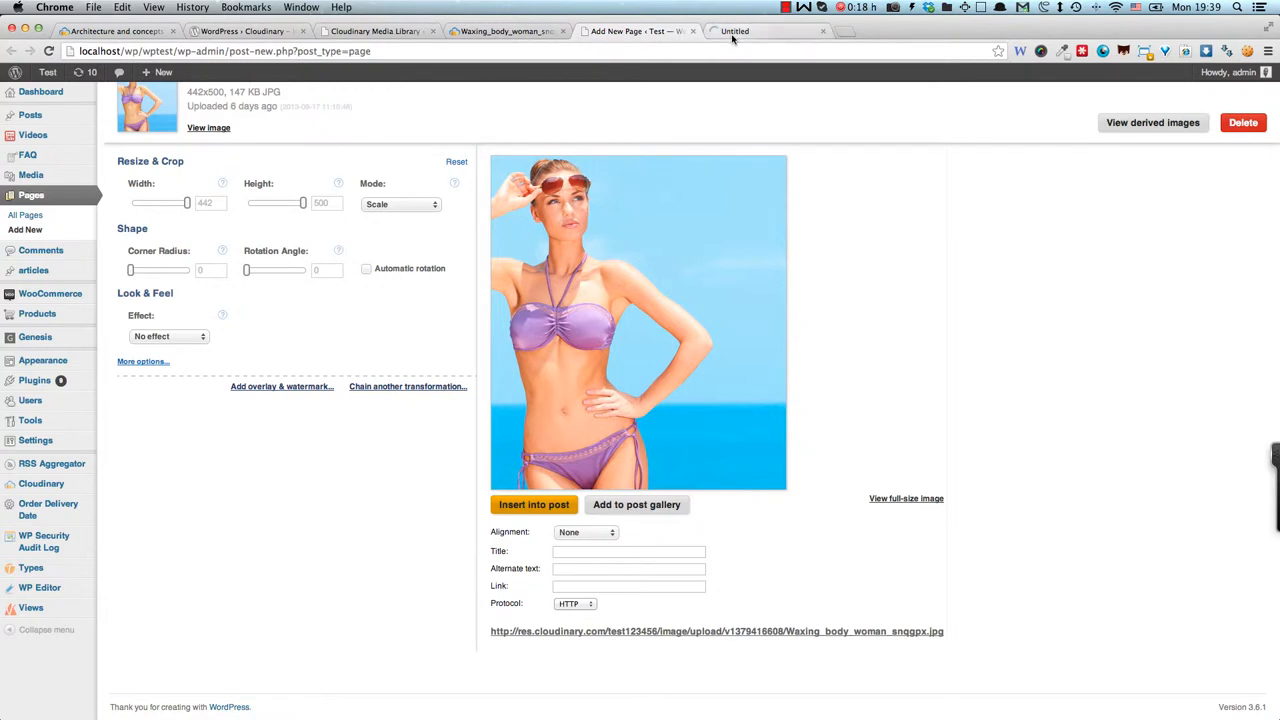
- Switch browser tabs and refresh the Waxing_body_woman preview at height 258 and 306° rotation
click(768, 31)
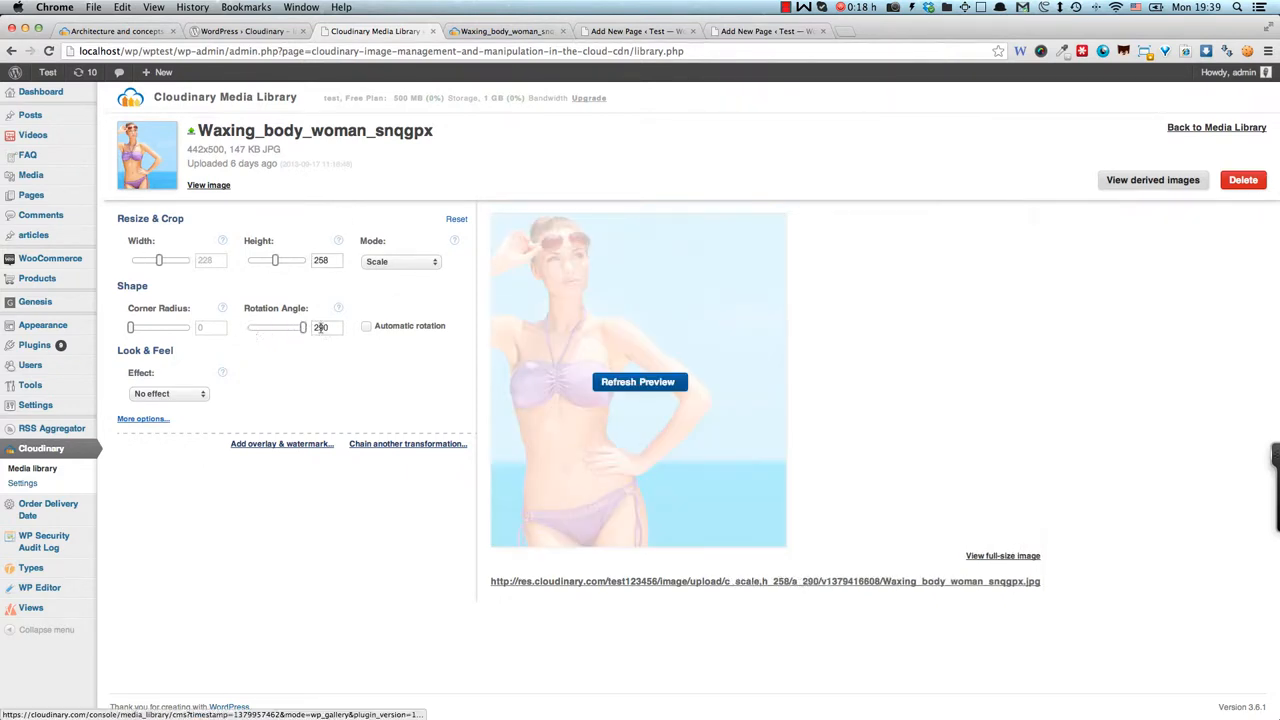
click(639, 381)
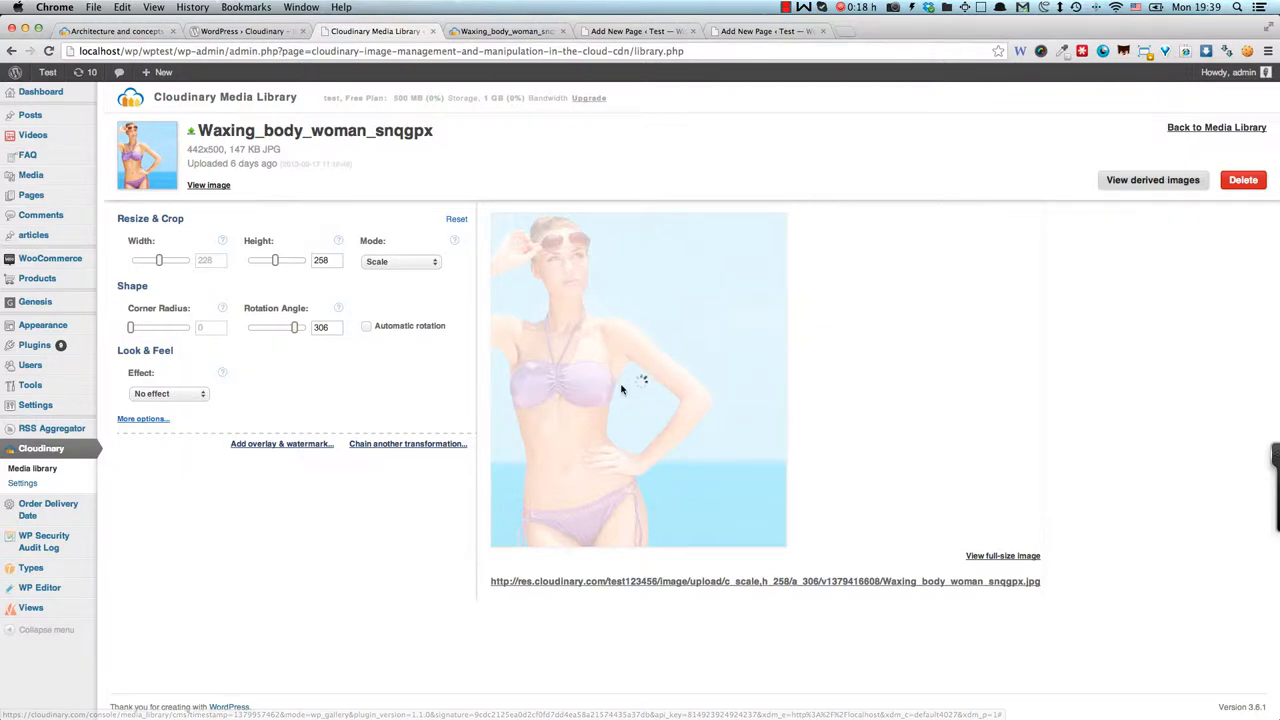
mouse_move(600, 367)
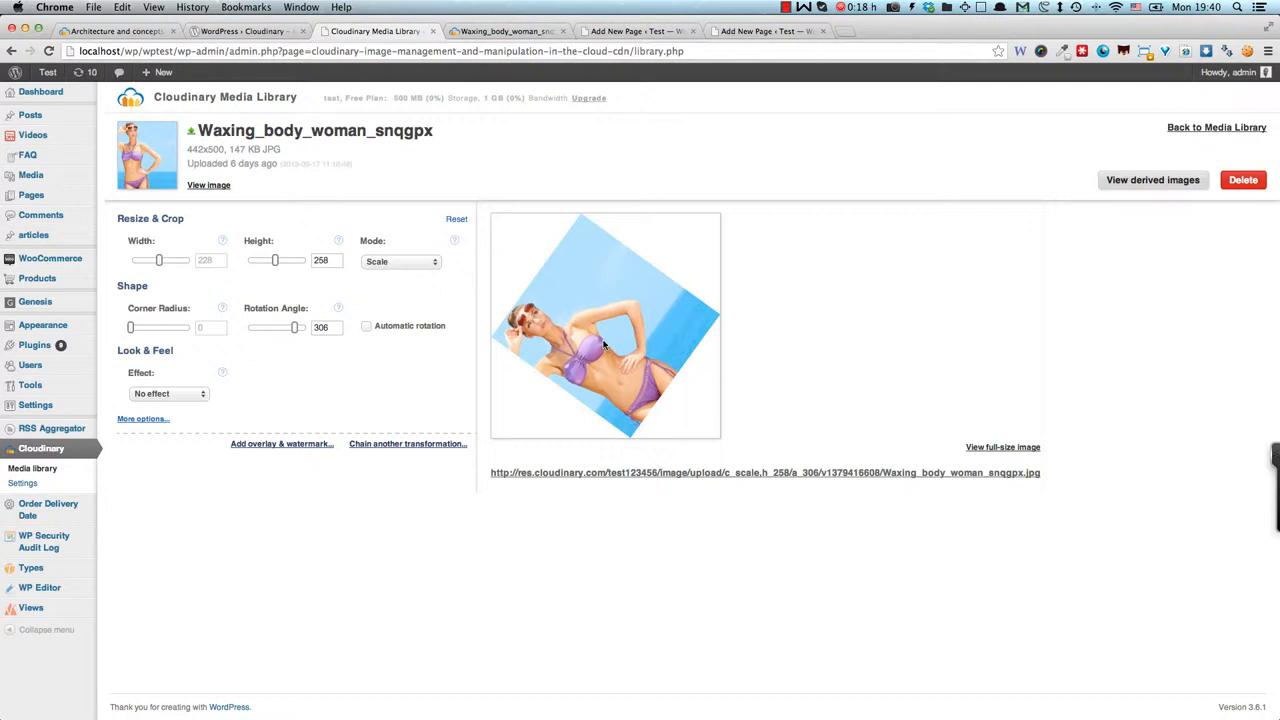
mouse_move(634, 527)
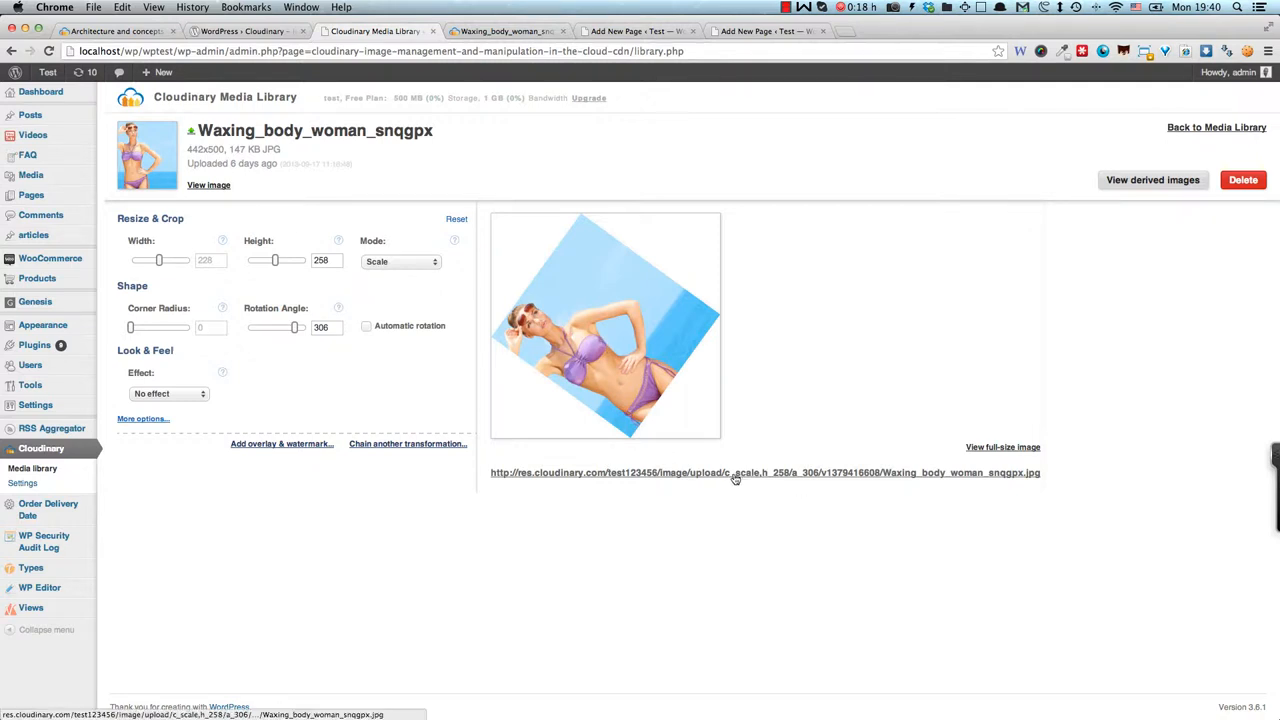
mouse_move(843, 472)
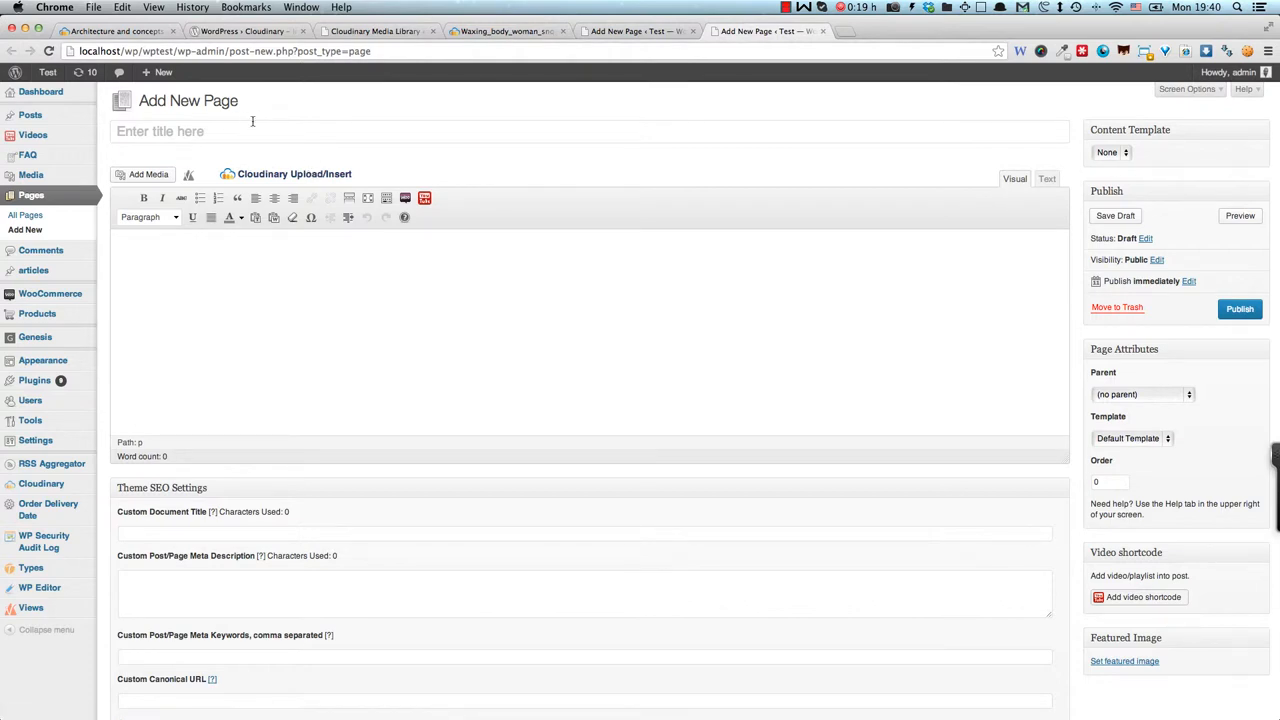
- Title the new page 'Test Cloudinary' and bring up the Cloudinary Upload/Insert image library
text(Test)
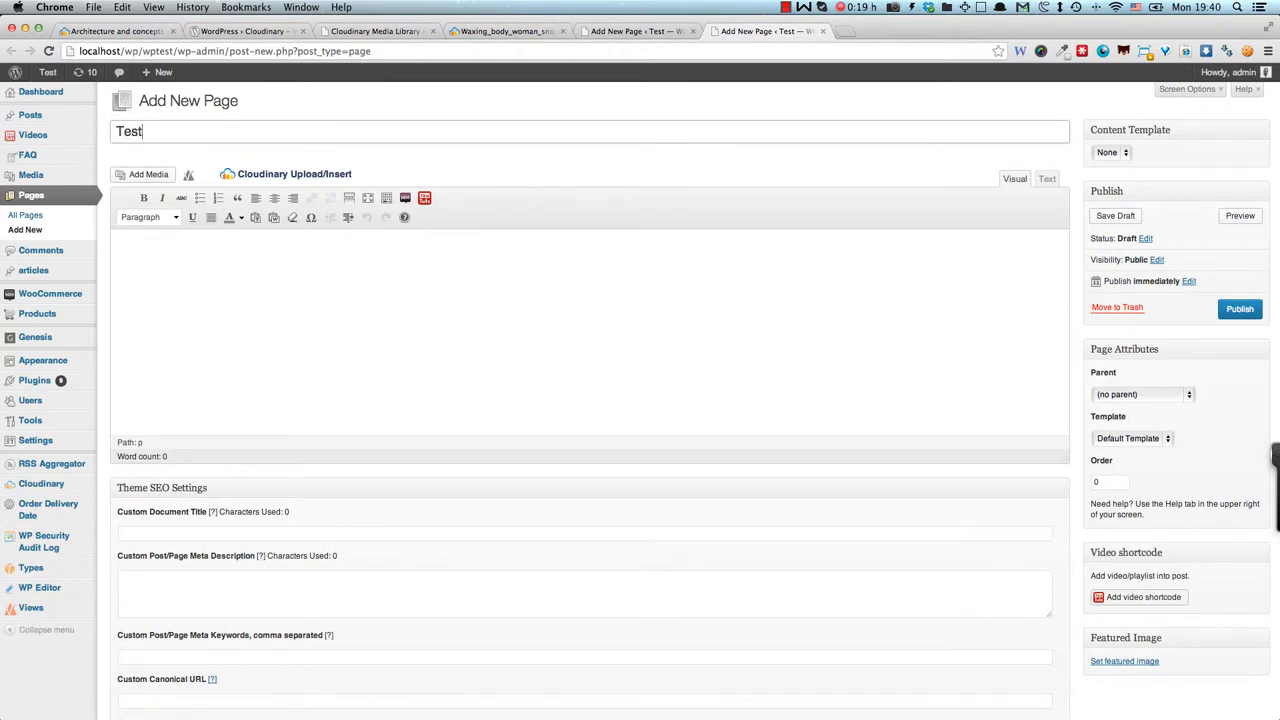
text(Clou)
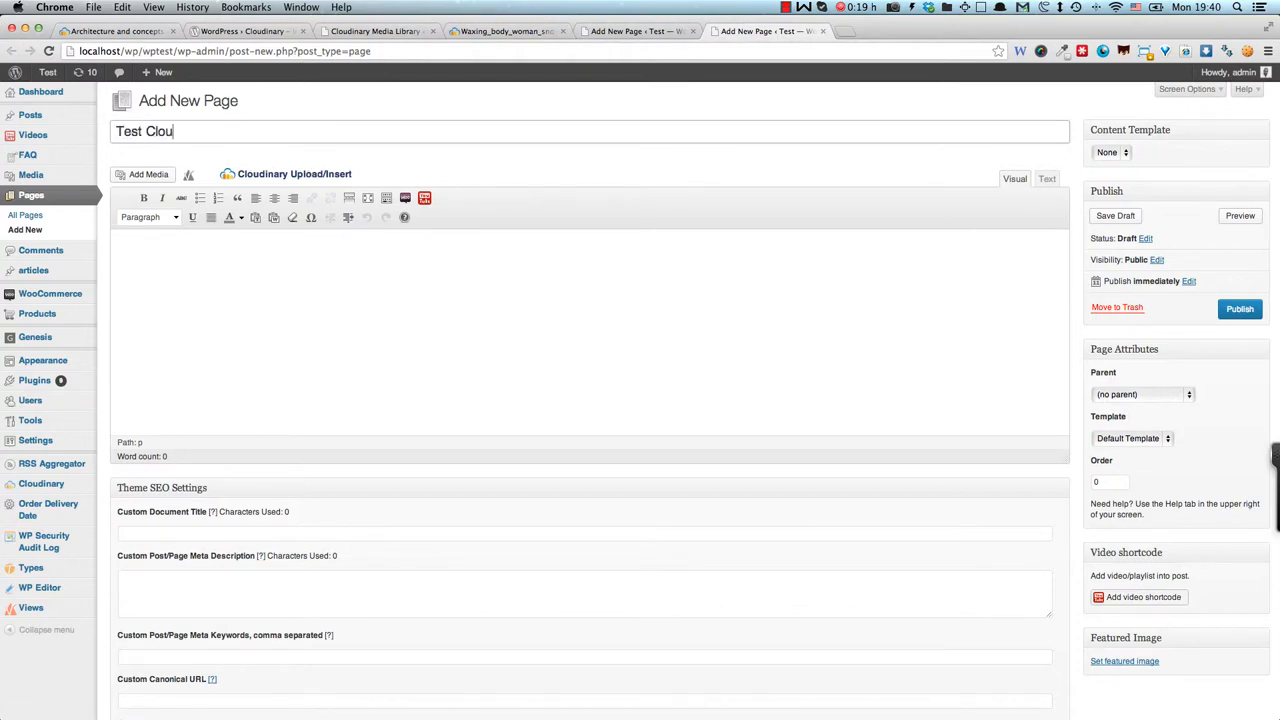
text(dinary)
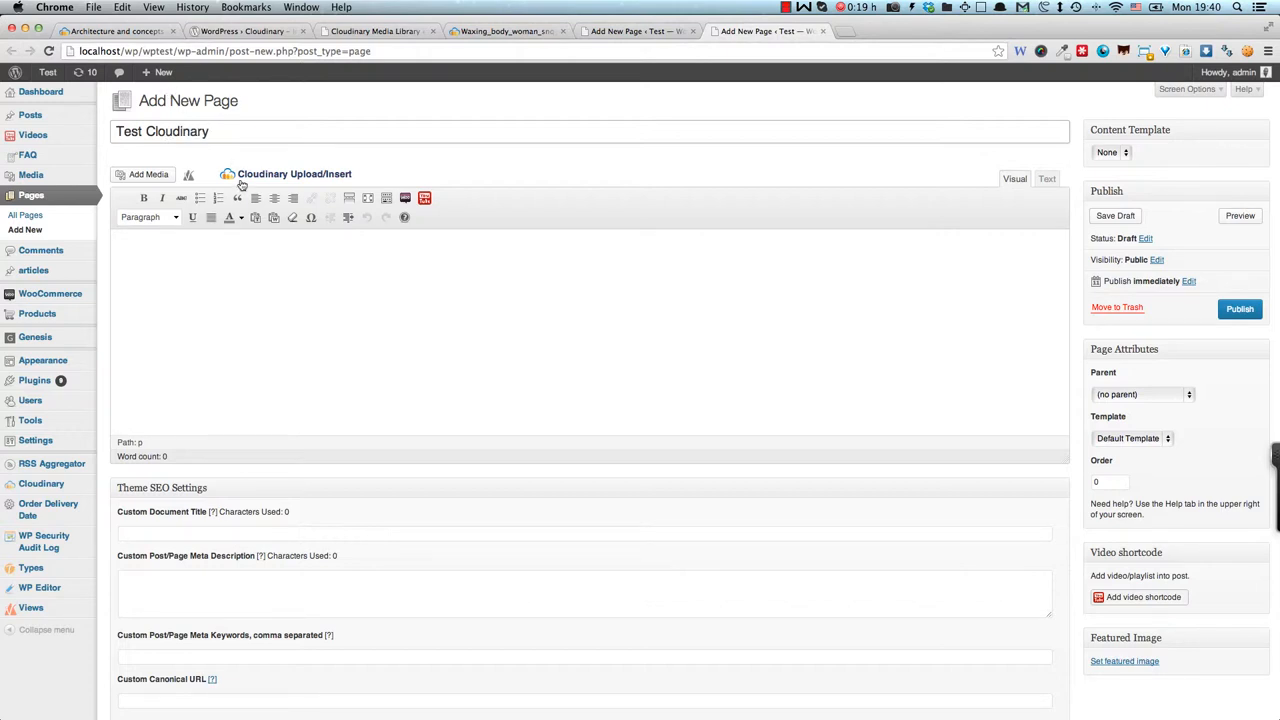
click(294, 173)
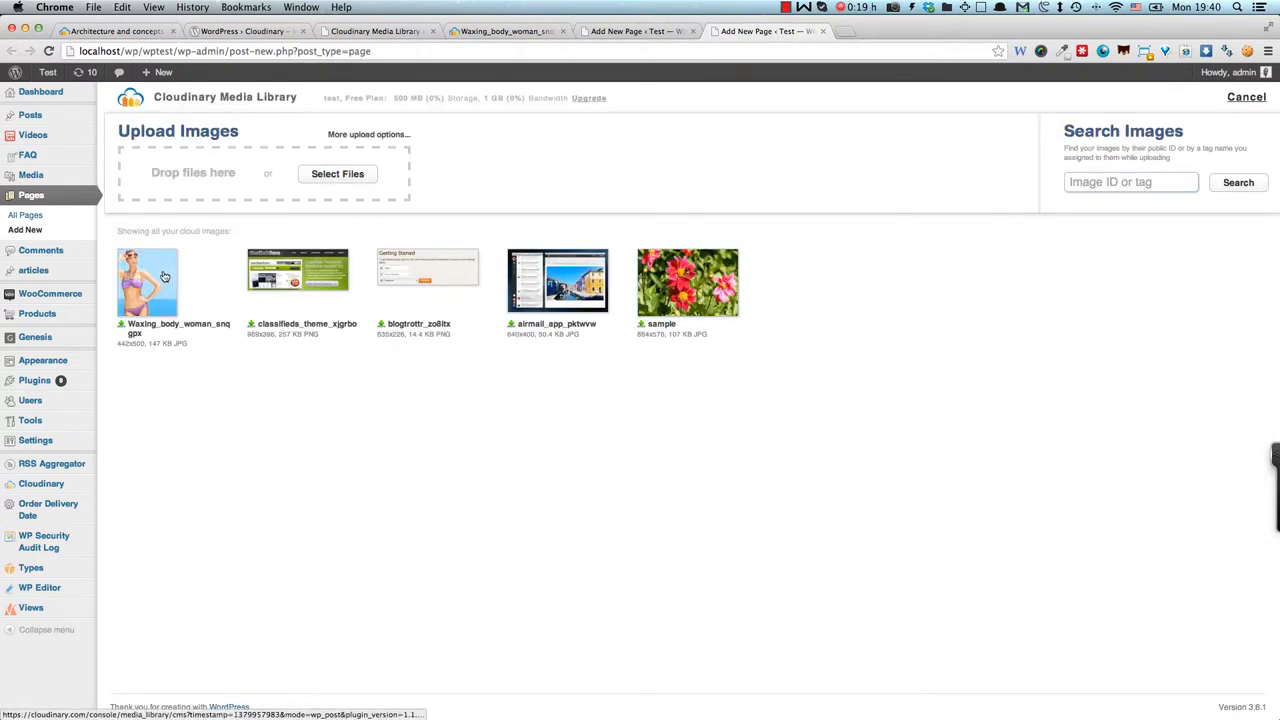
- Resize Waxing_body_woman to 207 px high with the Oil paint effect, and insert it
click(147, 283)
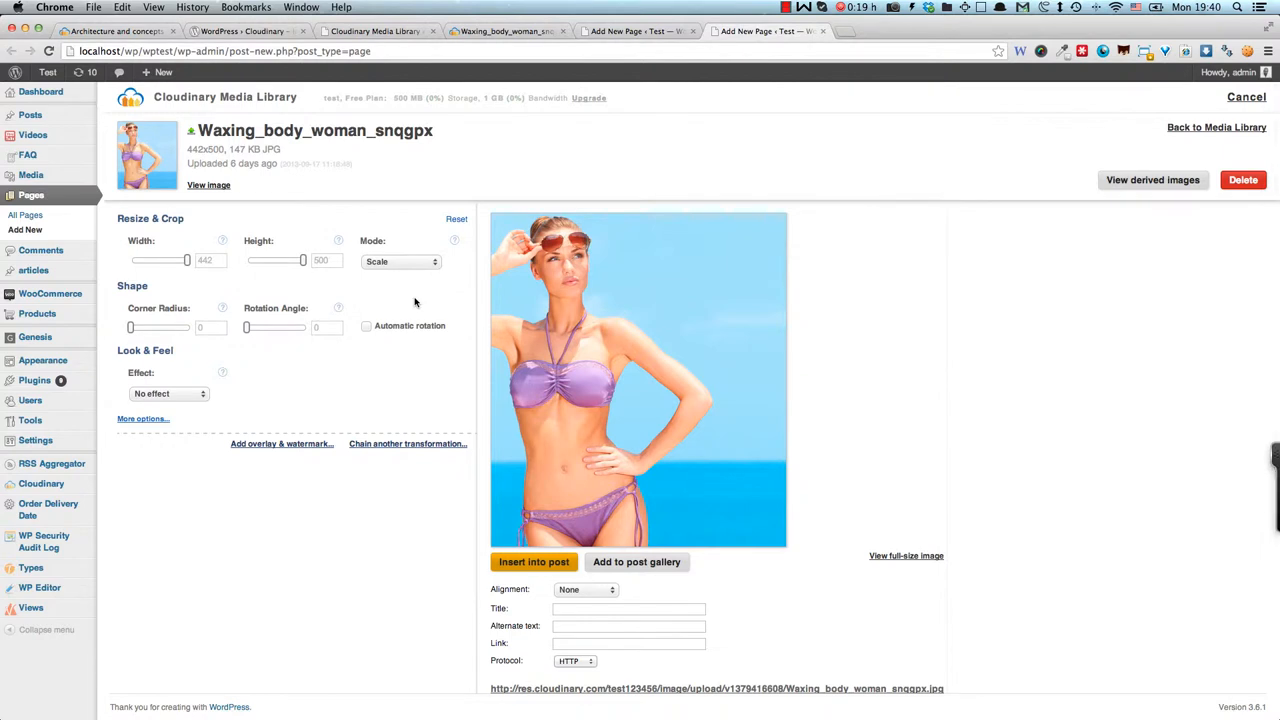
drag(303, 260, 268, 260)
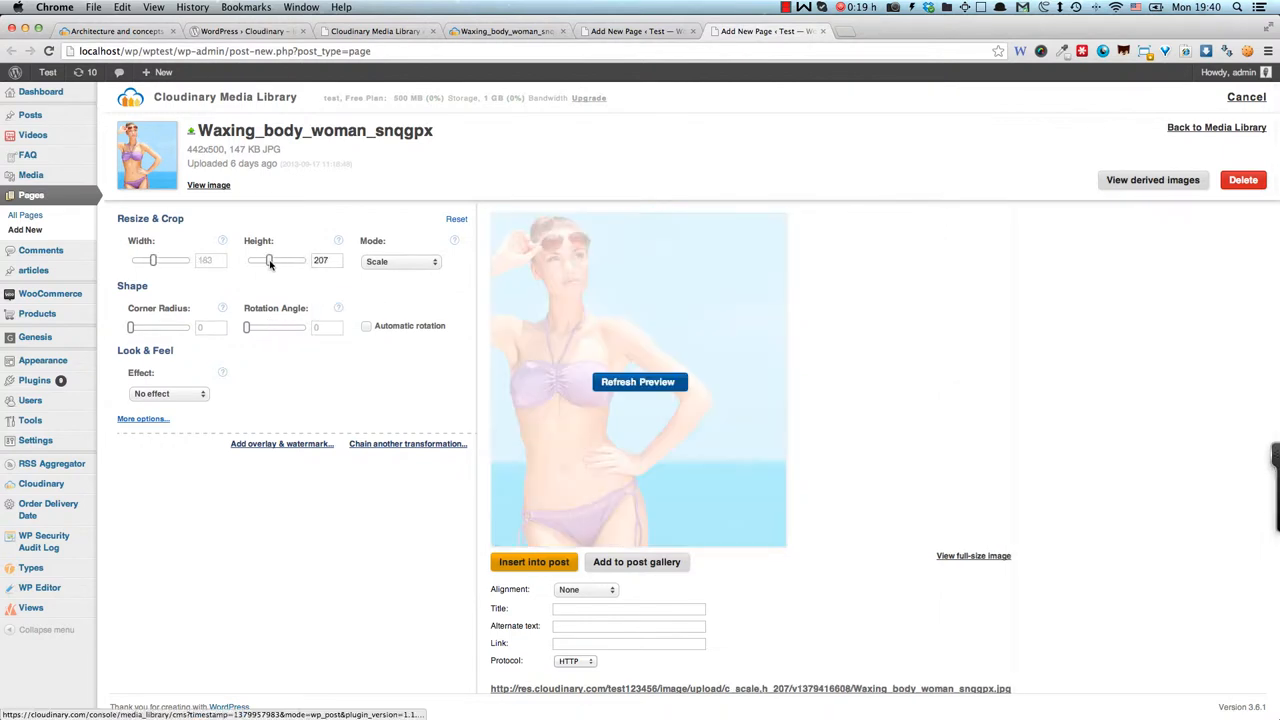
click(168, 393)
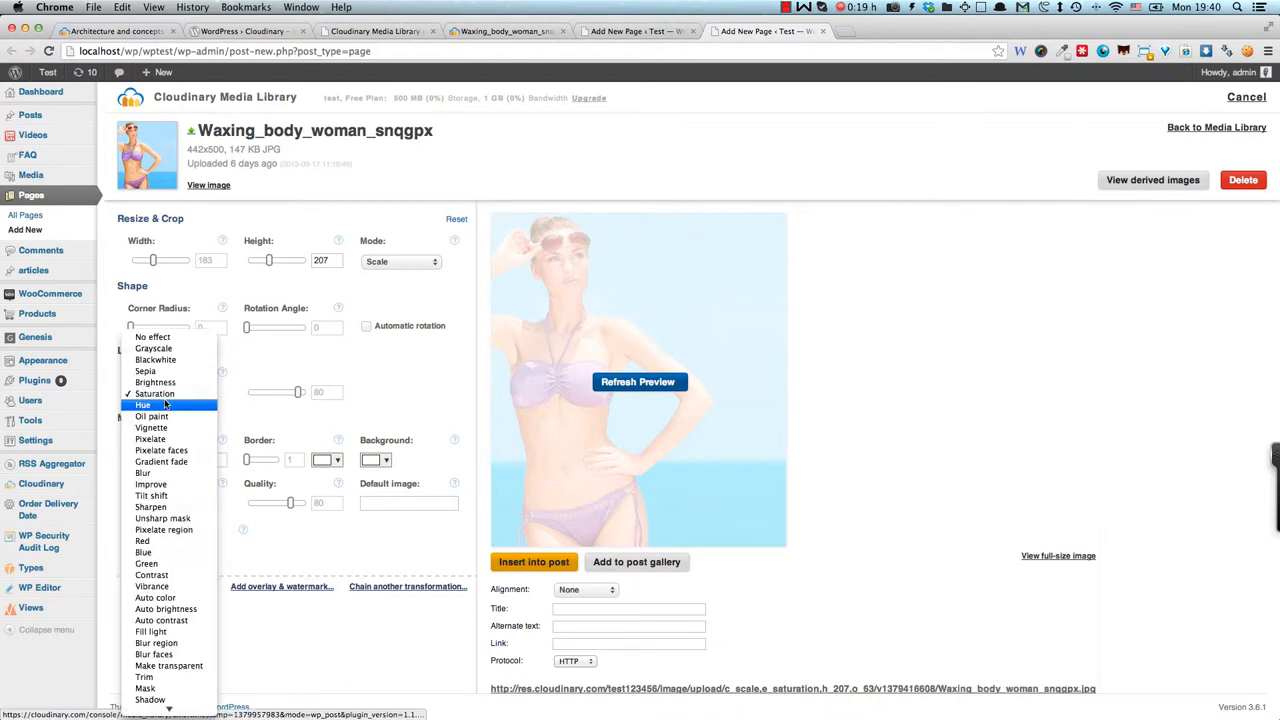
click(150, 416)
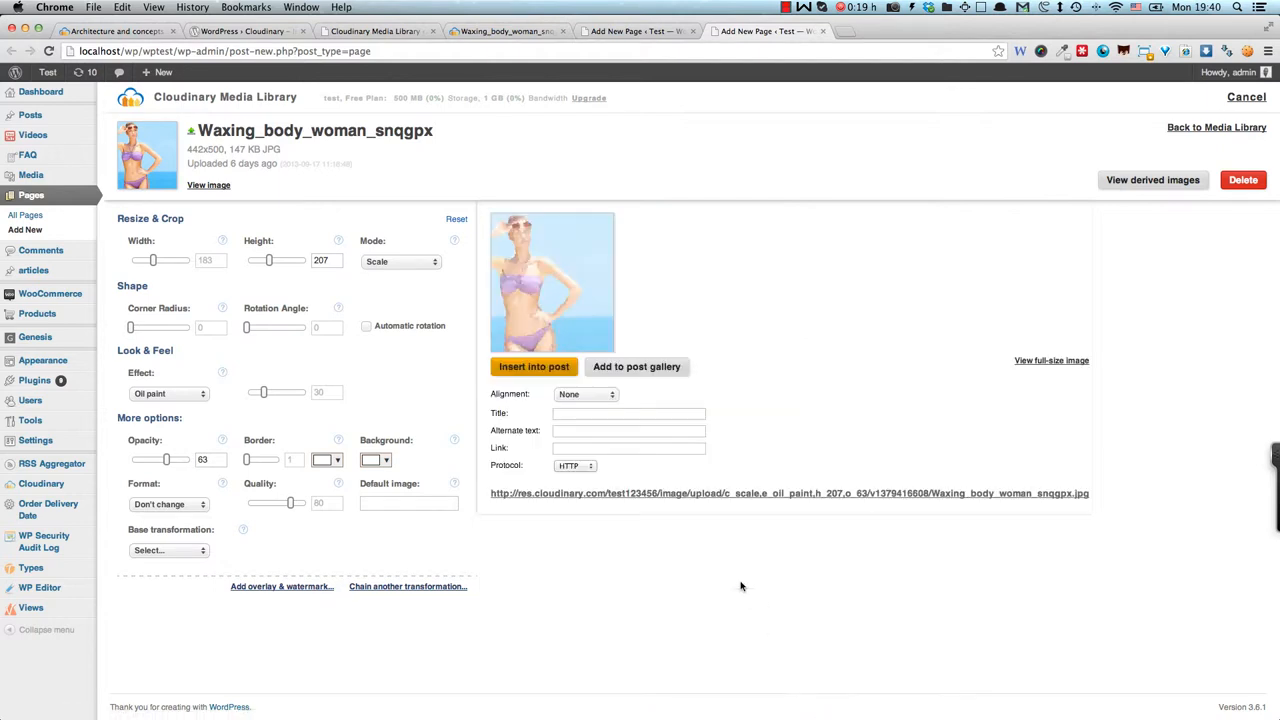
click(534, 366)
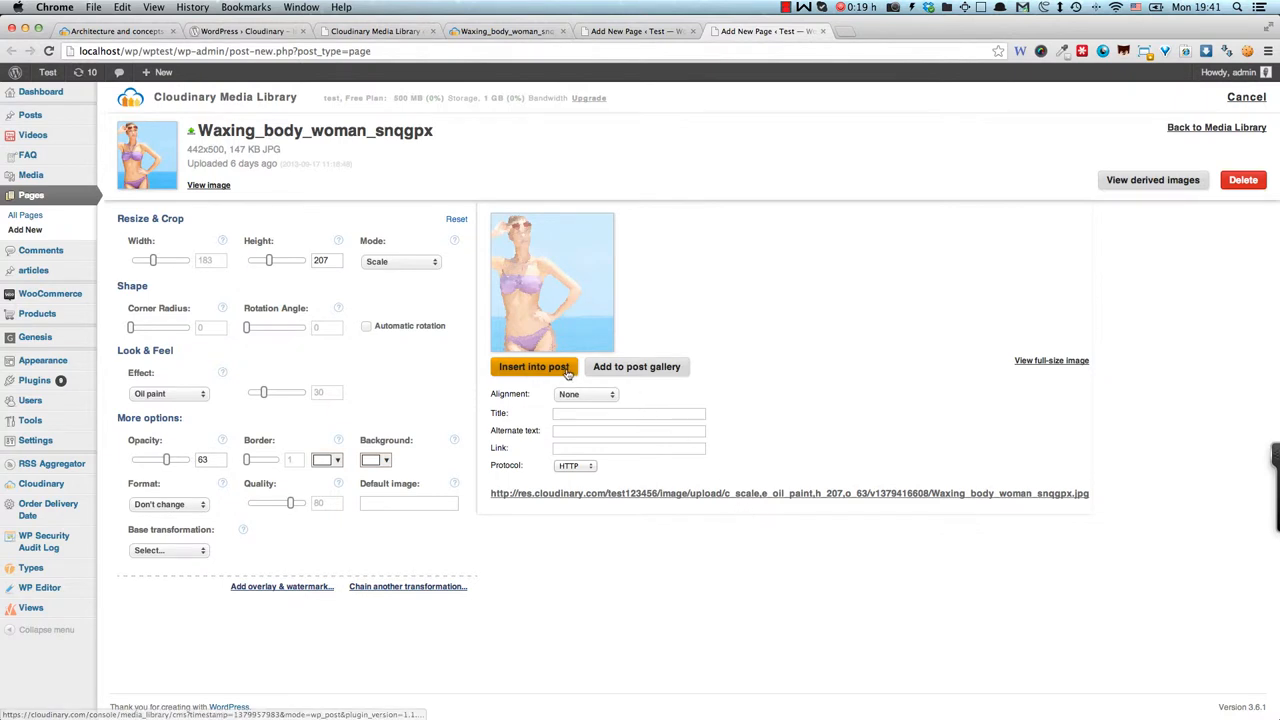
click(533, 366)
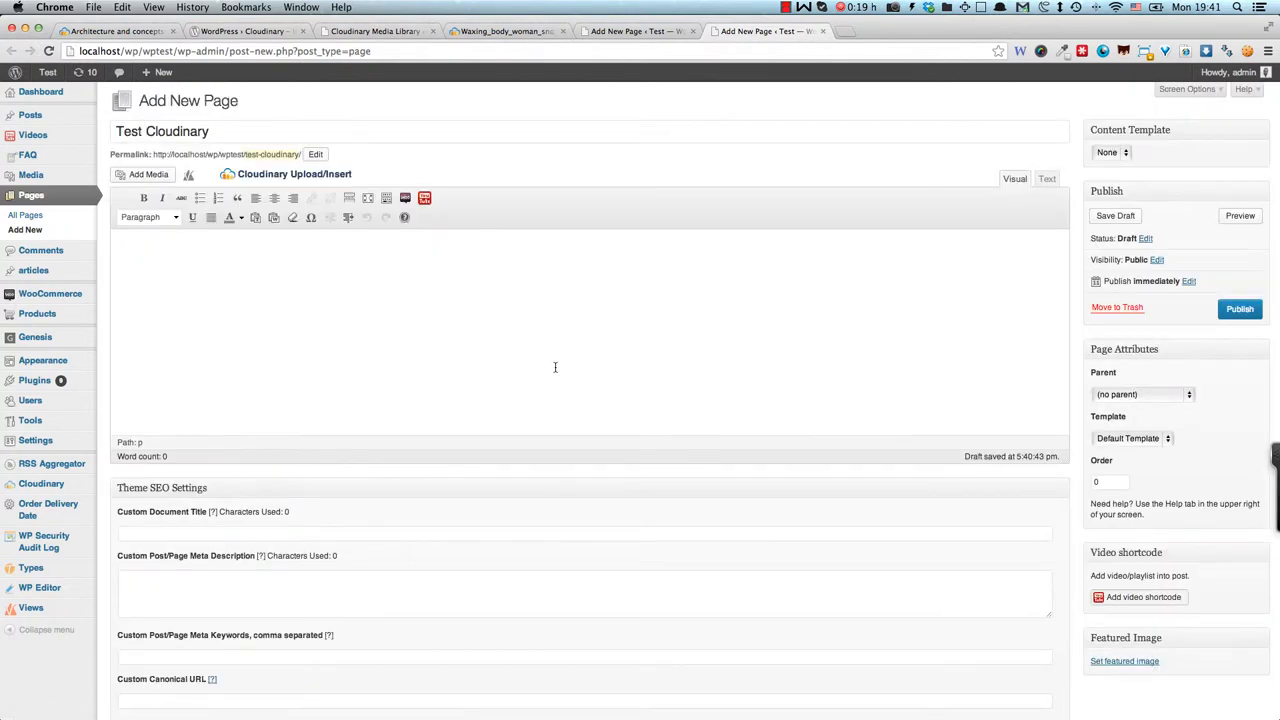
- Open the Test Cloudinary page preview in a new browser tab
click(519, 320)
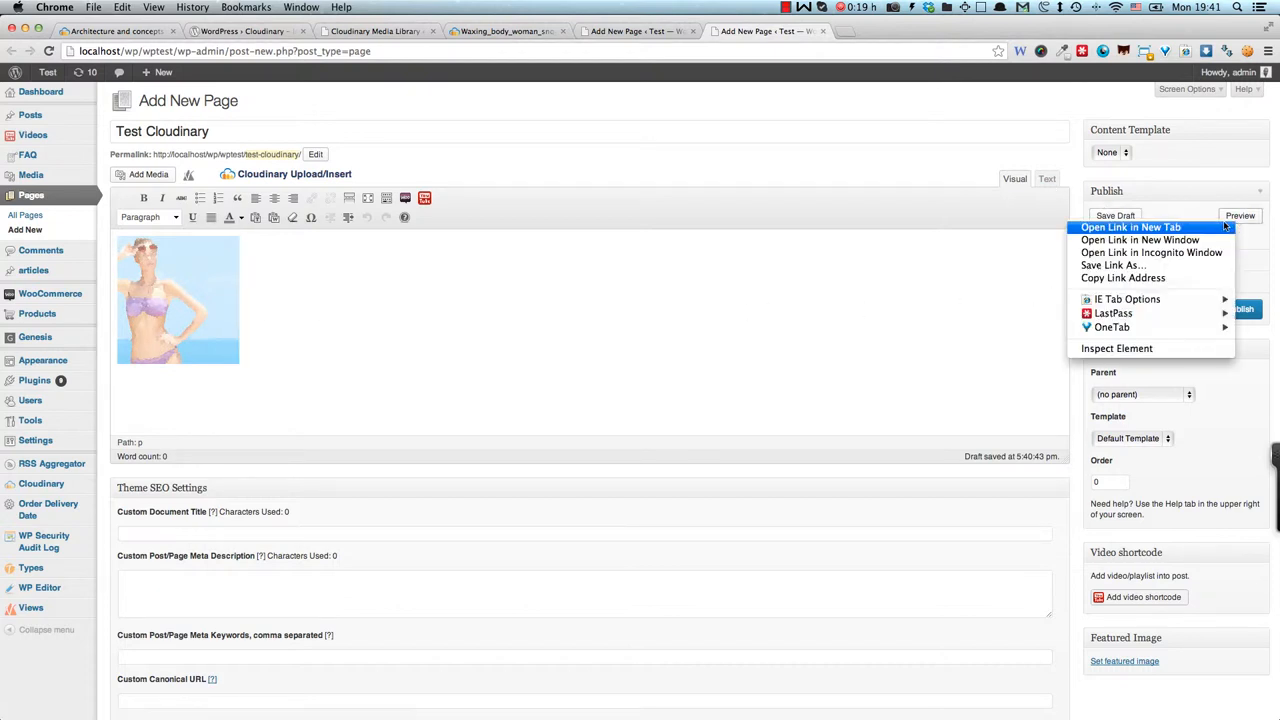
click(1131, 227)
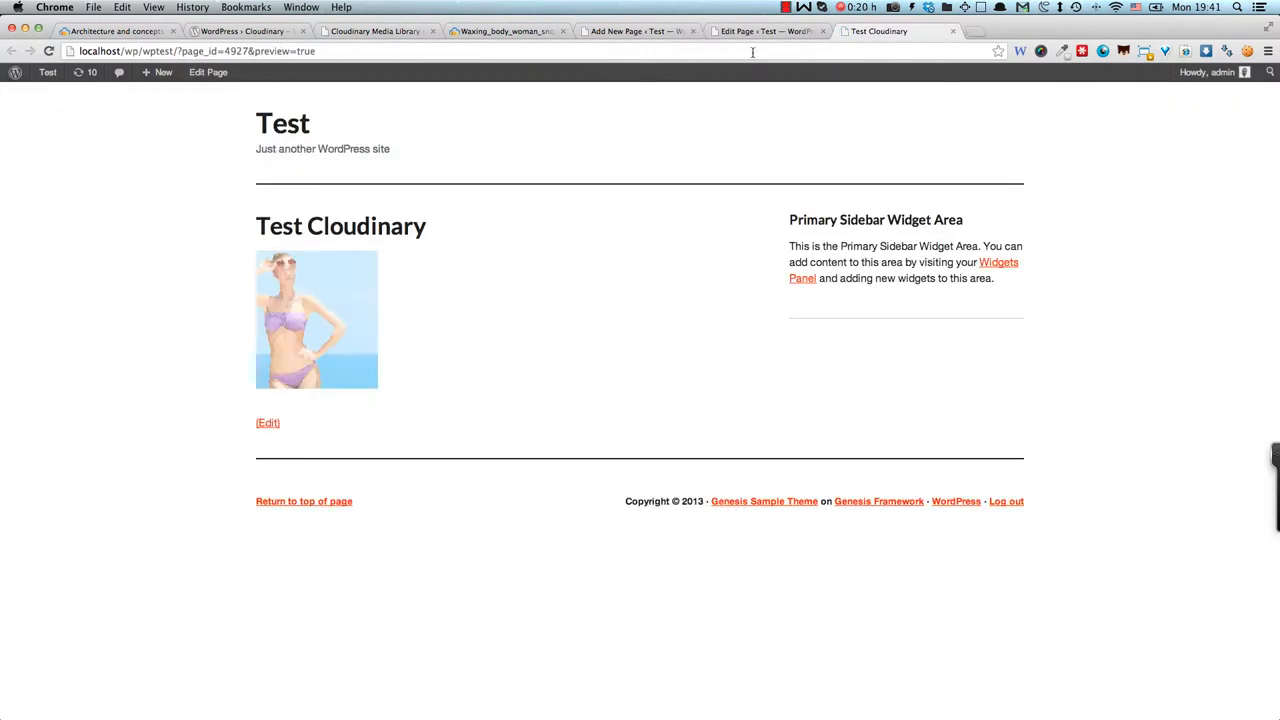
mouse_move(265, 292)
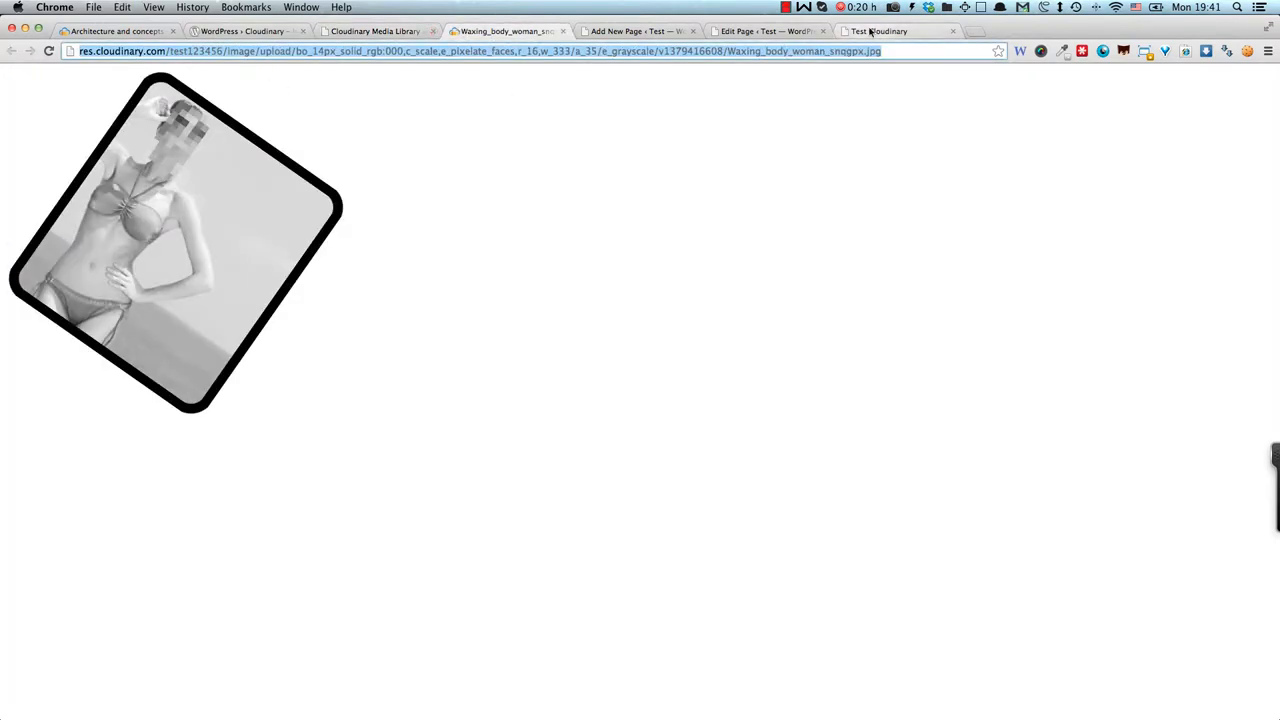
- Add the grayscale rotated image to the page body through Add Media's Insert from URL
click(765, 31)
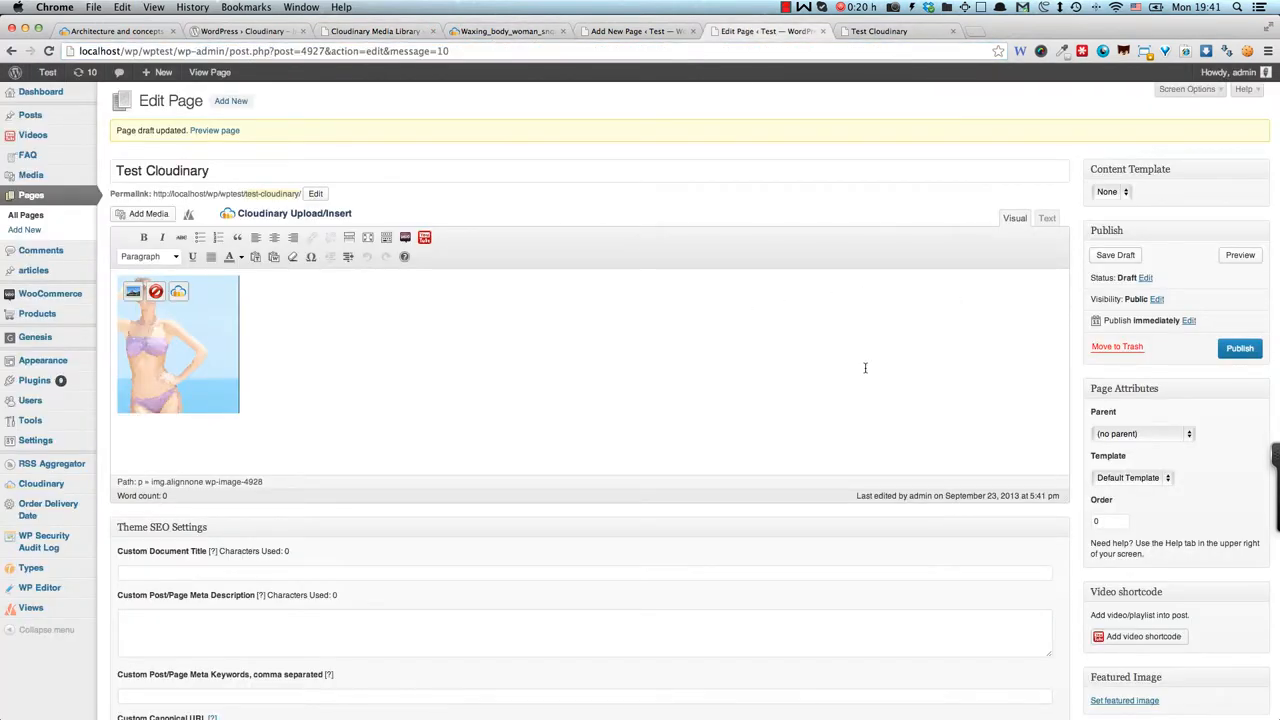
click(816, 368)
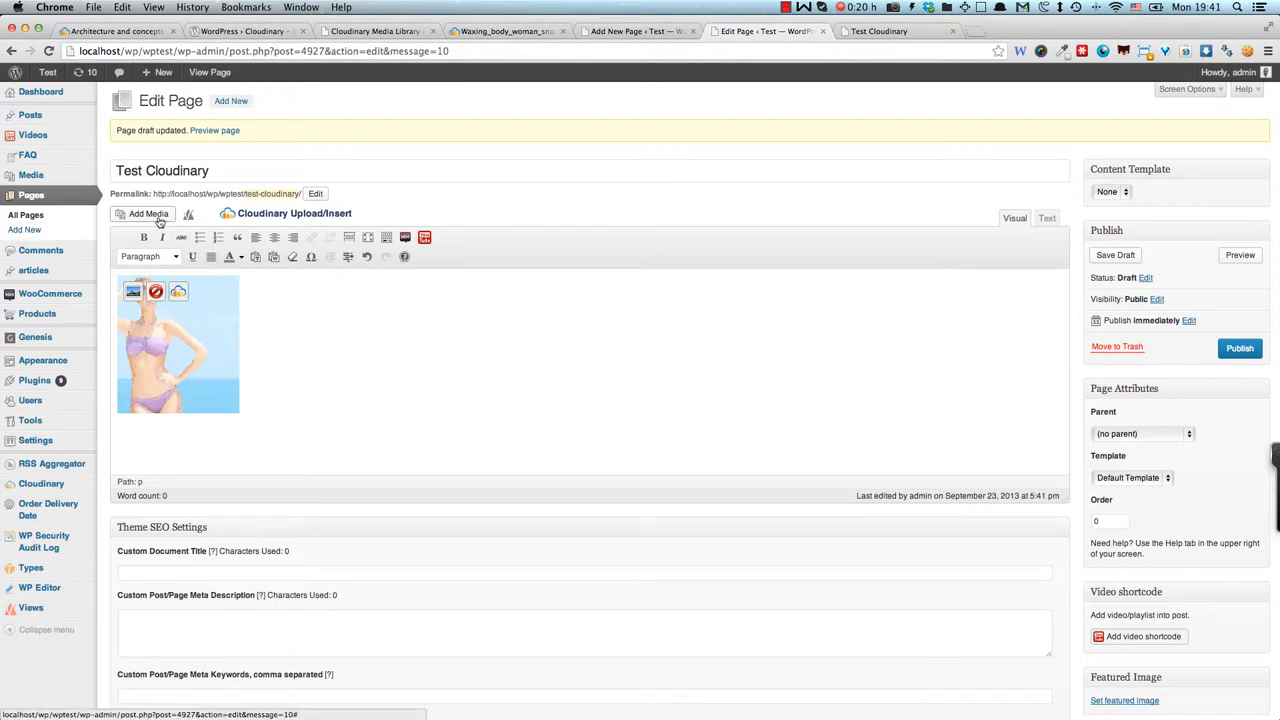
click(148, 213)
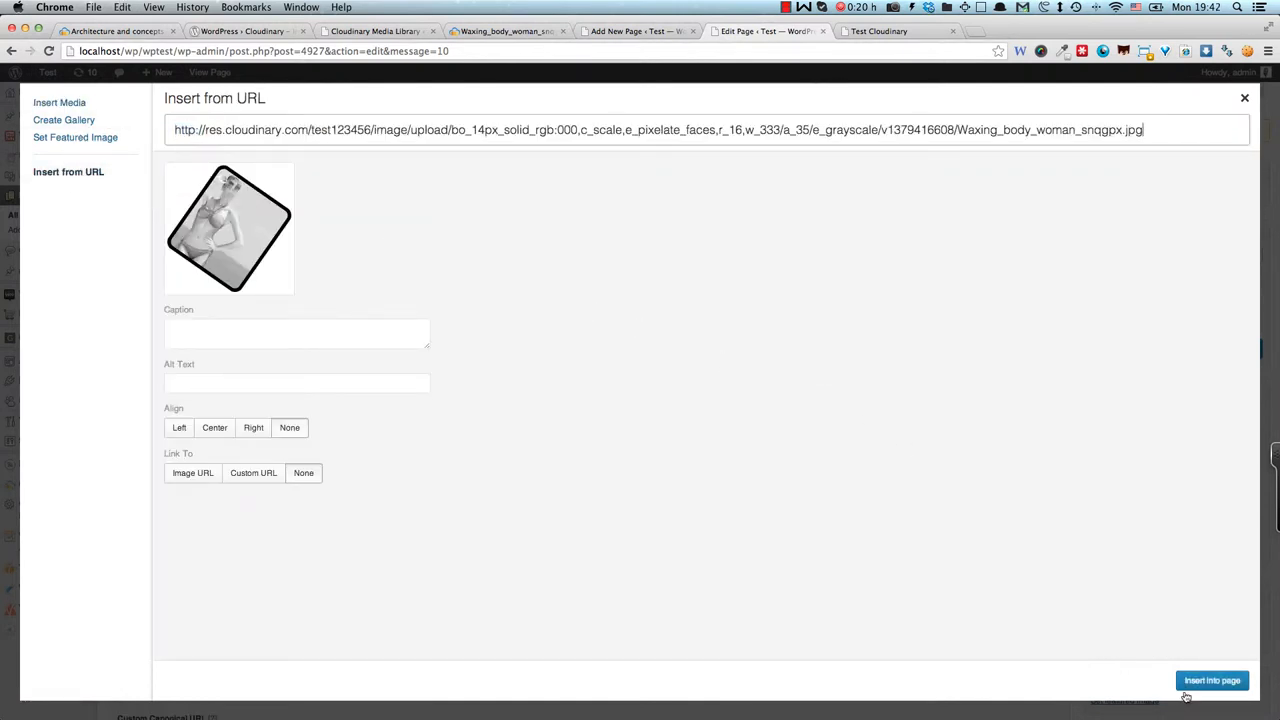
click(1212, 680)
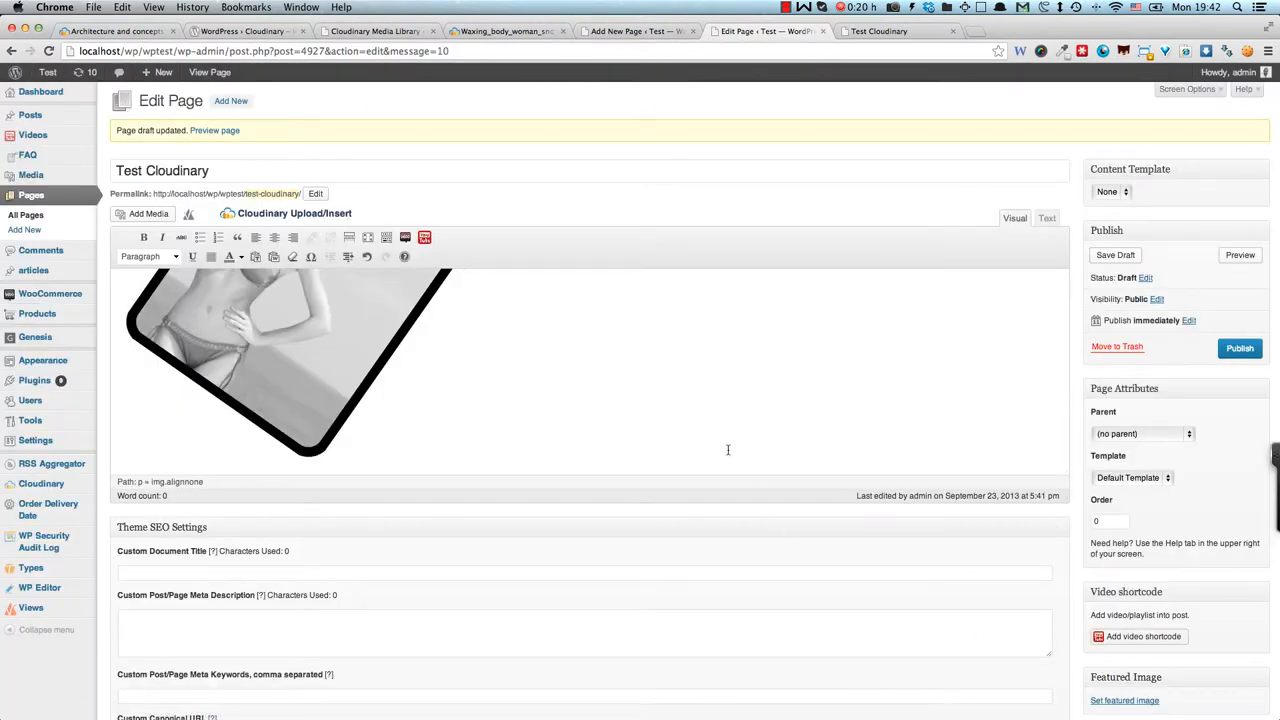
- Preview the page showing both images, then return to the Edit Page tab
click(1115, 255)
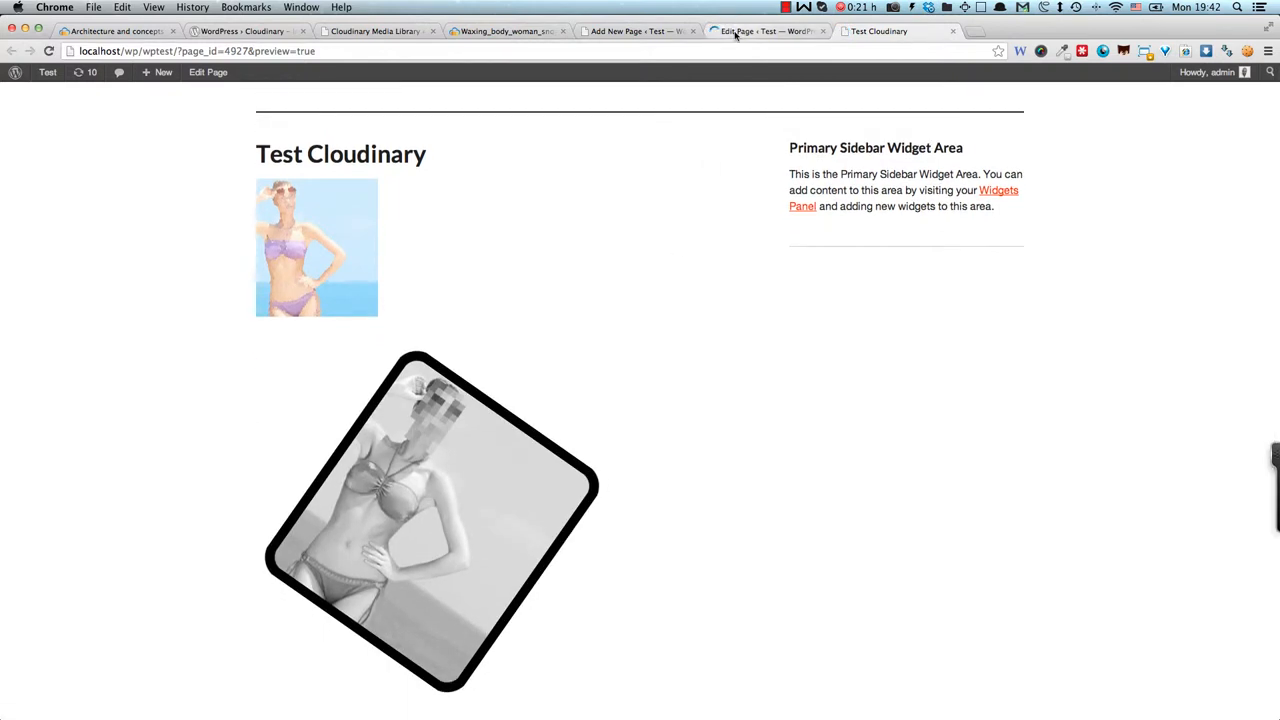
mouse_move(765, 31)
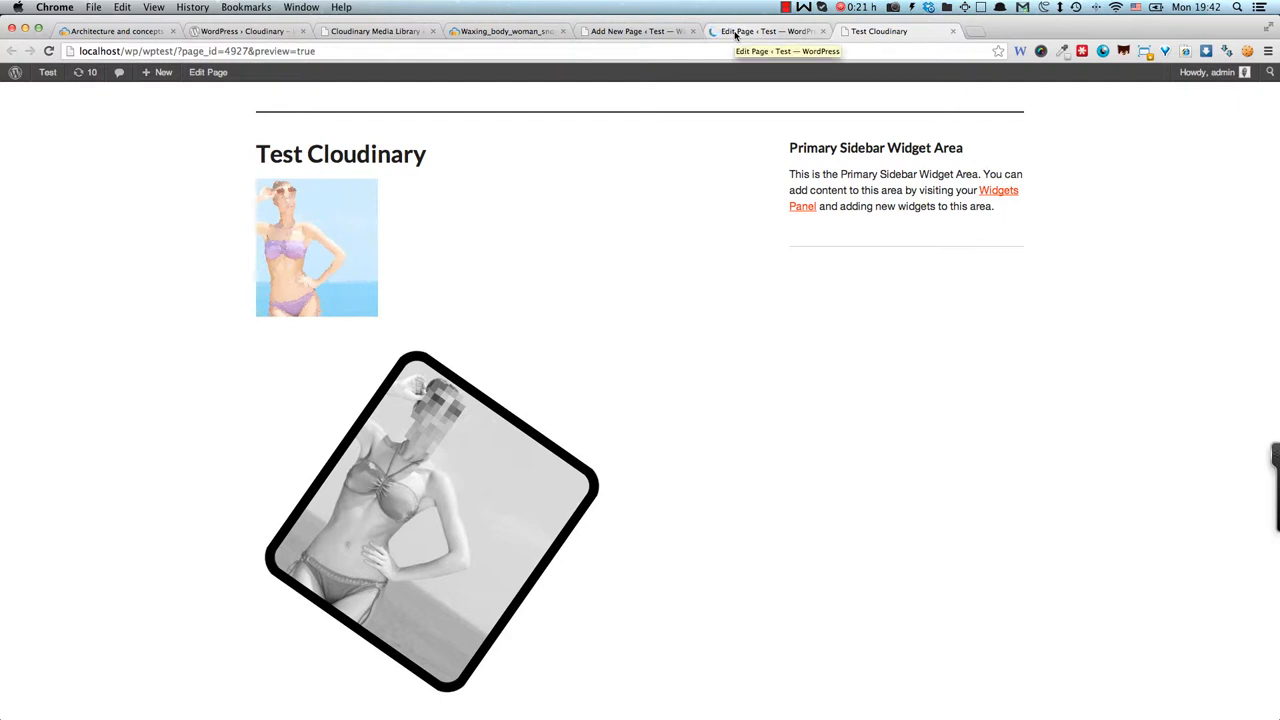
mouse_move(583, 414)
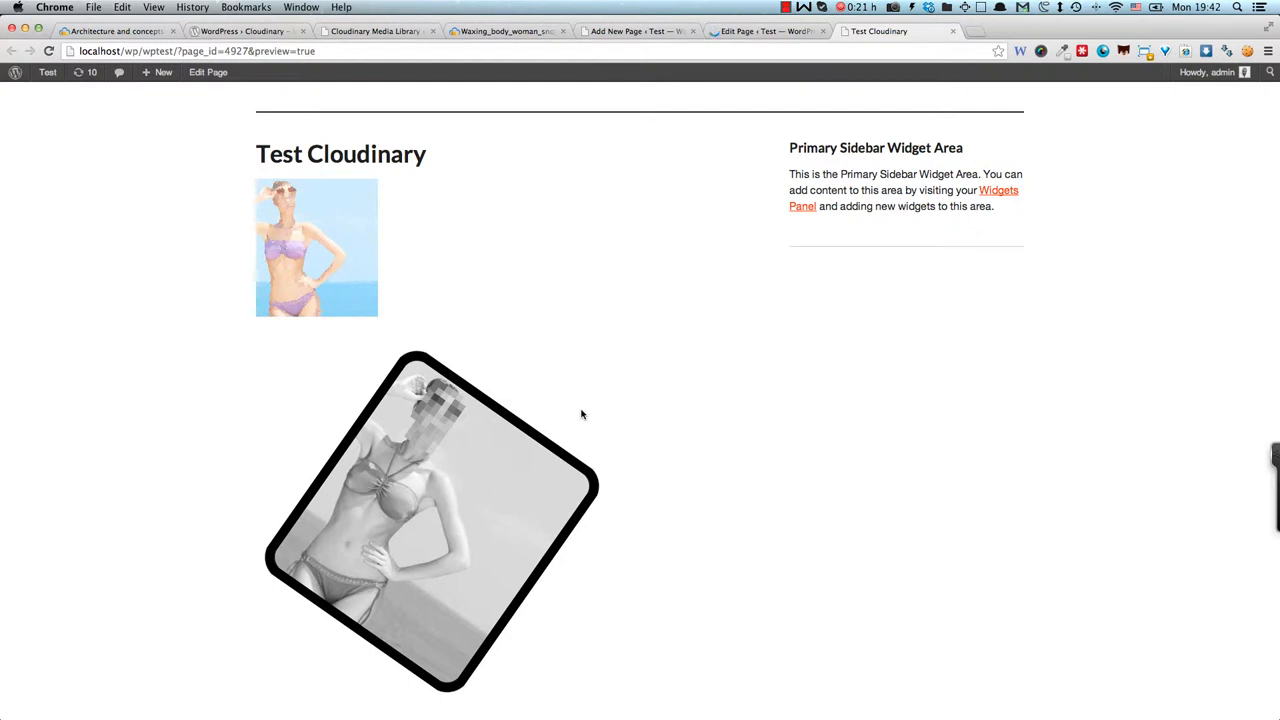
mouse_move(690, 191)
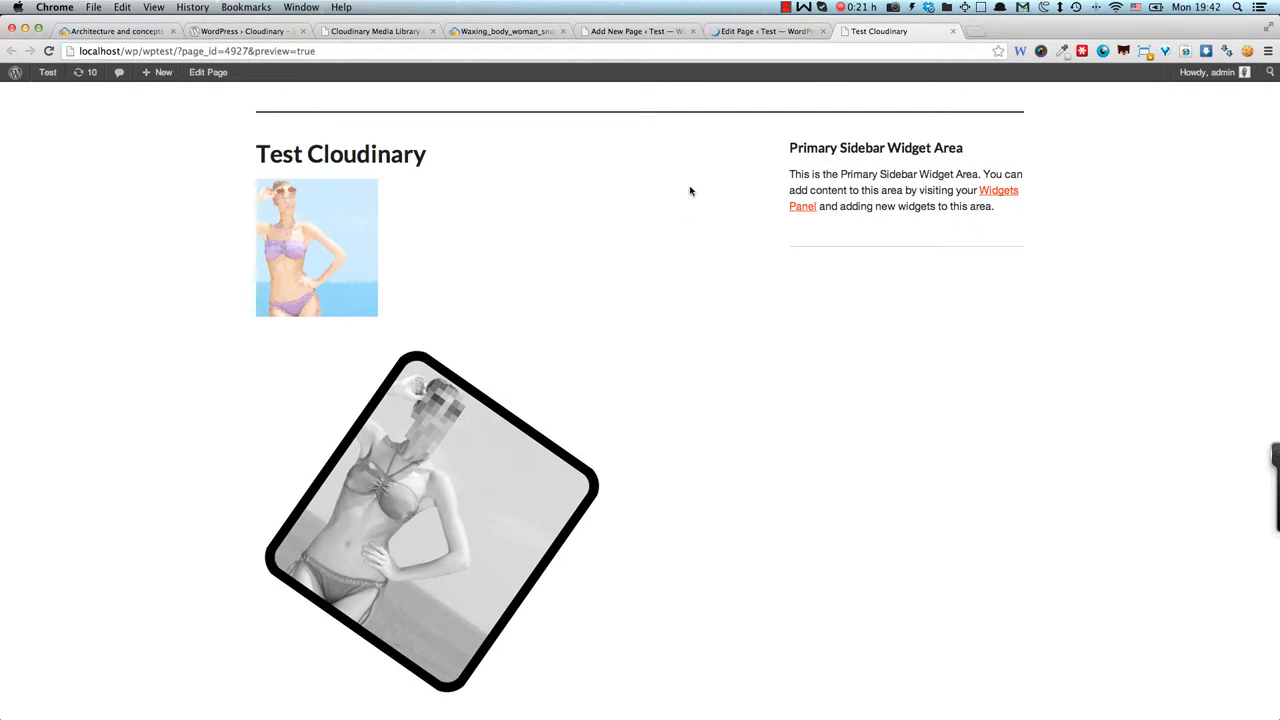
click(765, 31)
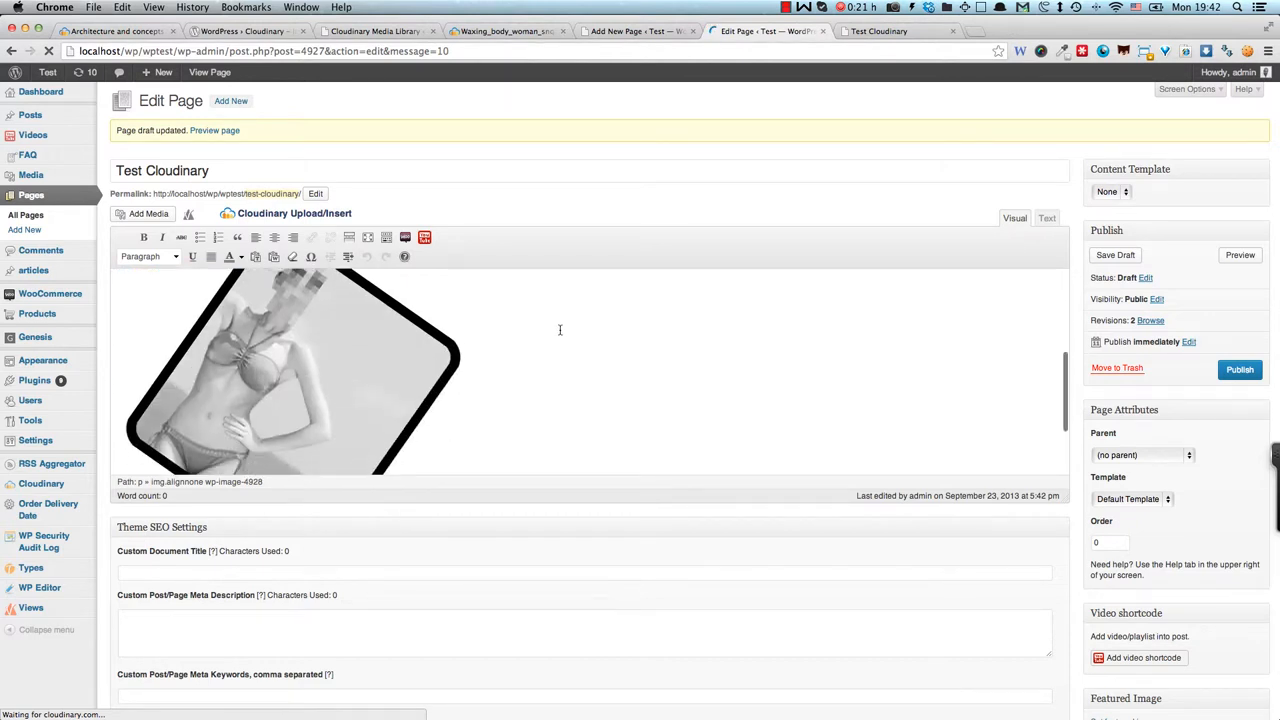
- Scroll down the current page
scroll(down, 3)
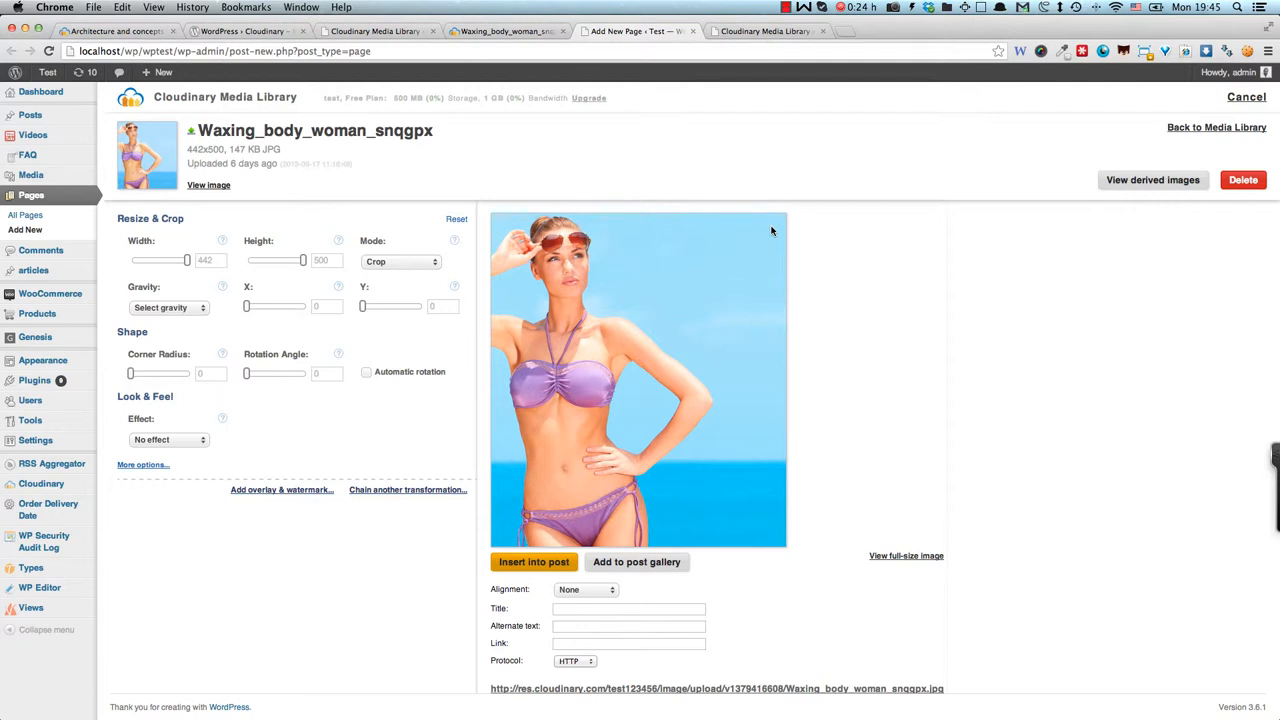
mouse_move(1014, 343)
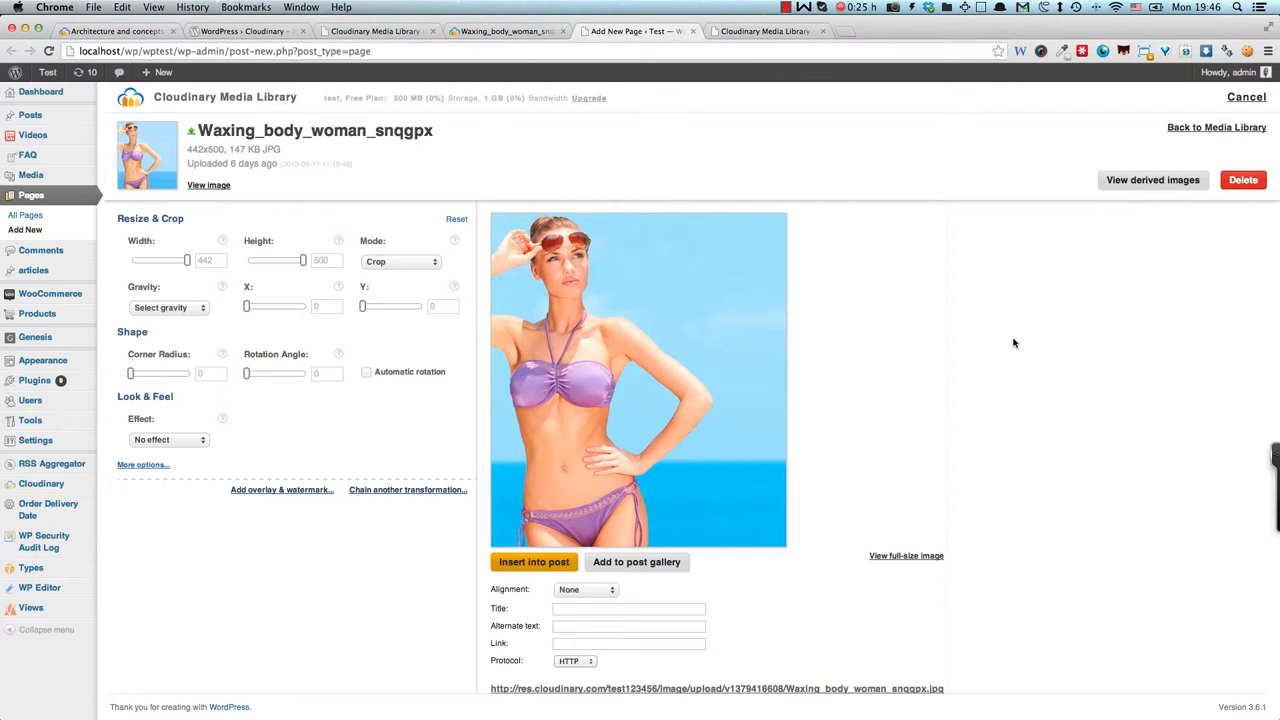
mouse_move(895, 360)
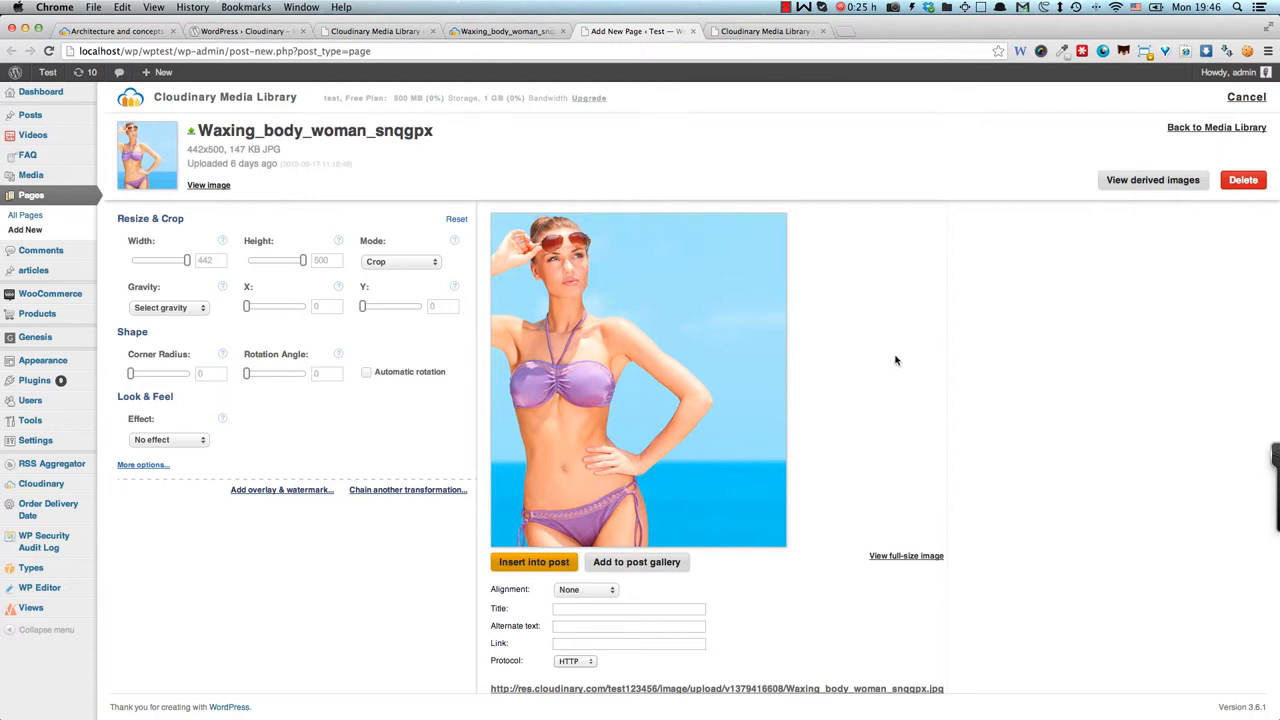
mouse_move(226, 291)
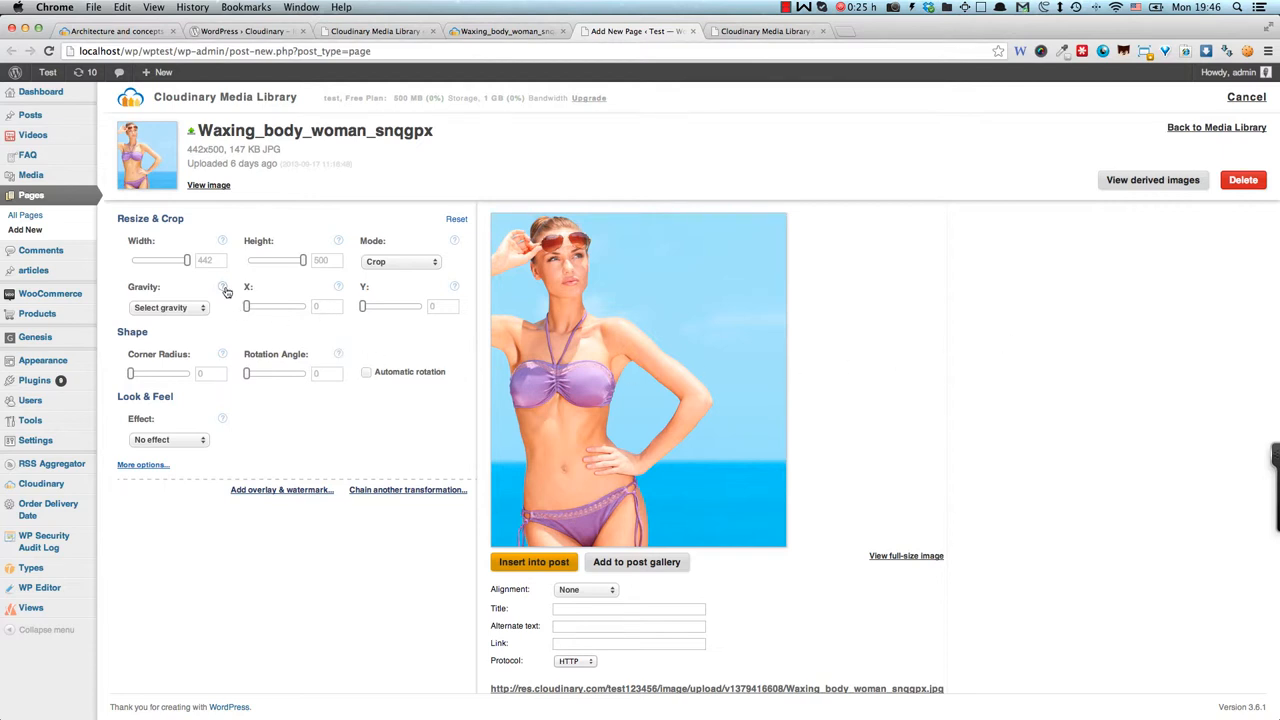
- Open the Gravity setting's reference documentation on cloudinary.com, then follow the Pricing link
click(222, 287)
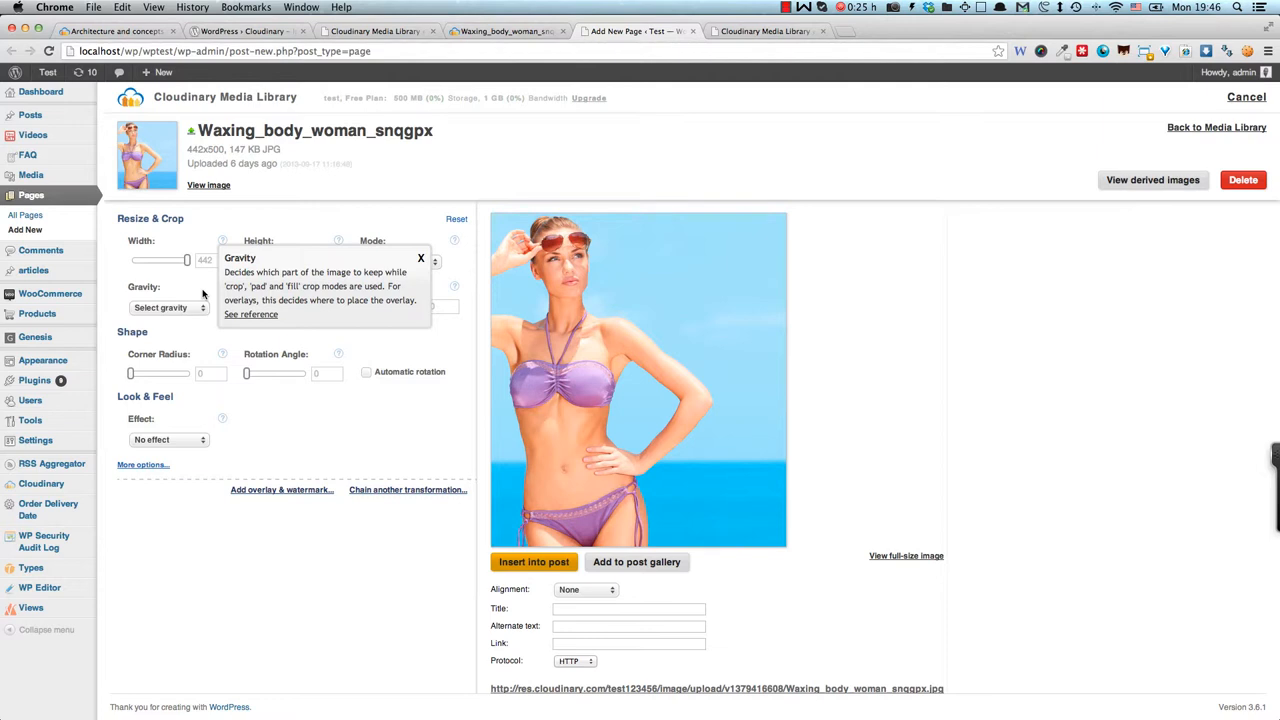
mouse_move(224, 312)
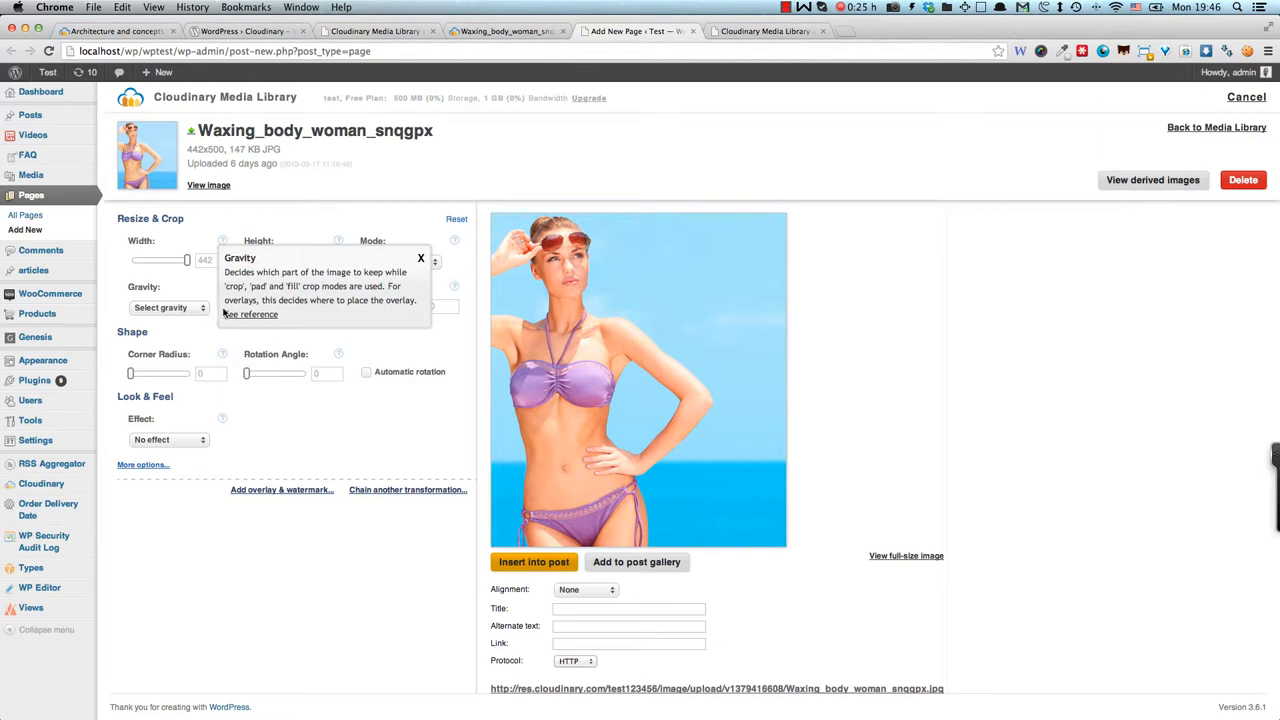
mouse_move(249, 314)
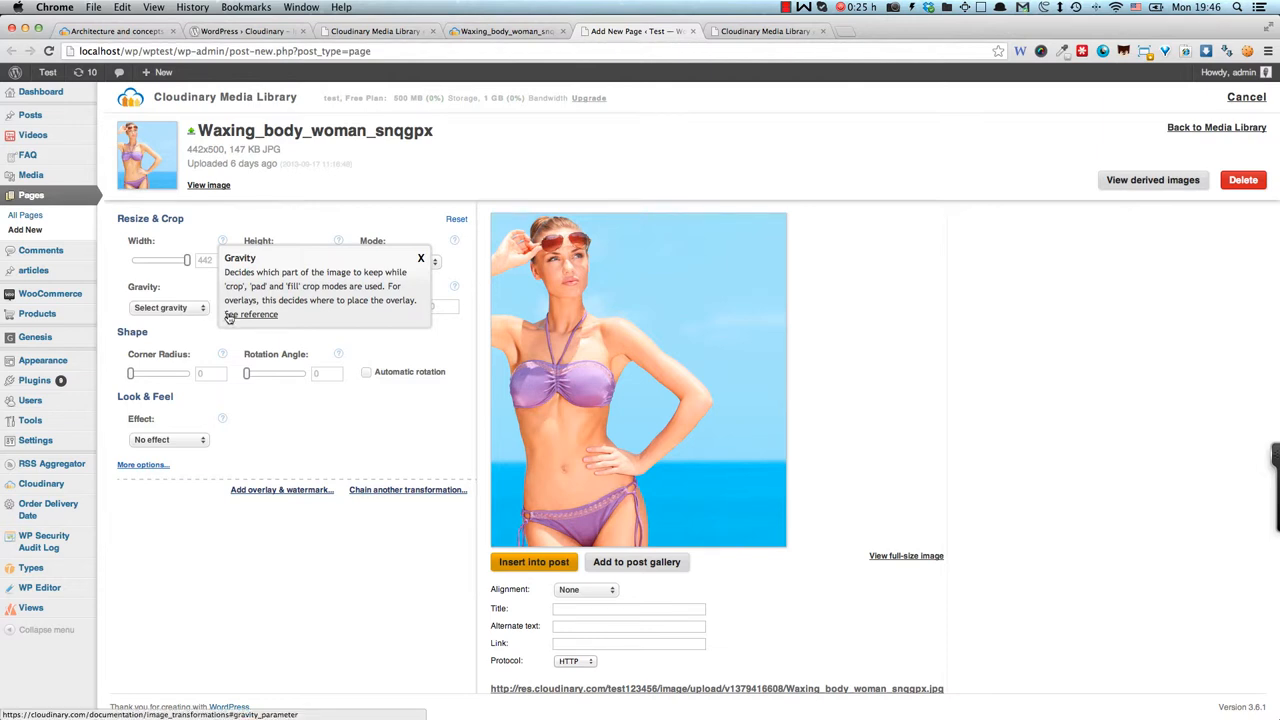
click(250, 314)
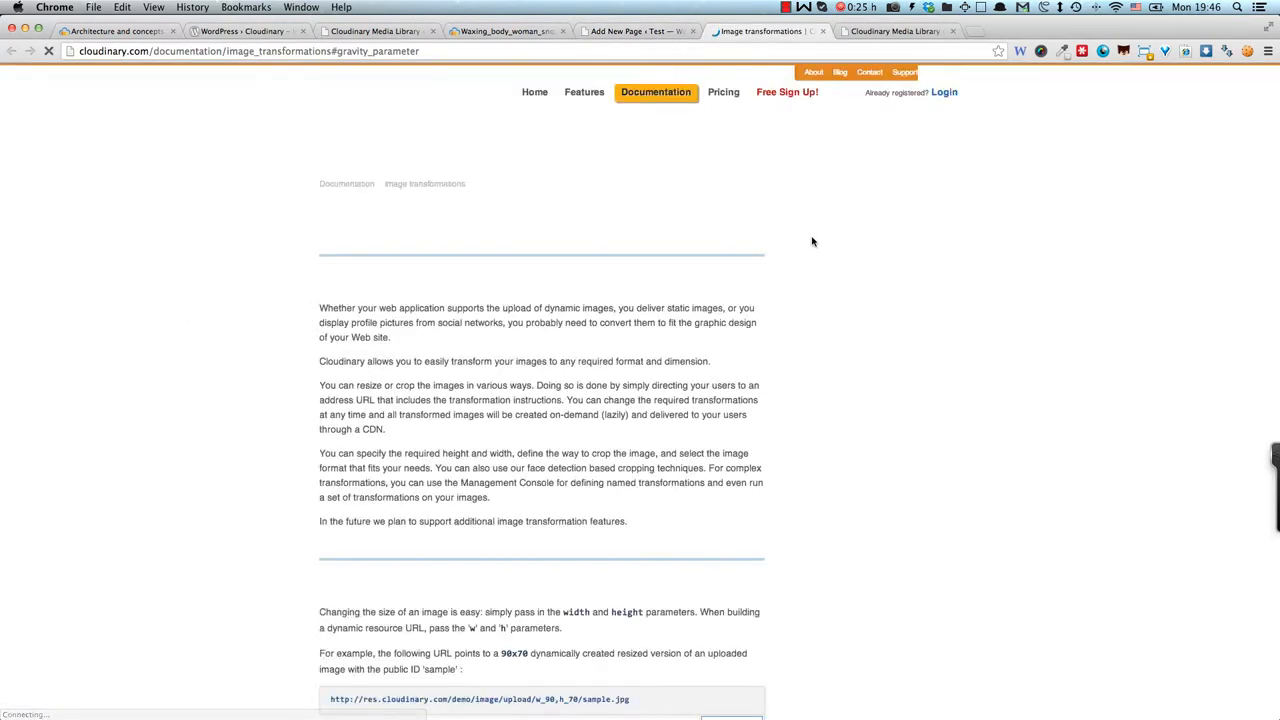
scroll(down, 3)
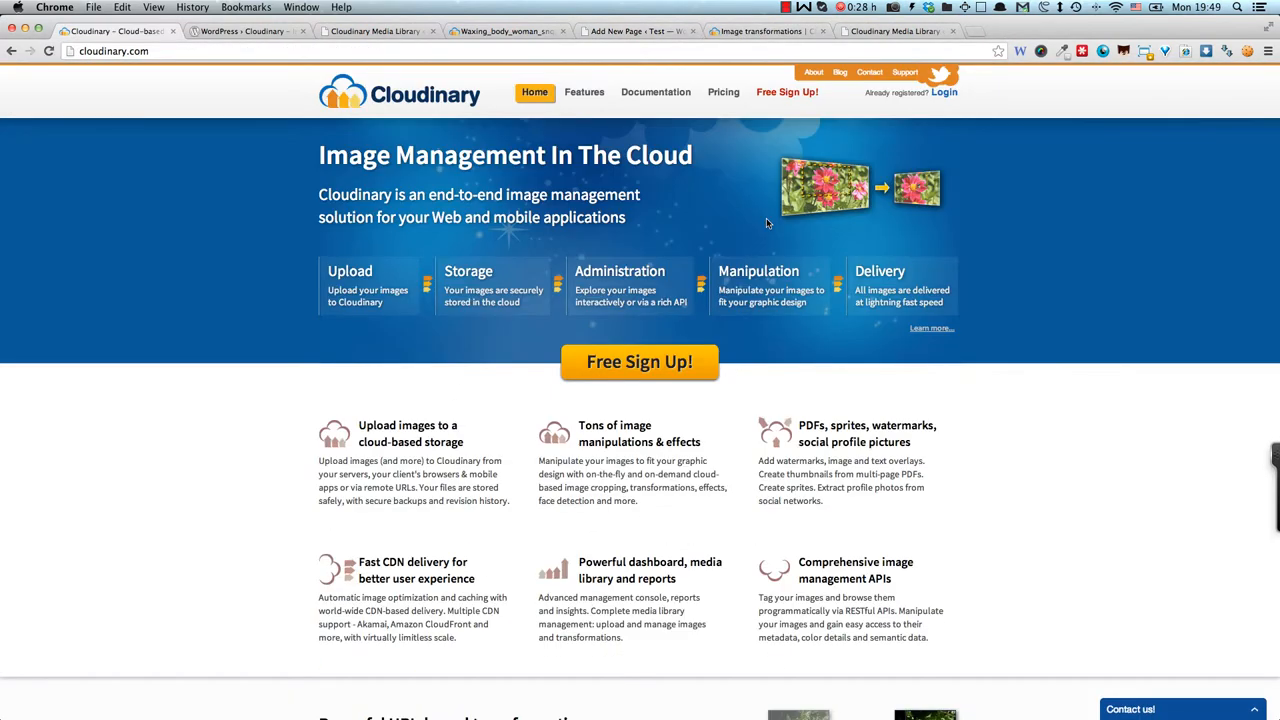
mouse_move(718, 123)
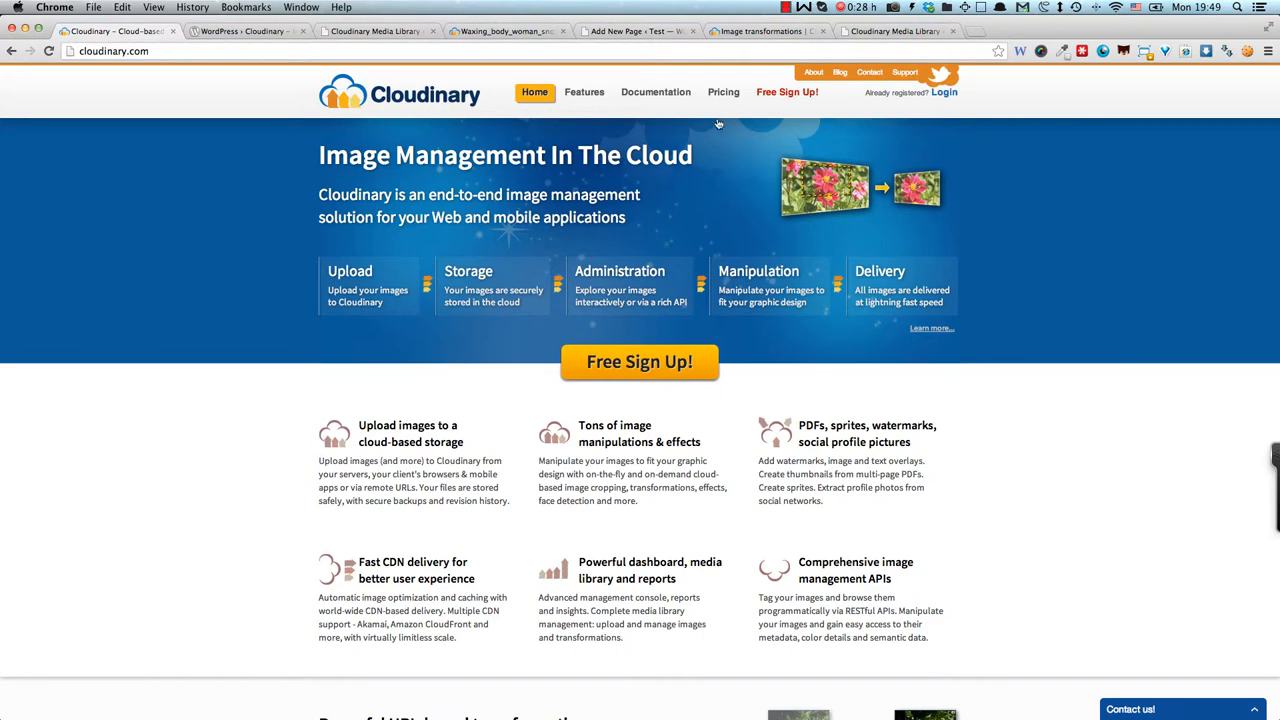
click(723, 92)
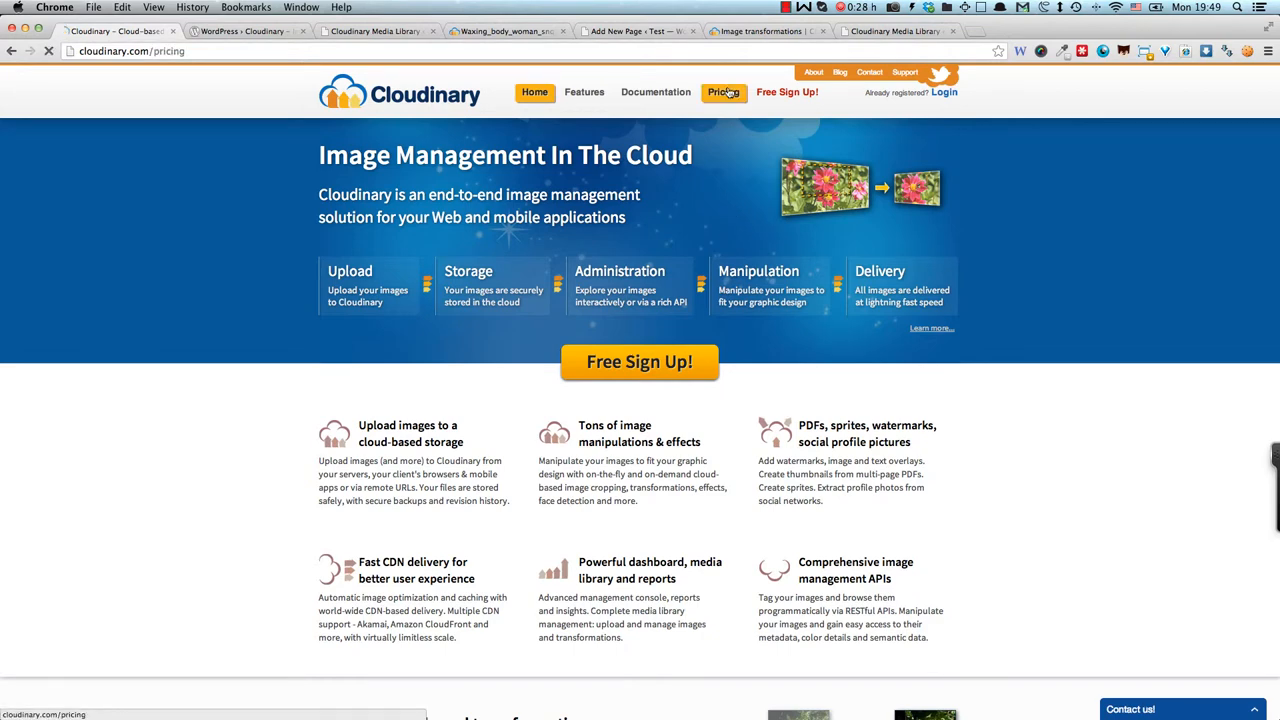
- Load Pricing & Plans, view the '1 Year - 10% off' prices, then return to Monthly
click(723, 92)
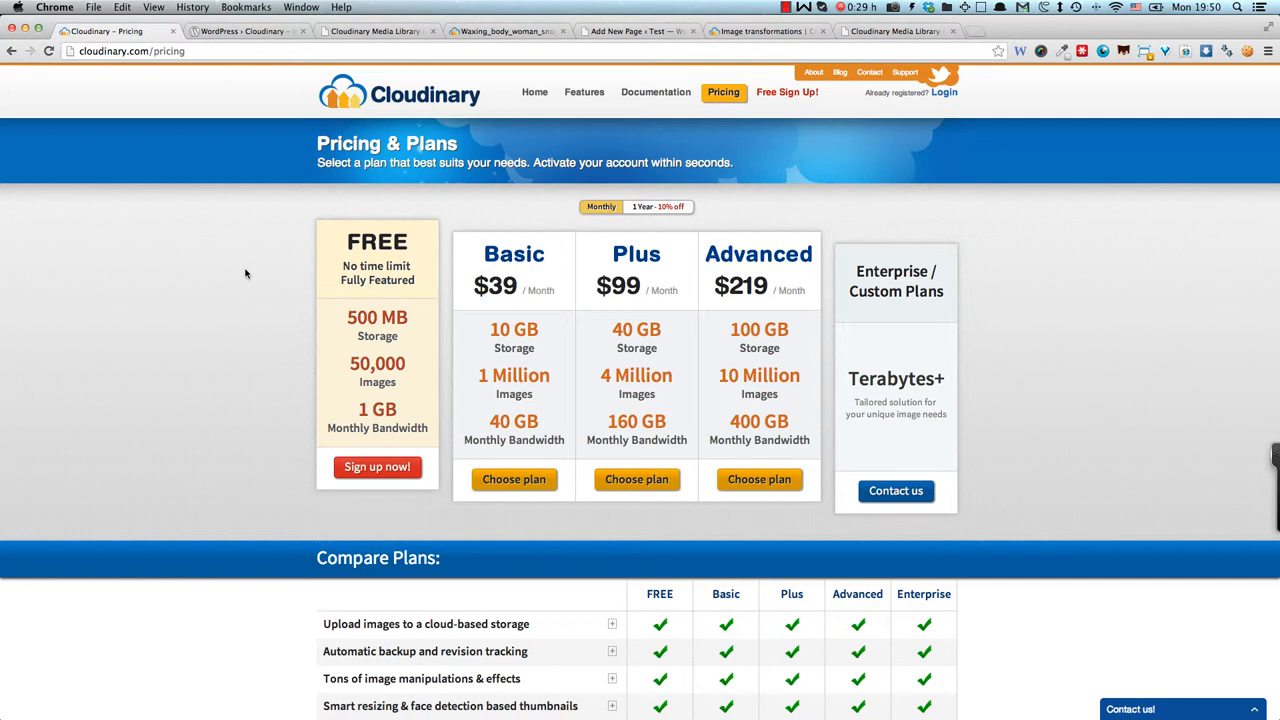
mouse_move(881, 145)
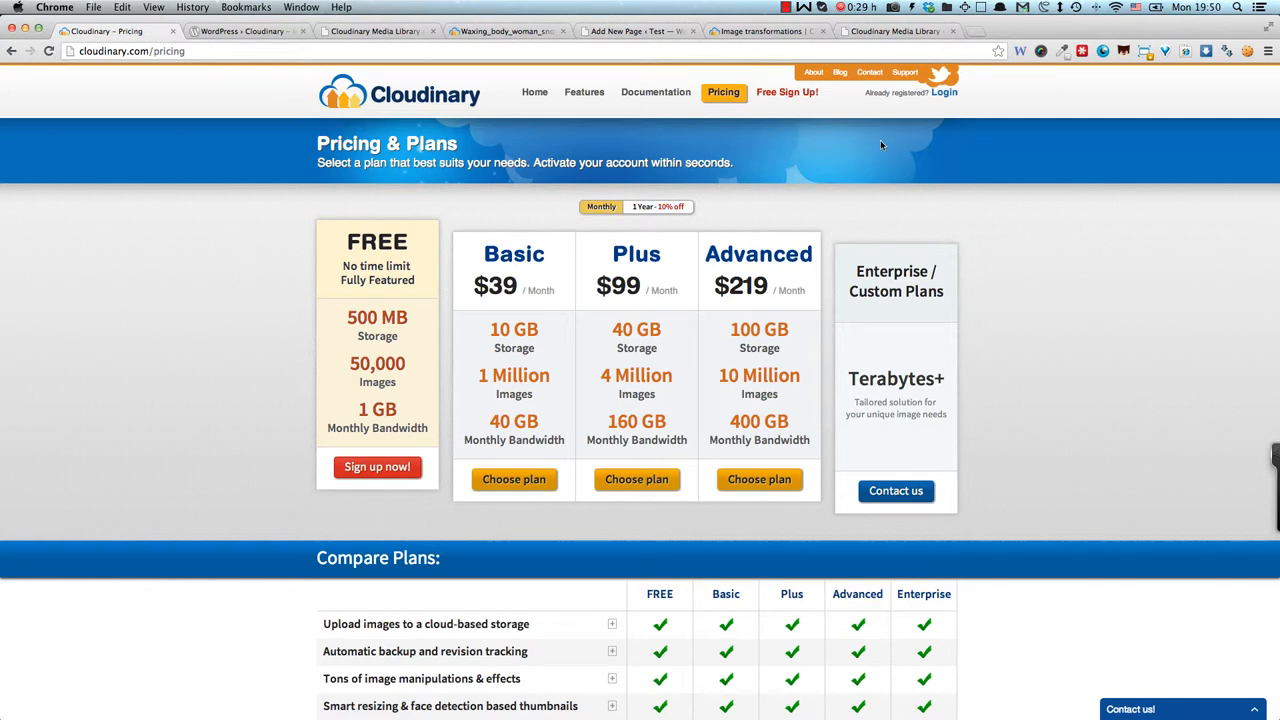
click(658, 207)
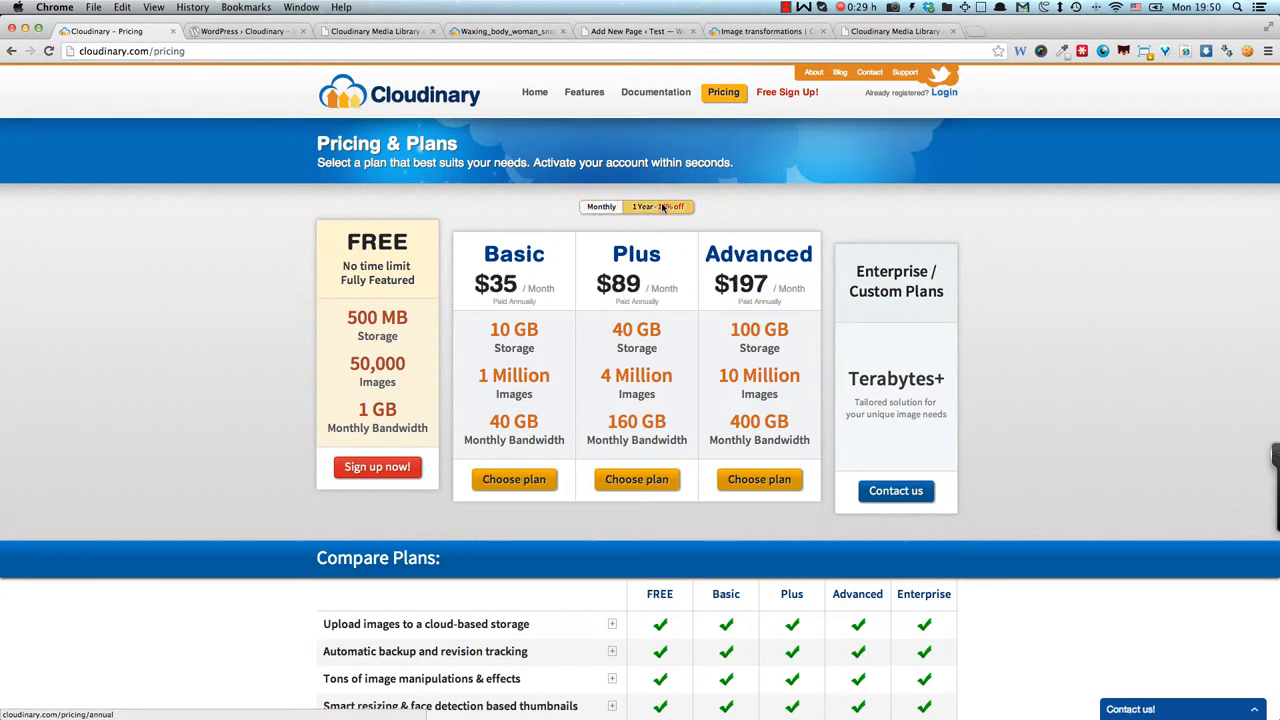
click(601, 207)
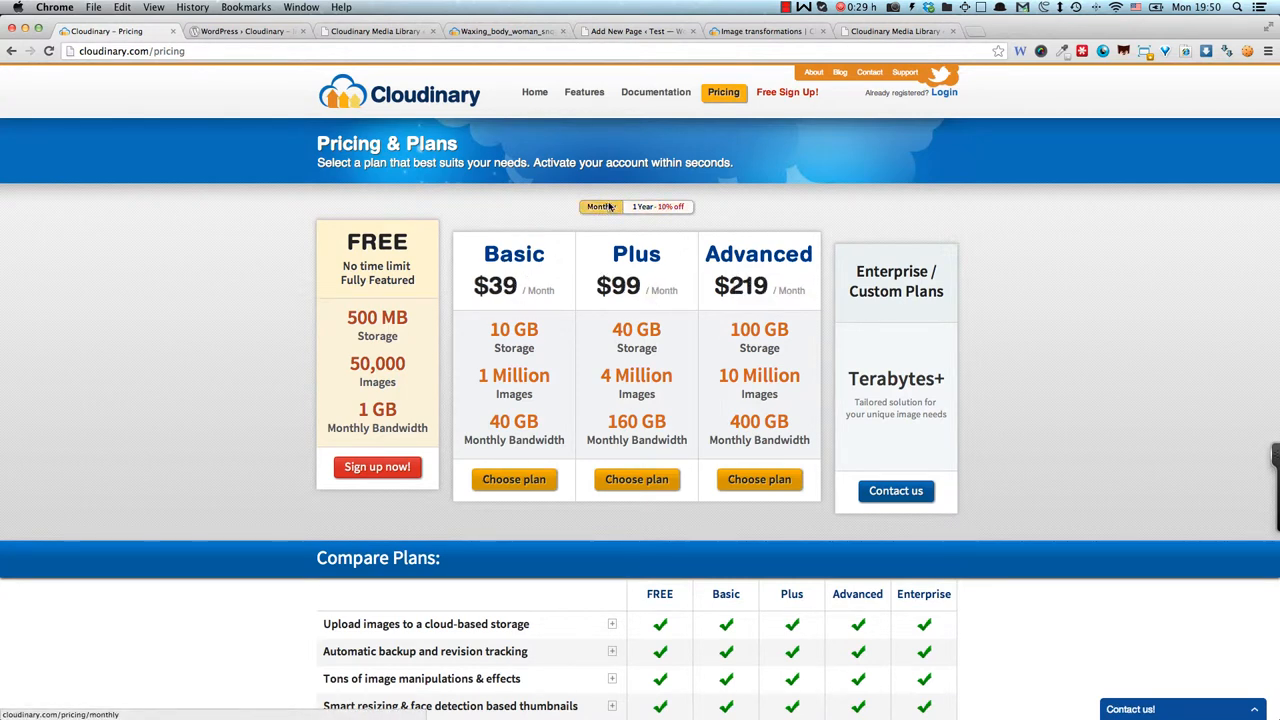
scroll(down, 3)
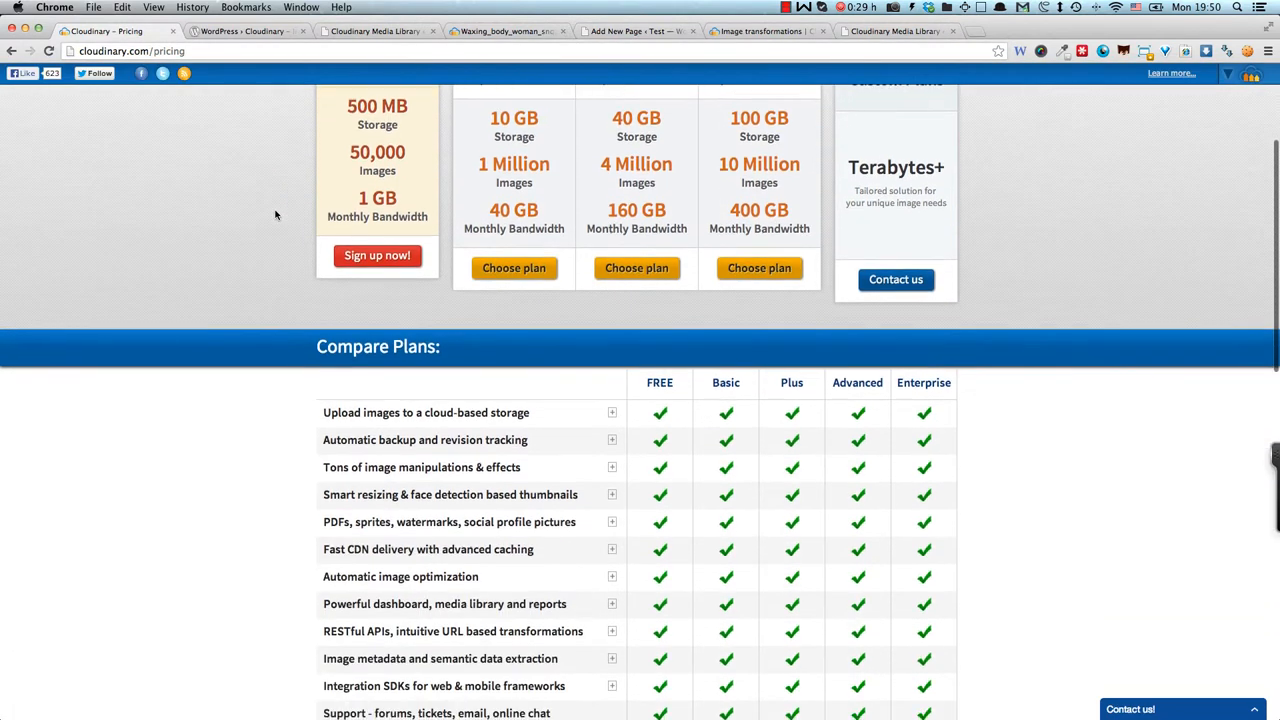
scroll(down, 3)
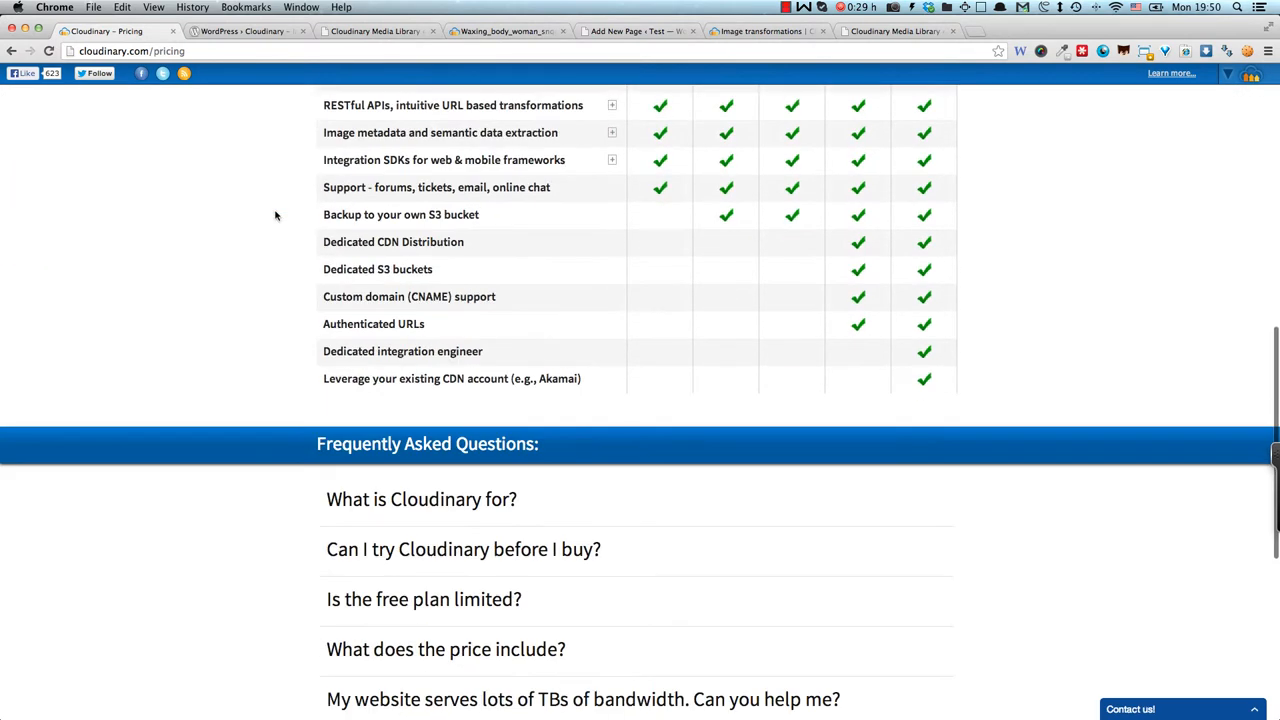
scroll(up, 3)
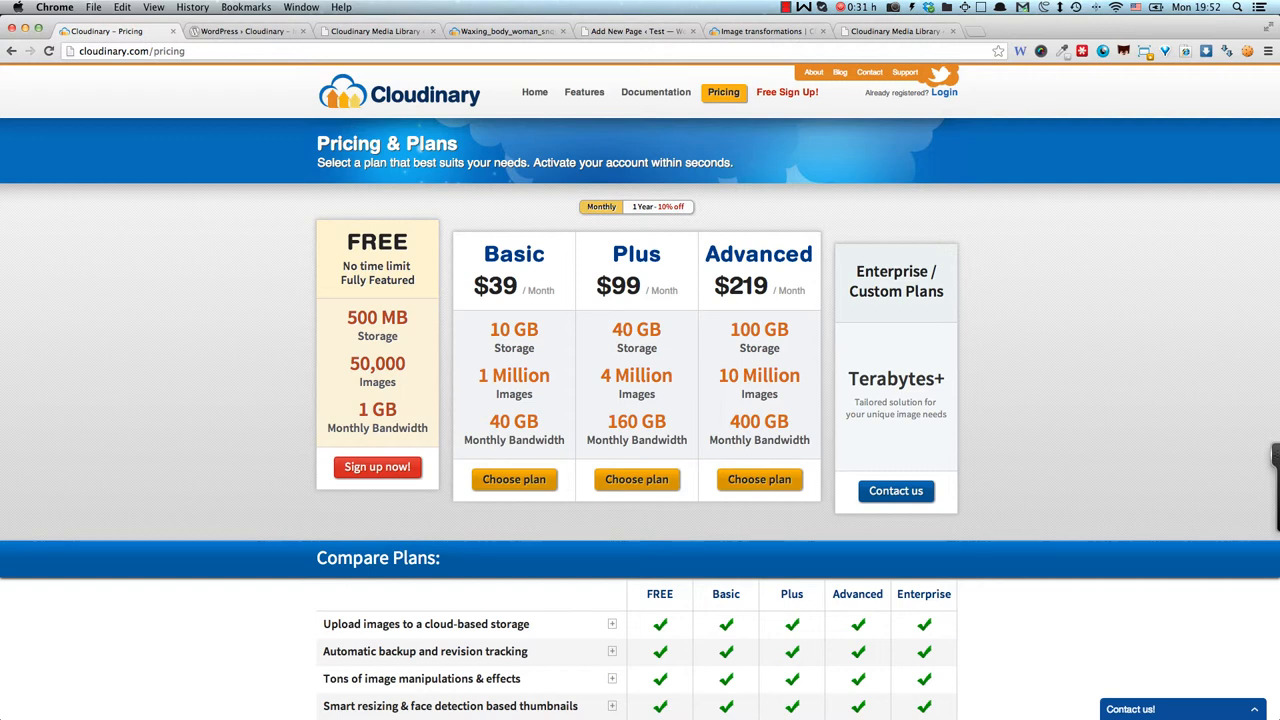
click(375, 31)
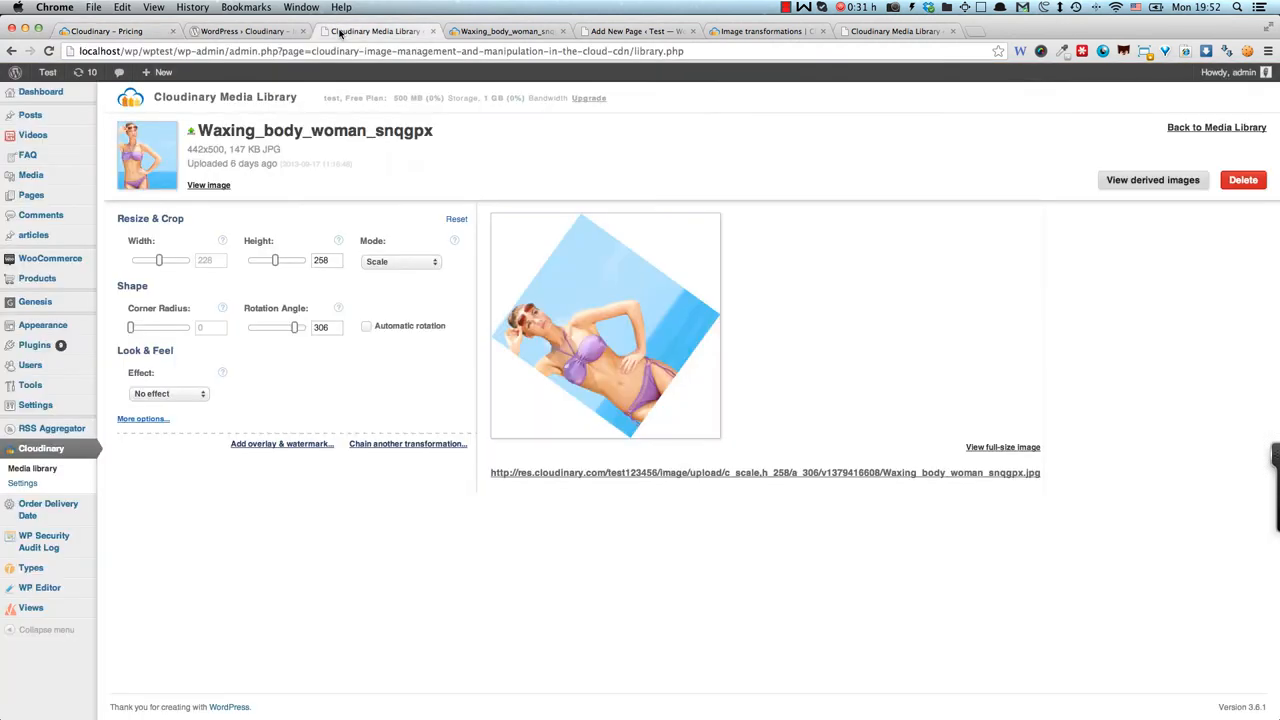
mouse_move(397, 380)
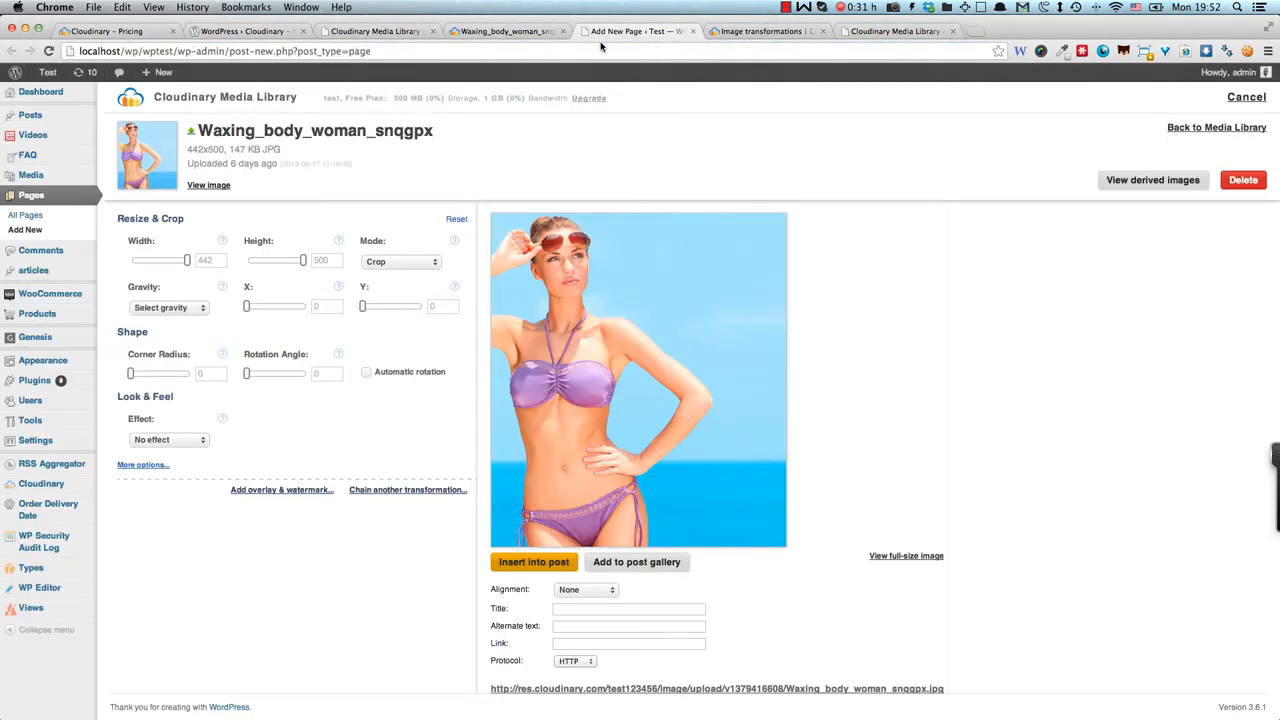
click(100, 31)
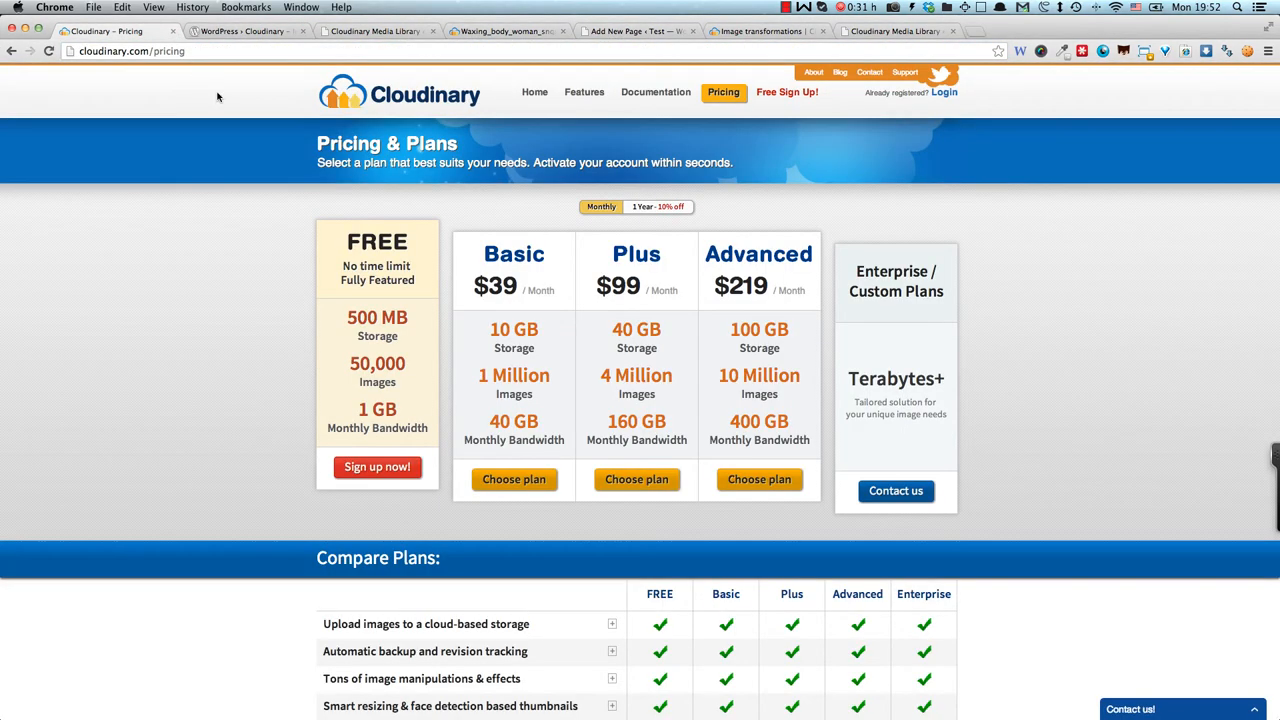
mouse_move(161, 67)
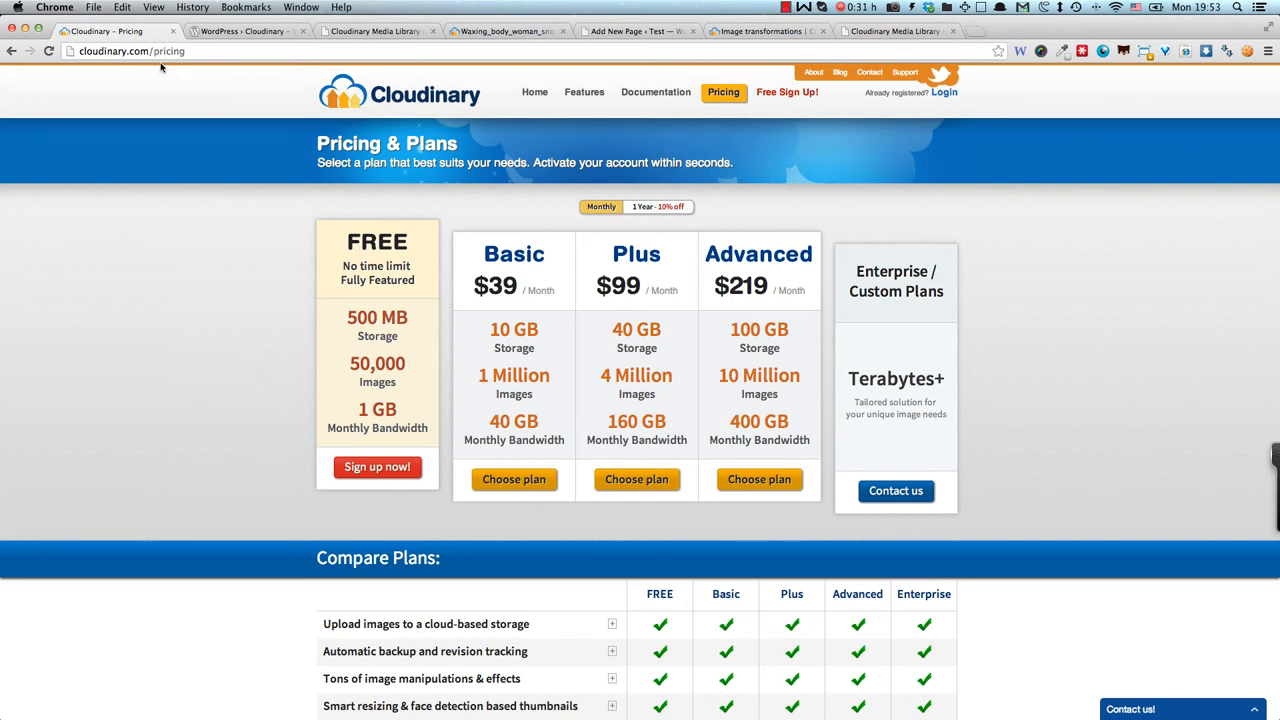
- Return to the Cloudinary plugin's WordPress.org page with Download Version 1.1.0, ratings and stats
click(245, 31)
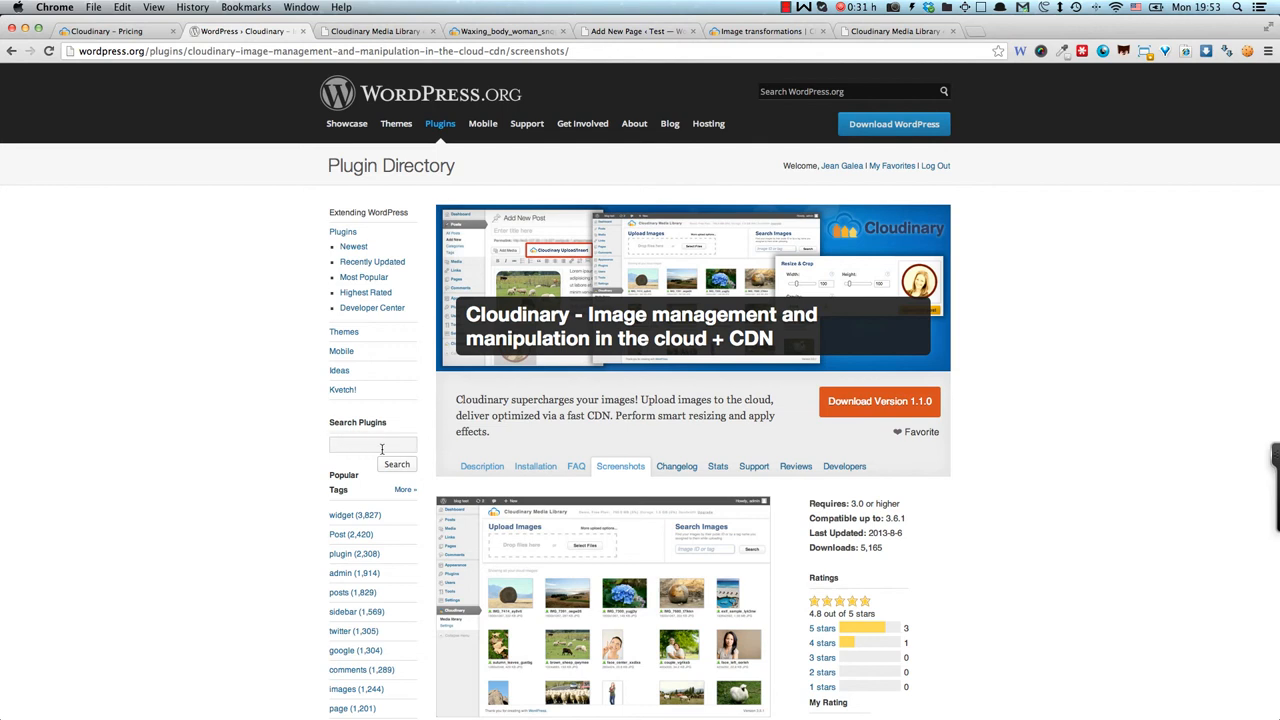
click(372, 444)
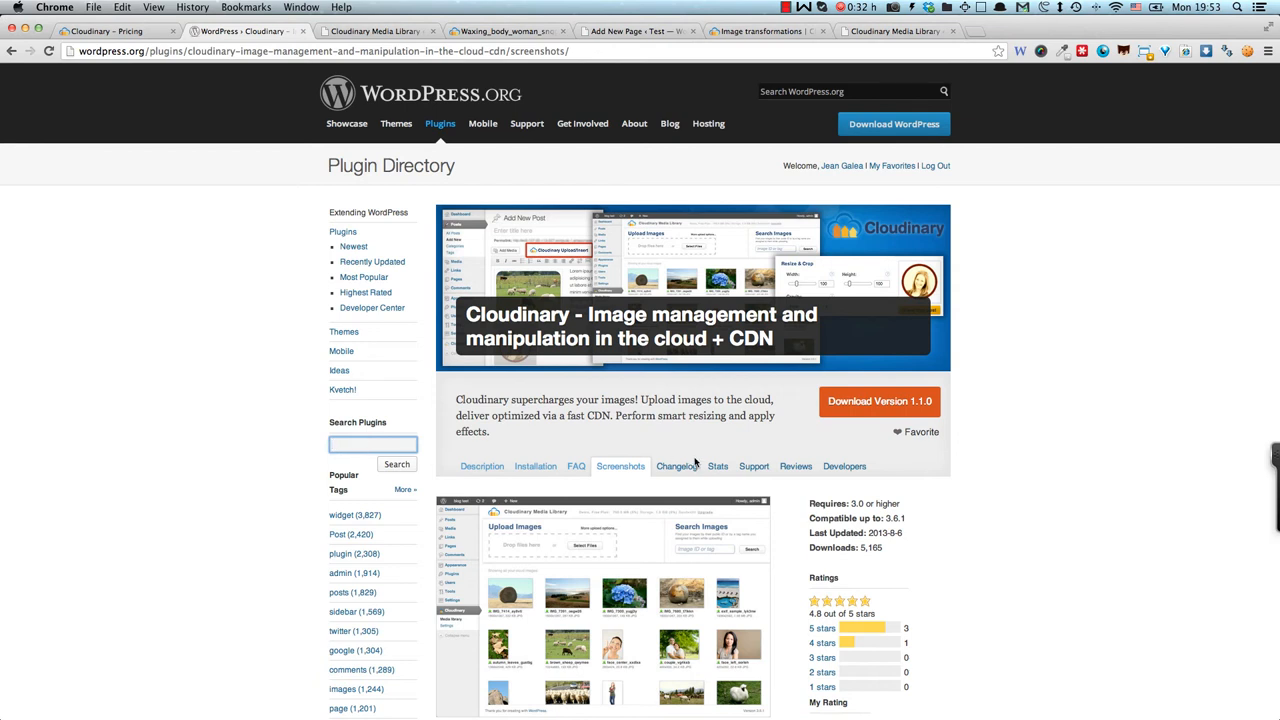
mouse_move(503, 458)
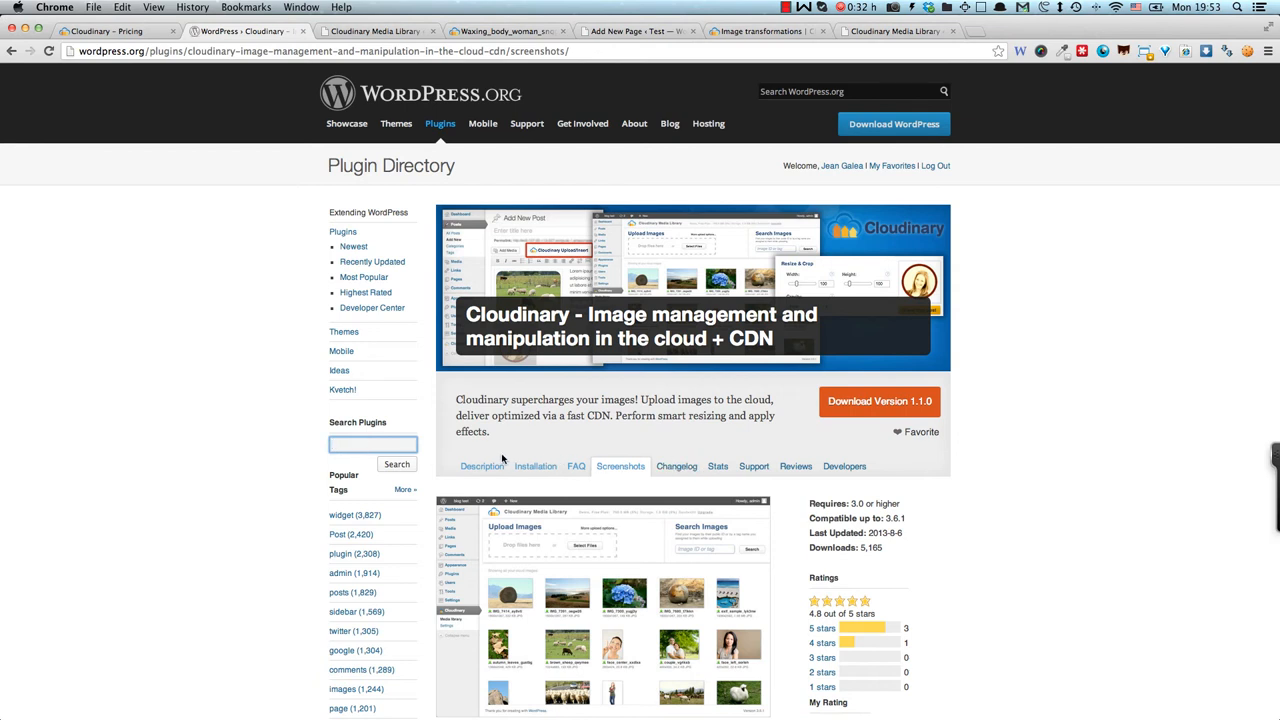
mouse_move(930, 537)
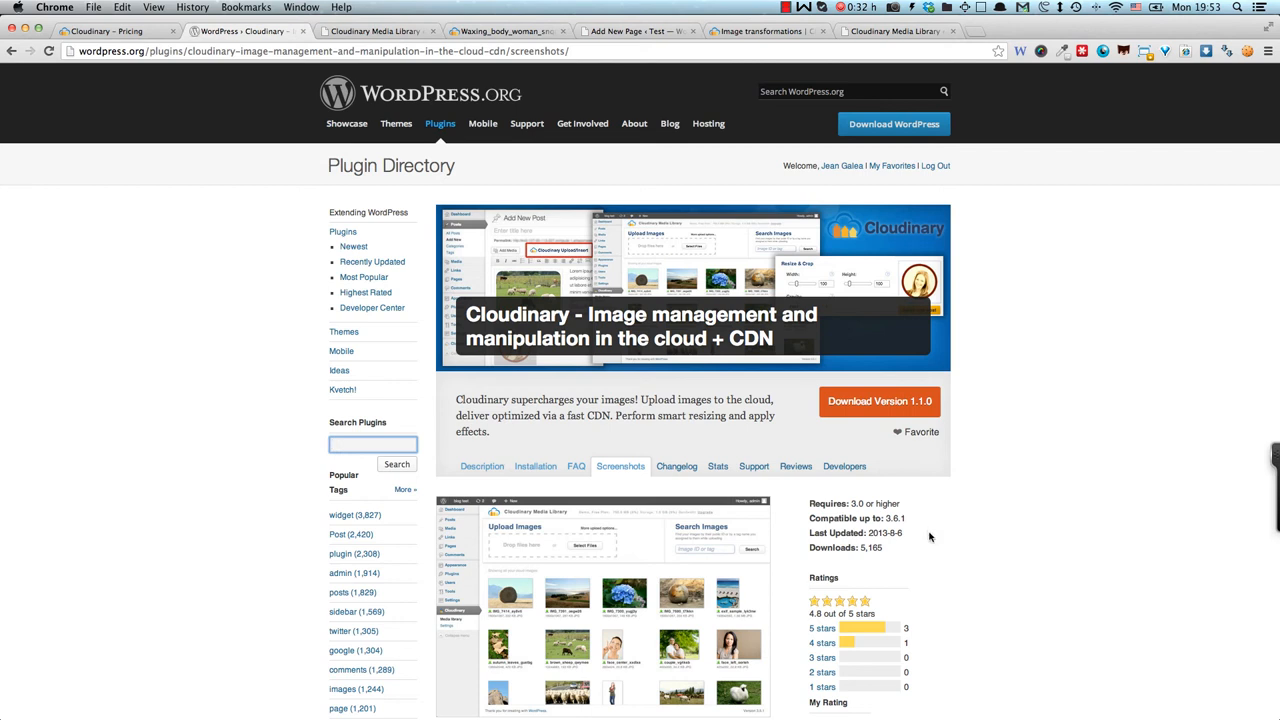
mouse_move(717, 487)
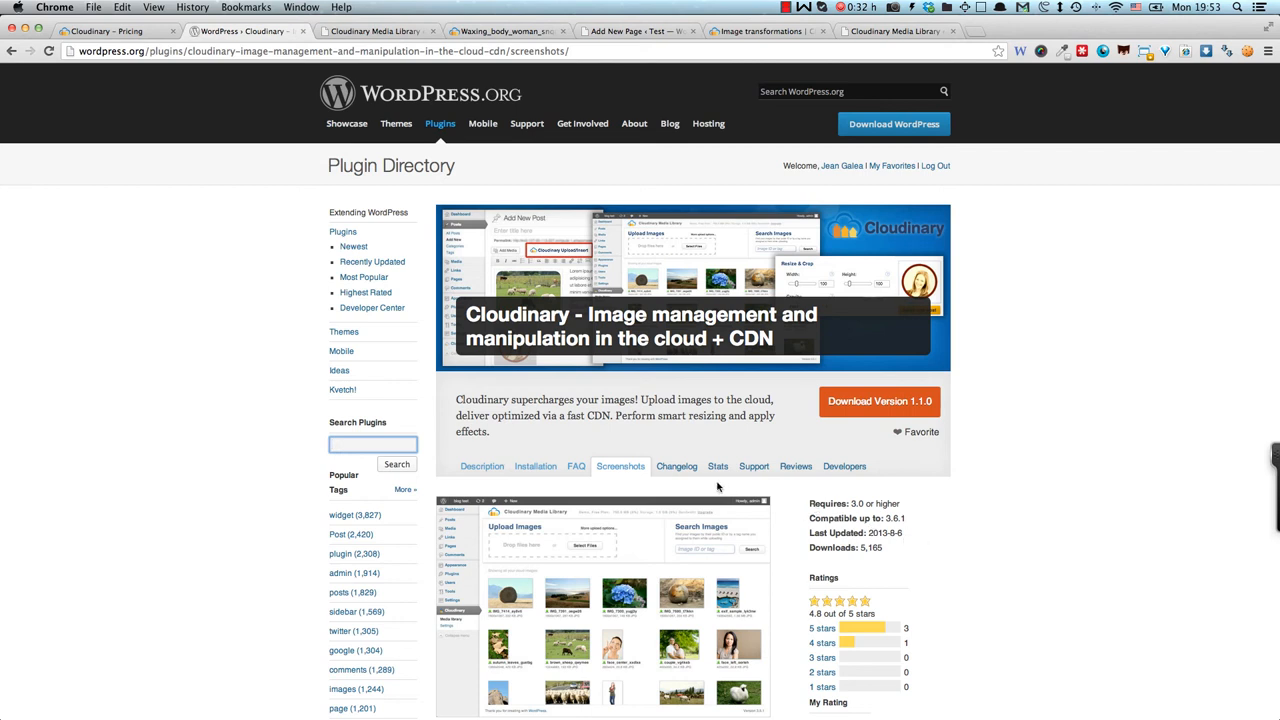
mouse_move(917, 415)
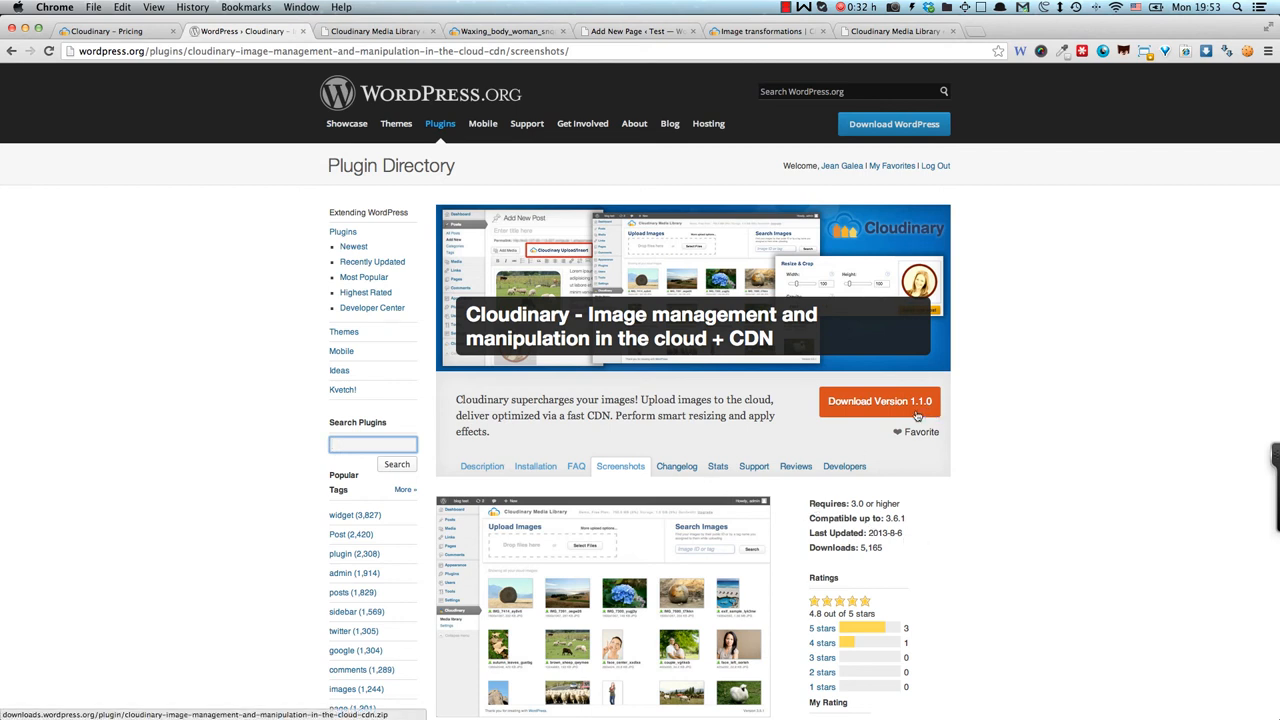
mouse_move(427, 498)
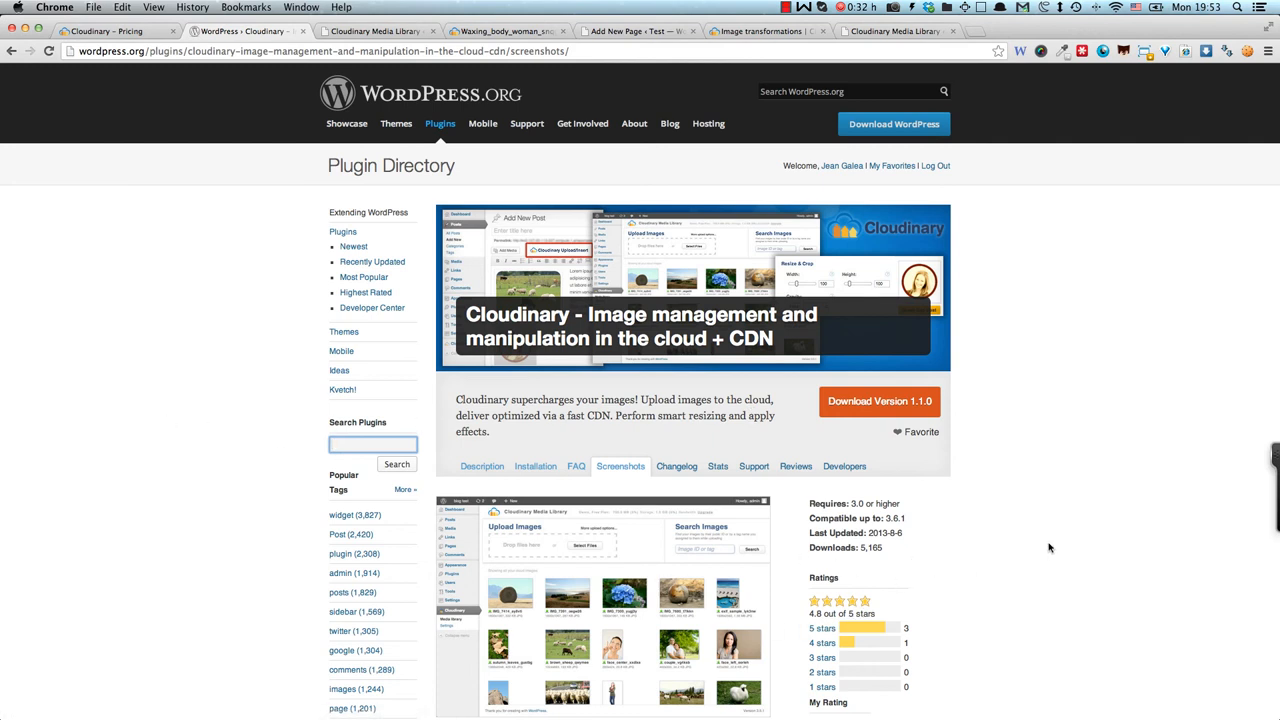
mouse_move(1025, 547)
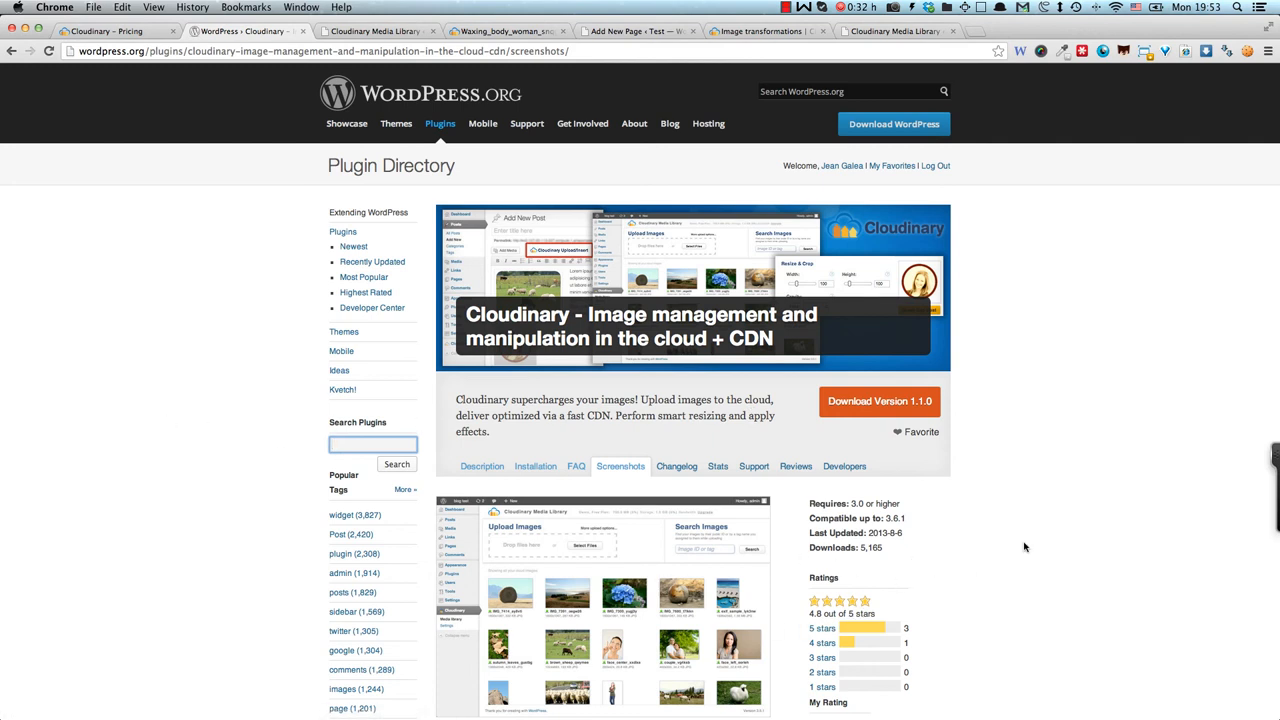